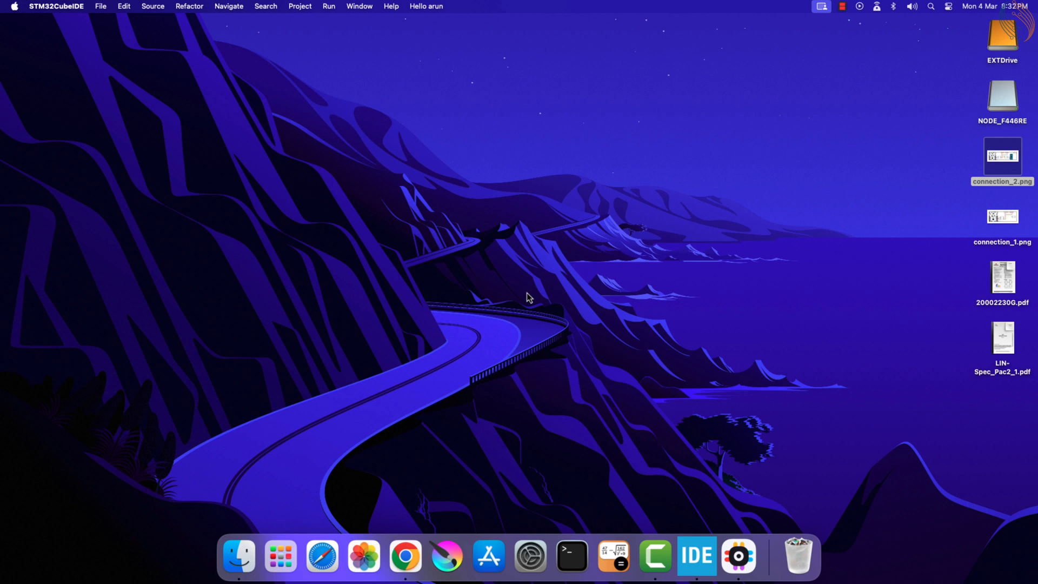
{"action": "mouse_move", "coordinate": [684, 289]}
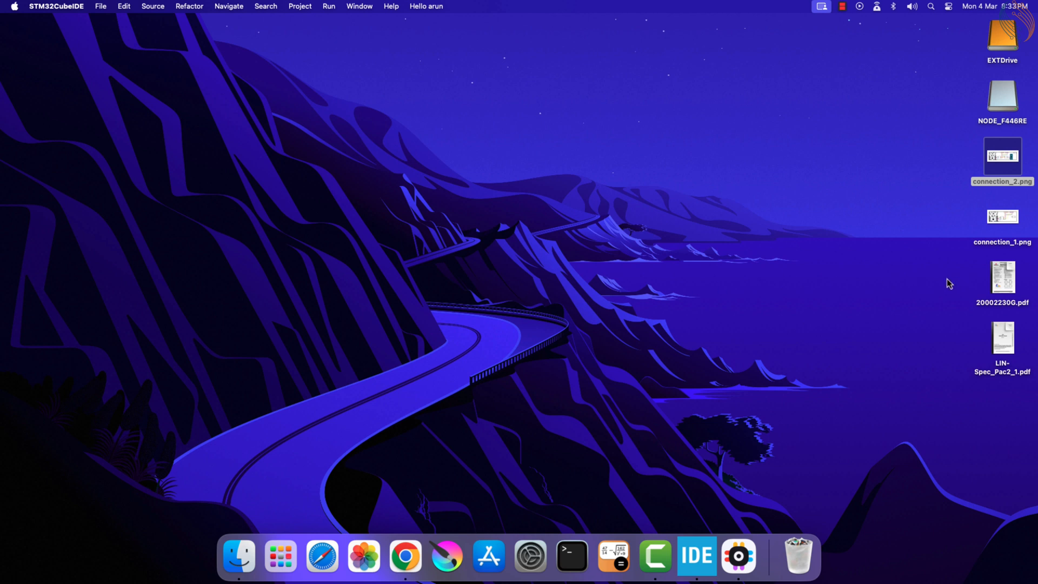
Open the 20002230G.pdf datasheet in Preview and jump to its Features section.
{"action": "left_click", "coordinate": [1002, 276]}
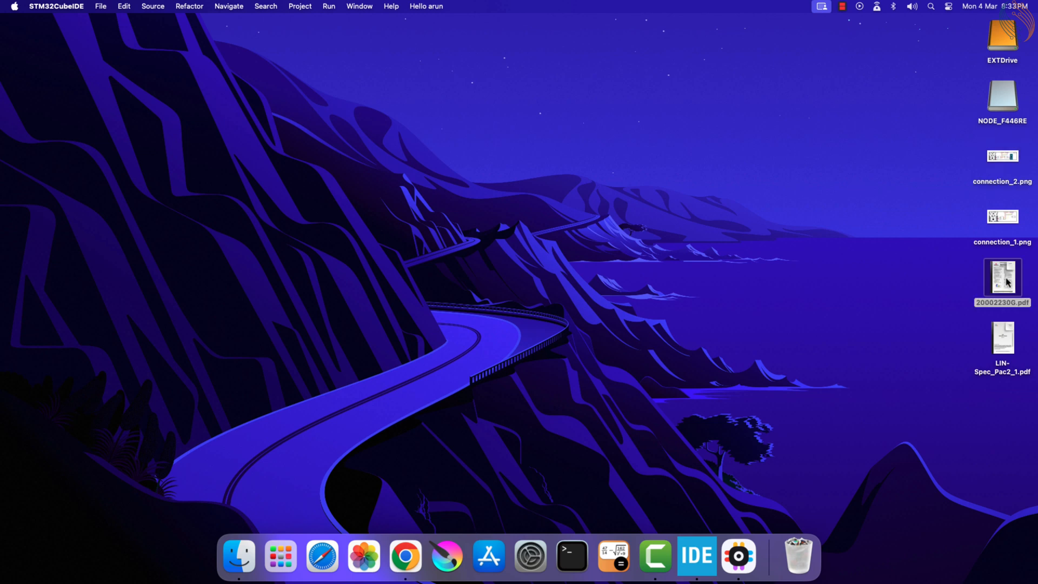
{"action": "double_click", "coordinate": [1001, 273]}
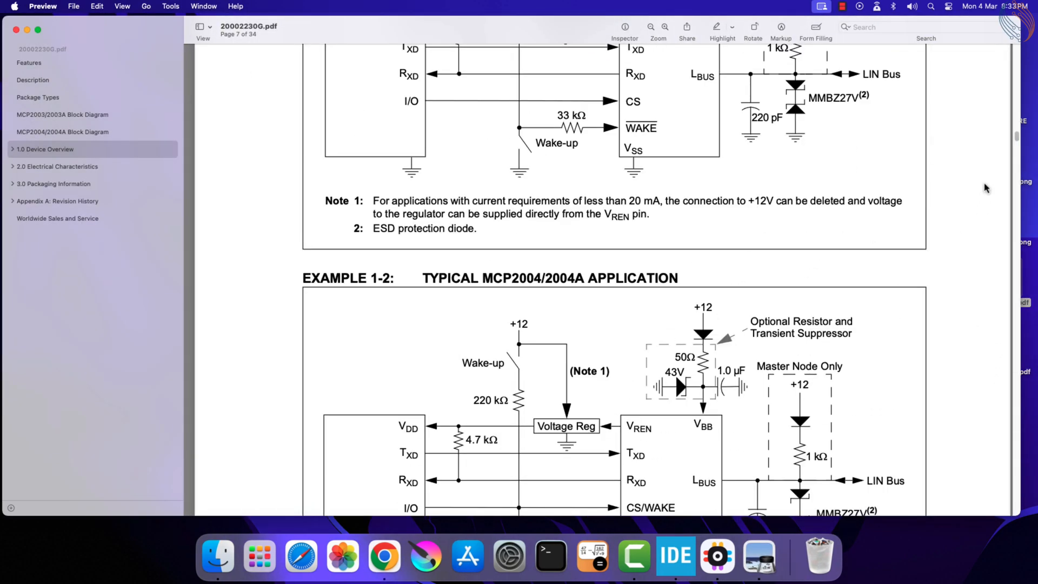
{"action": "left_click", "coordinate": [29, 62]}
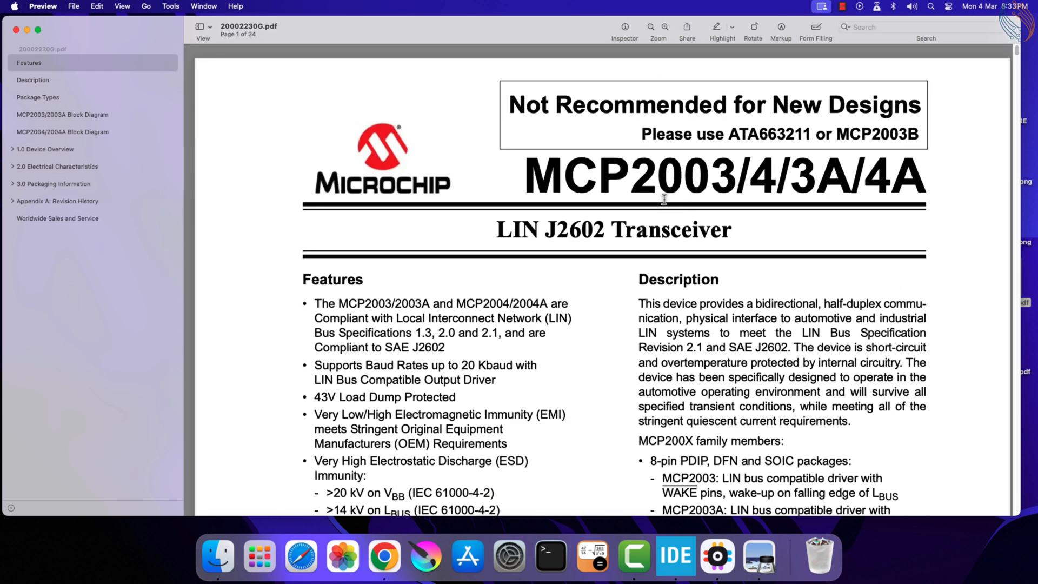
{"action": "double_click", "coordinate": [722, 175]}
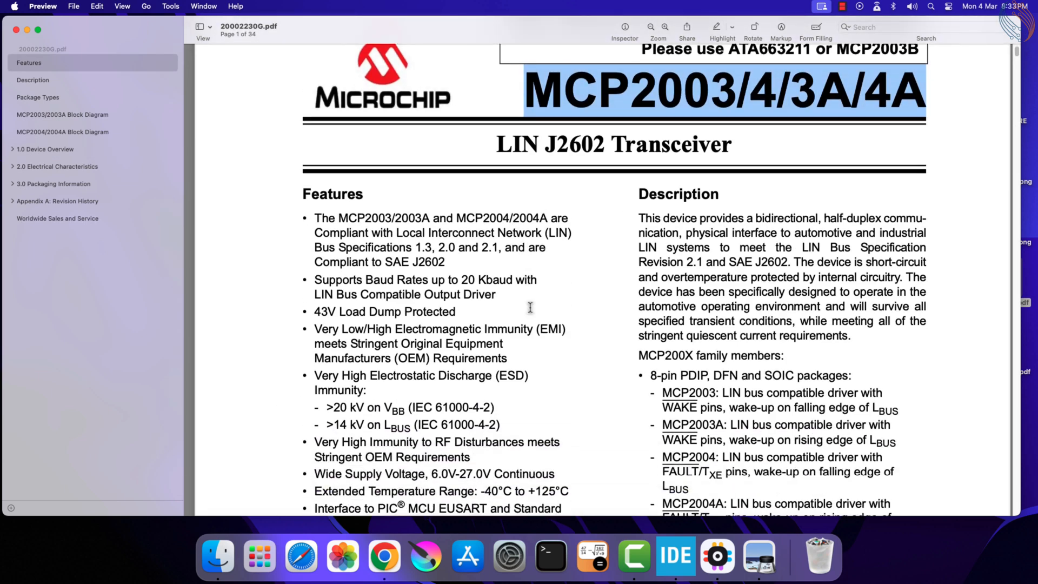
Highlight the 6.0V-27.0V supply line and scroll through pinouts to the block diagrams.
{"action": "scroll", "scroll_direction": "down", "scroll_amount": 3}
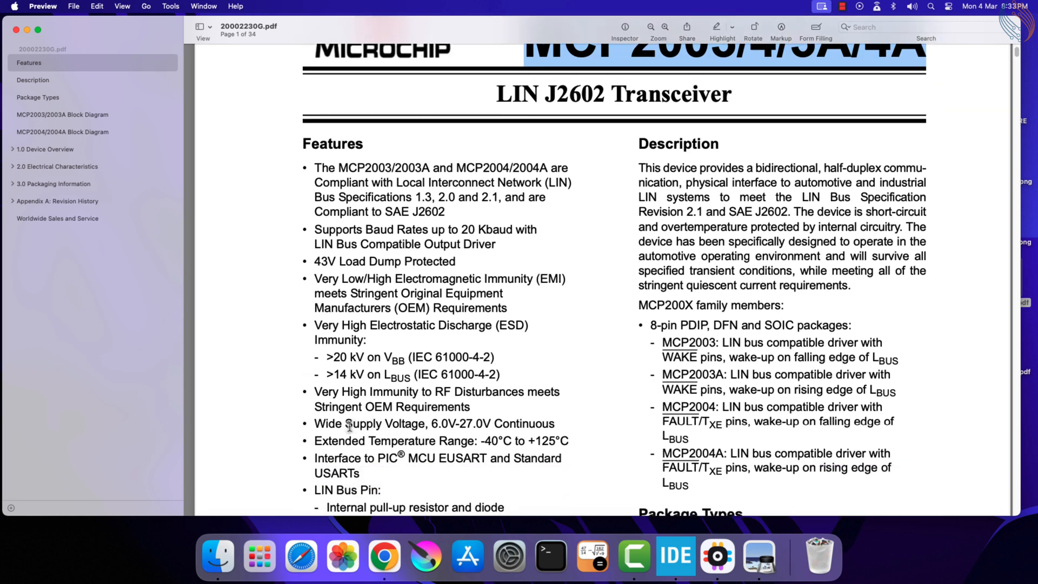
{"action": "left_click_drag", "start_coordinate": [351, 422], "coordinate": [555, 423]}
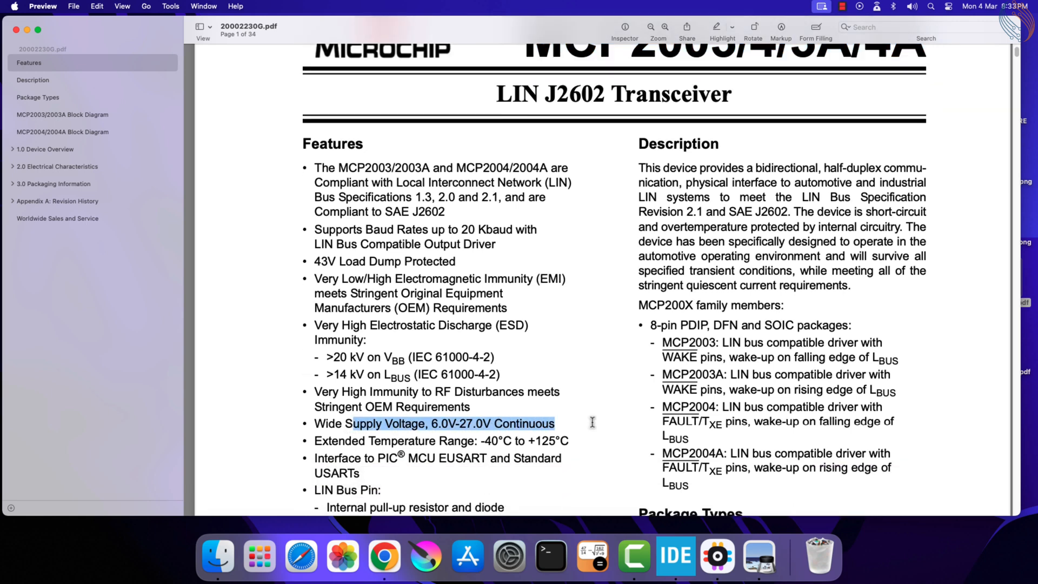
{"action": "scroll", "scroll_direction": "down", "scroll_amount": 3}
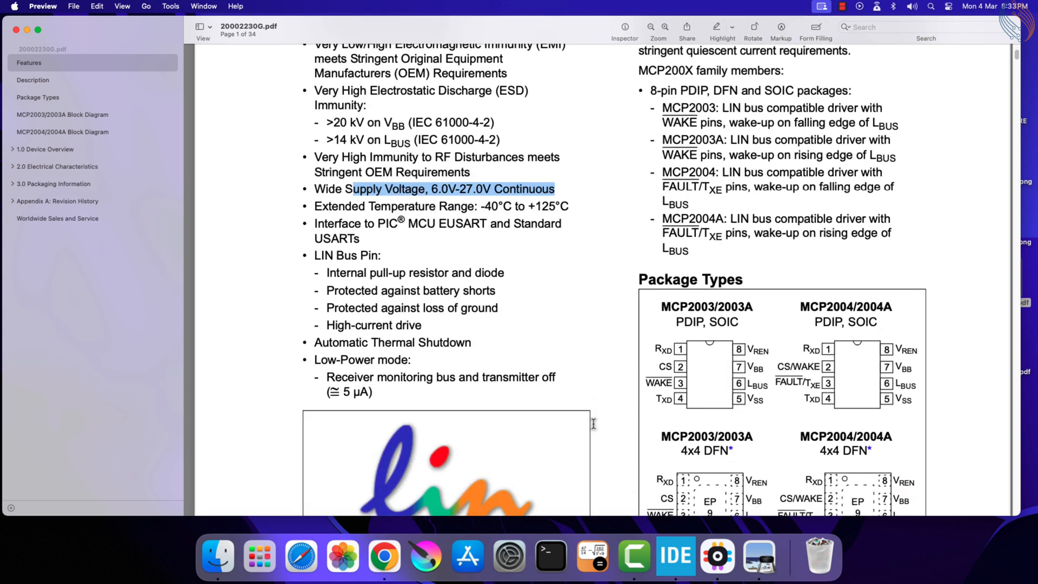
{"action": "scroll", "scroll_direction": "down", "scroll_amount": 3}
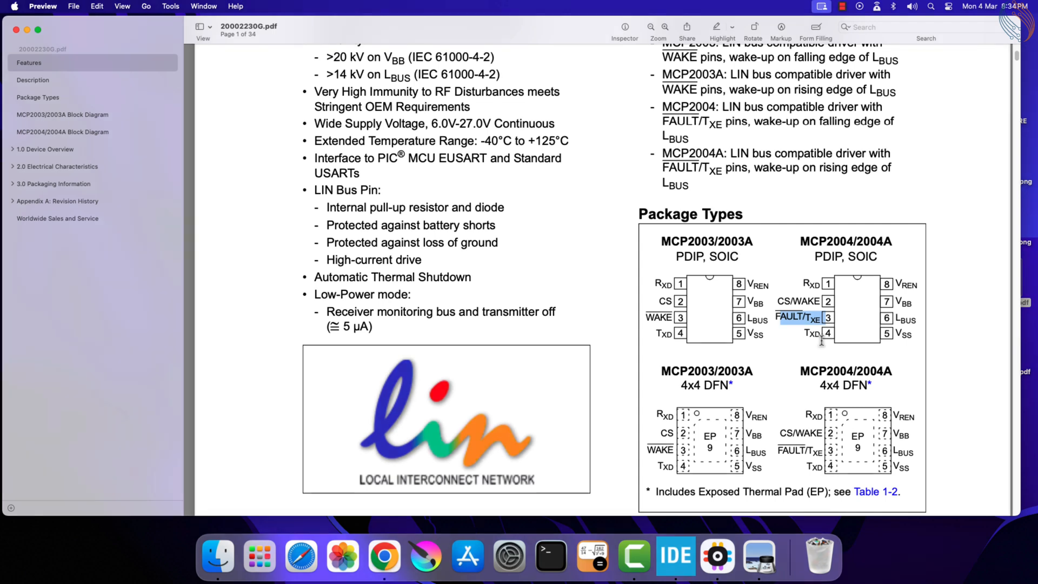
{"action": "mouse_move", "coordinate": [897, 301]}
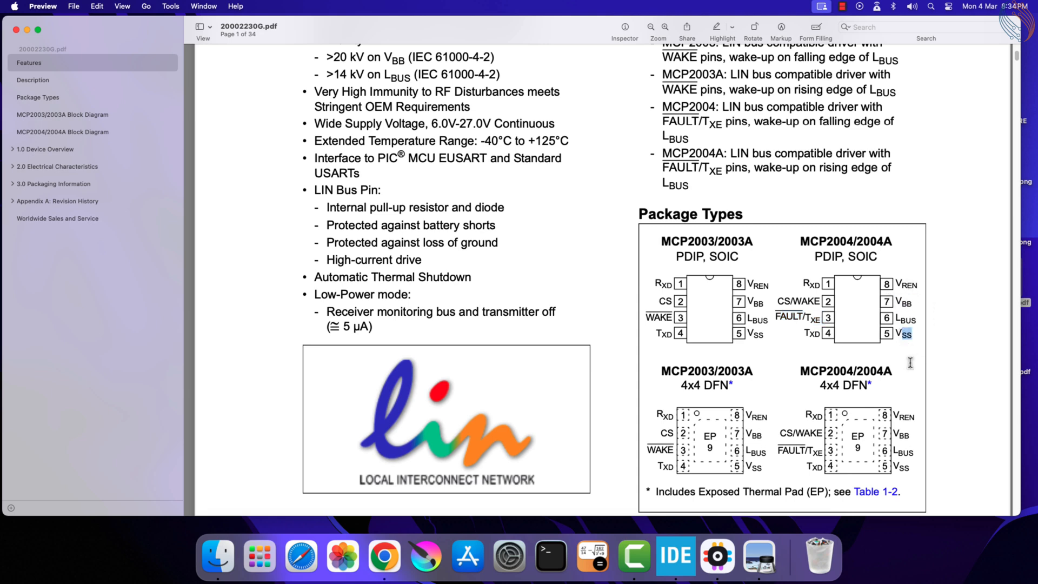
{"action": "scroll", "scroll_direction": "down", "scroll_amount": 3}
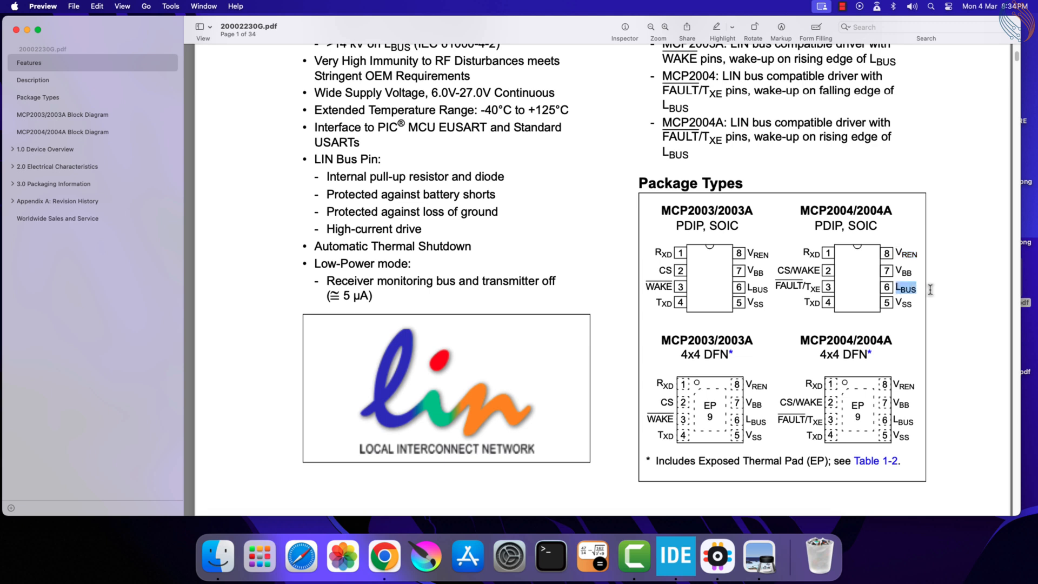
{"action": "mouse_move", "coordinate": [871, 343]}
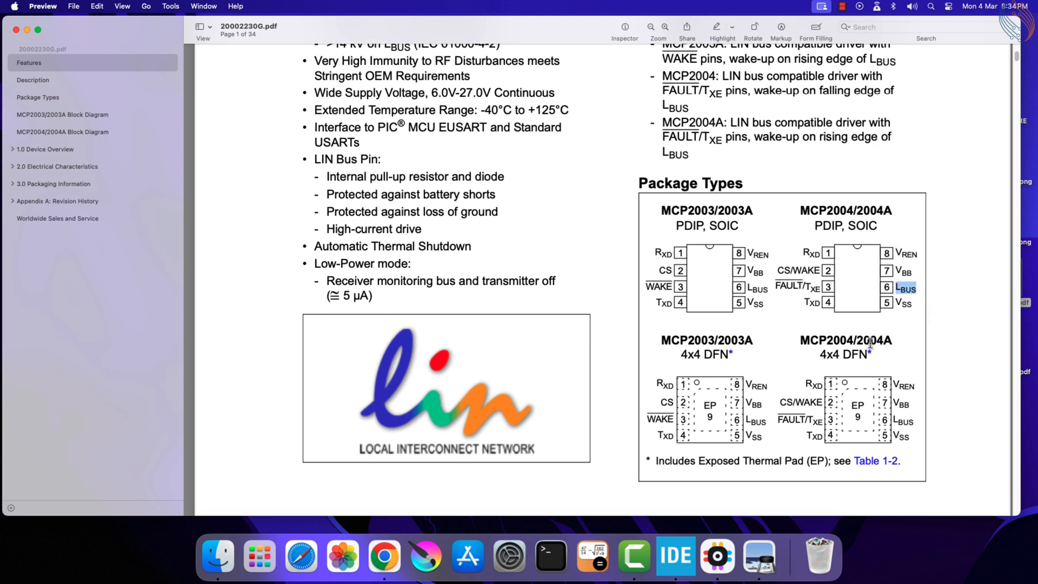
{"action": "scroll", "scroll_direction": "down", "scroll_amount": 3}
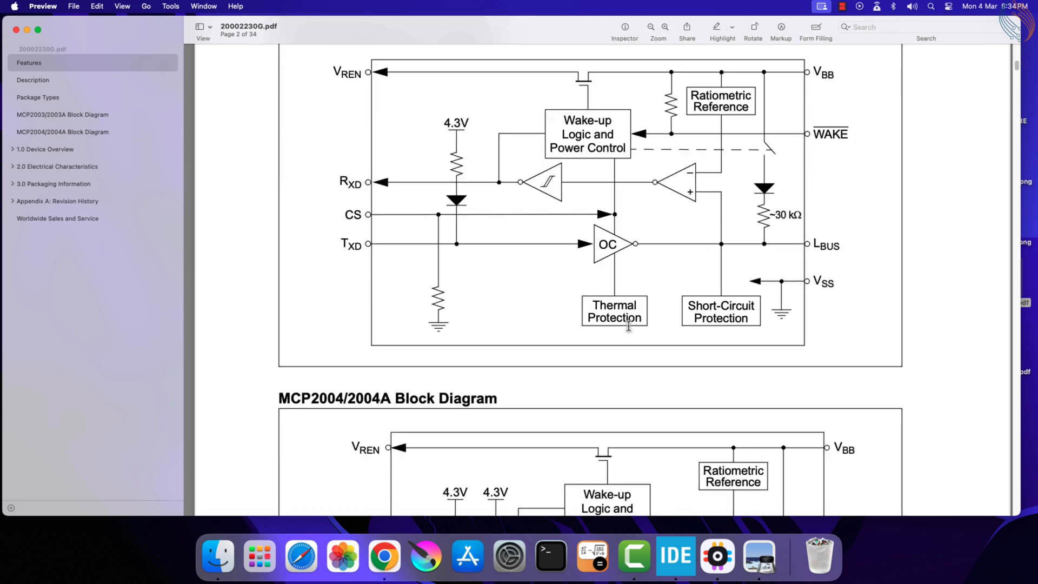
{"action": "scroll", "scroll_direction": "down", "scroll_amount": 3}
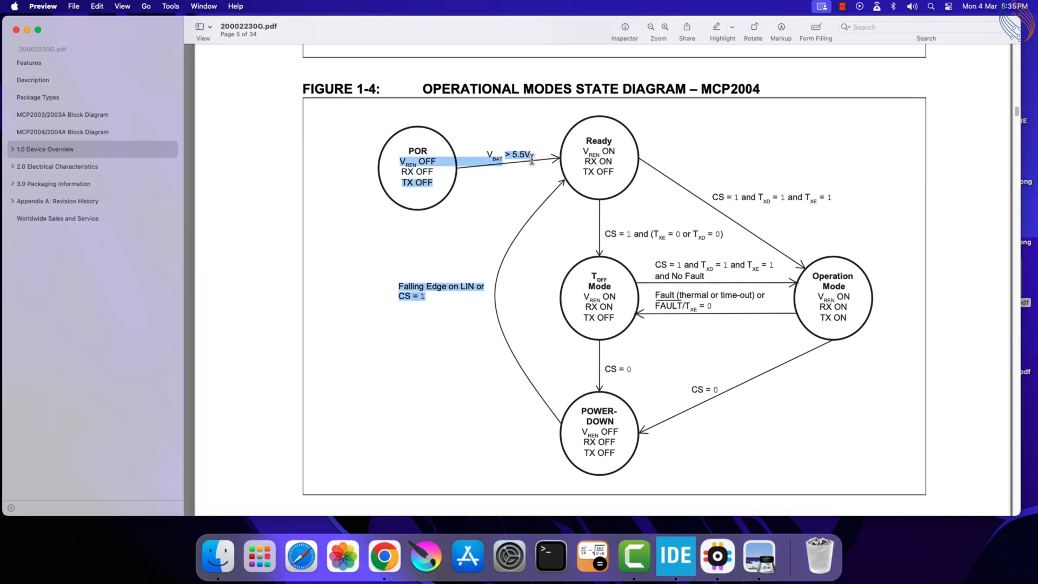
Examine the Ready state label in the MCP2004 operational modes diagram.
{"action": "left_click", "coordinate": [559, 230]}
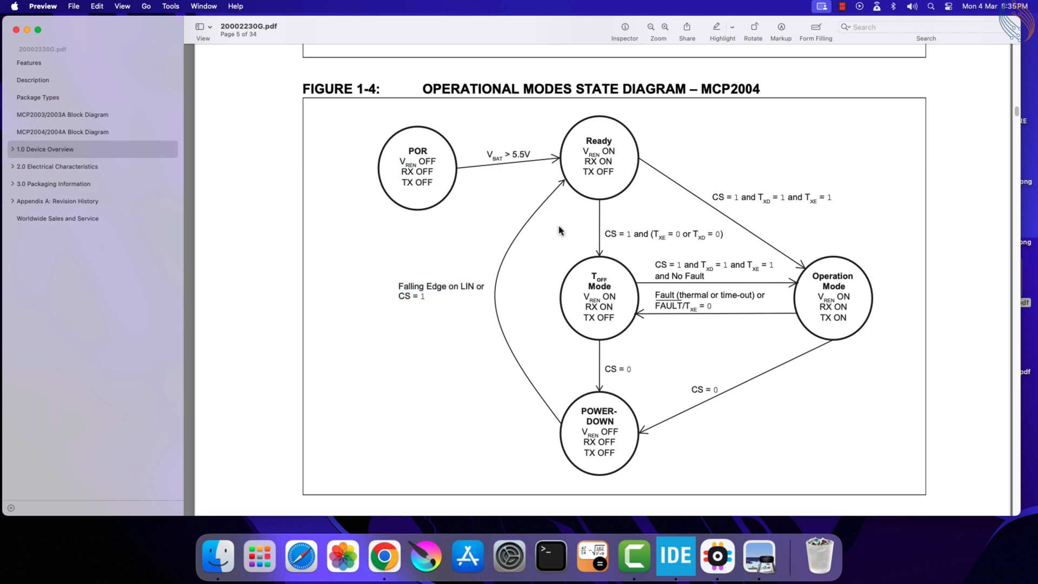
{"action": "mouse_move", "coordinate": [589, 174]}
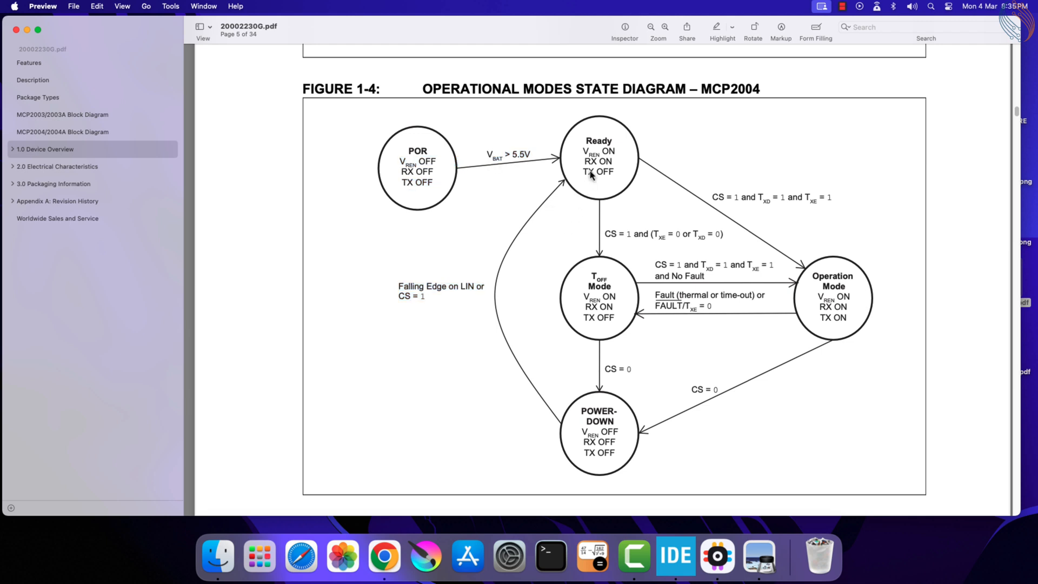
{"action": "double_click", "coordinate": [598, 162]}
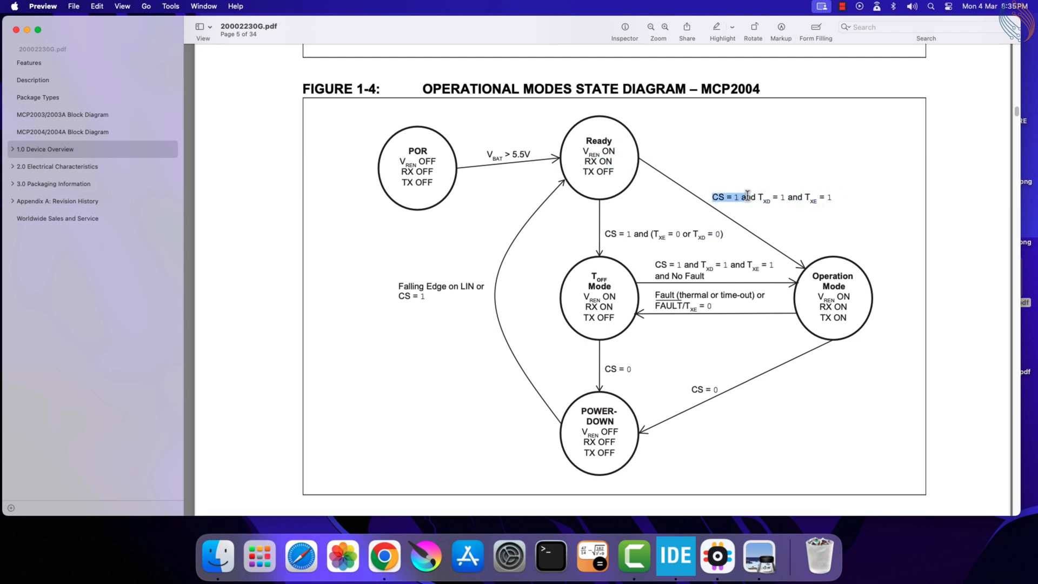
Review page 7's application circuit, marking the TXD and FAULT/TXE pin labels.
{"action": "scroll", "scroll_direction": "down", "scroll_amount": 3}
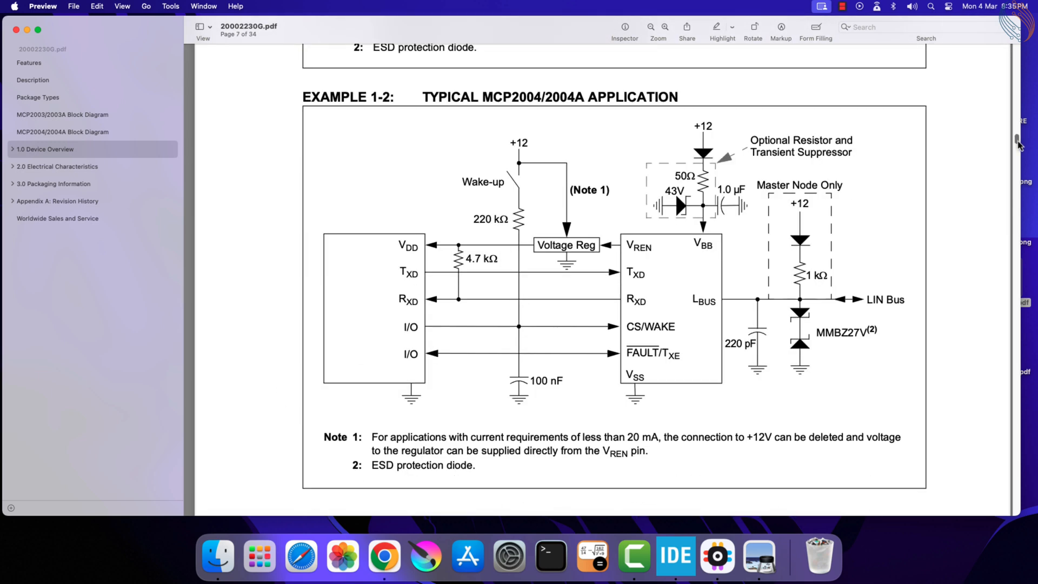
{"action": "mouse_move", "coordinate": [467, 271]}
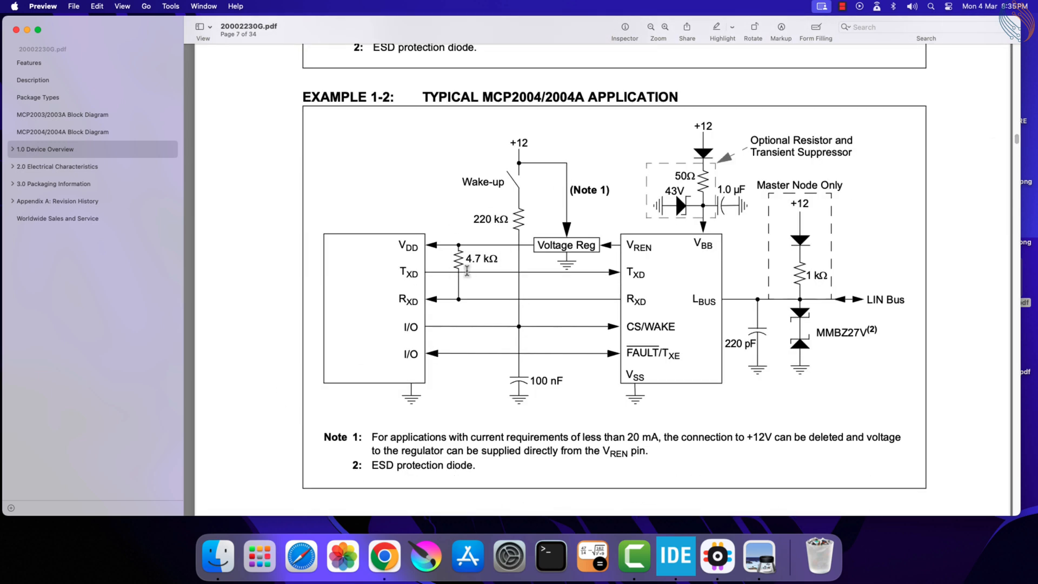
{"action": "double_click", "coordinate": [409, 272]}
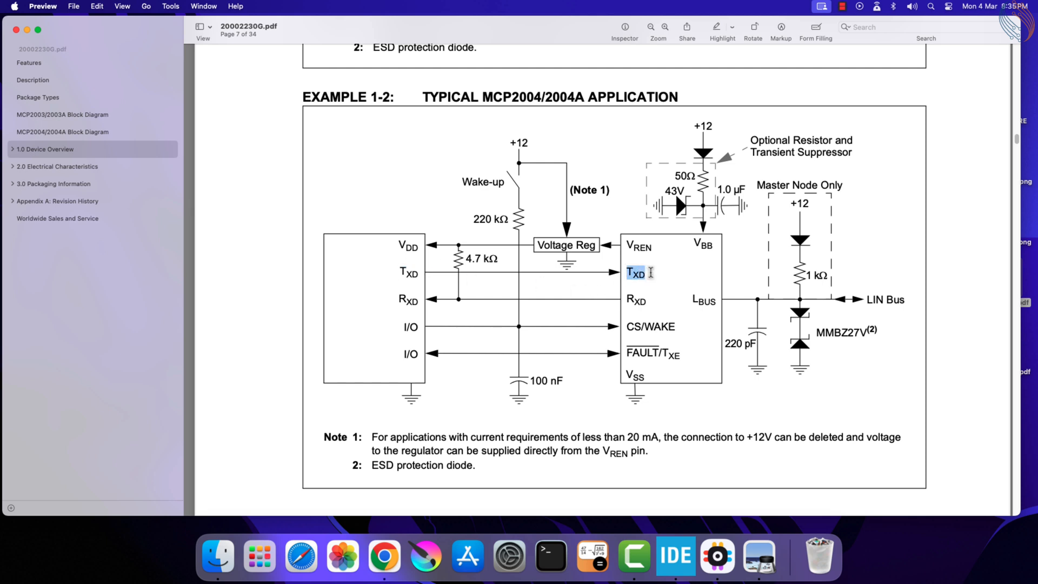
{"action": "left_click", "coordinate": [409, 299]}
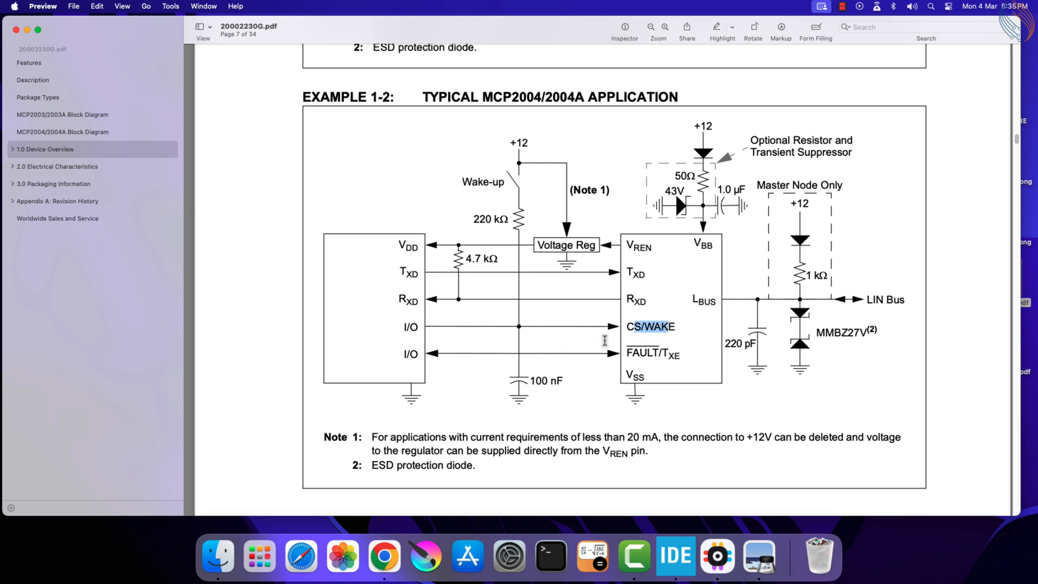
{"action": "mouse_move", "coordinate": [577, 349]}
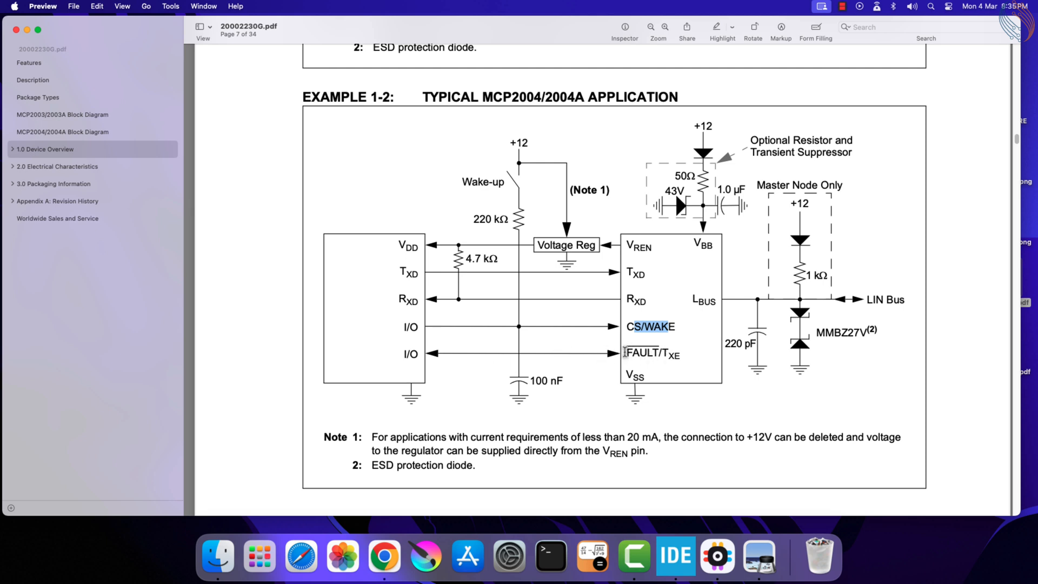
{"action": "double_click", "coordinate": [650, 353]}
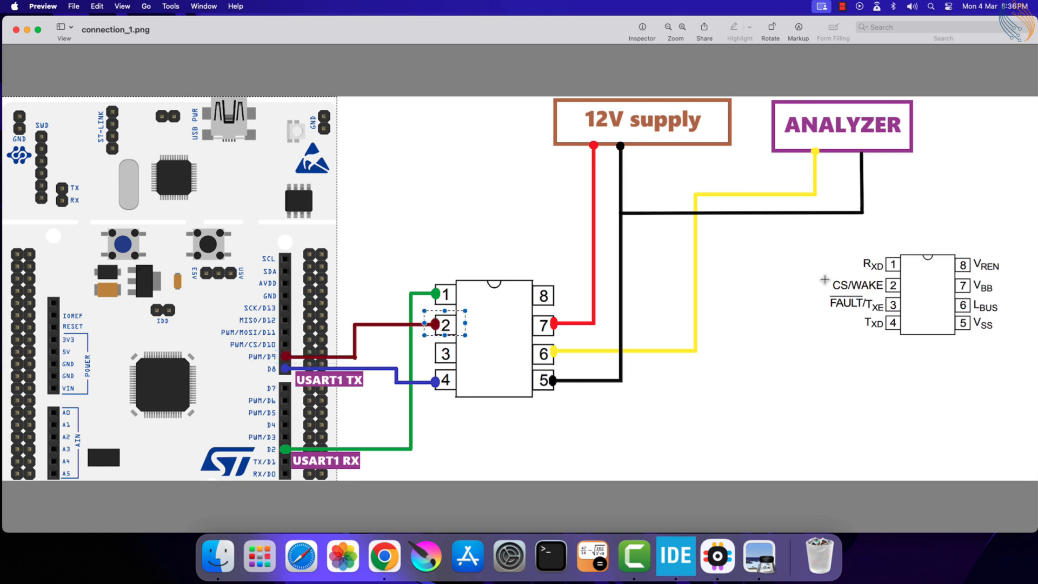
Check the CS/WAKE label and 12V supply box, then leave the wiring diagram.
{"action": "left_click", "coordinate": [858, 285]}
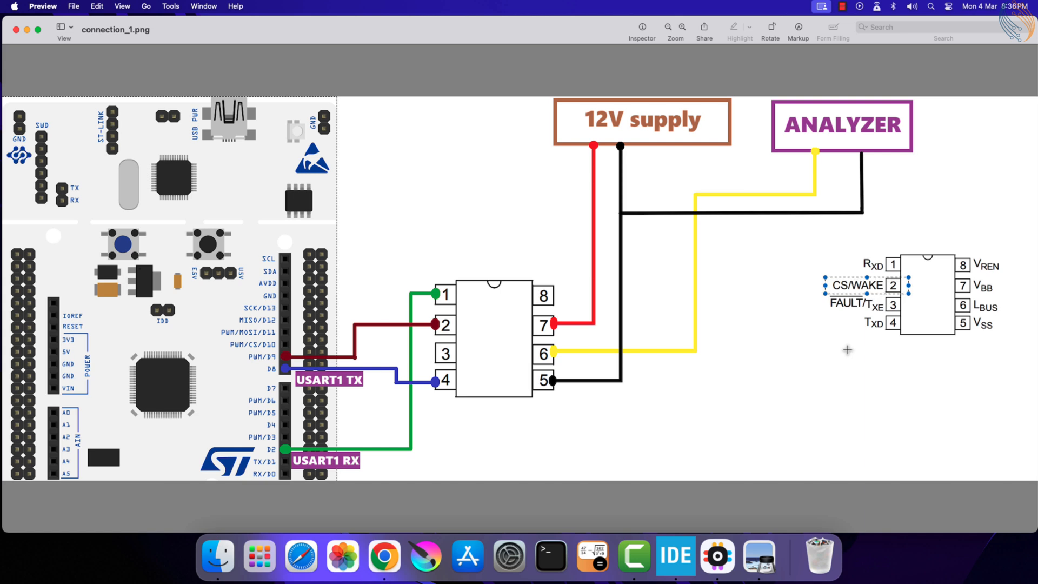
{"action": "mouse_move", "coordinate": [823, 333]}
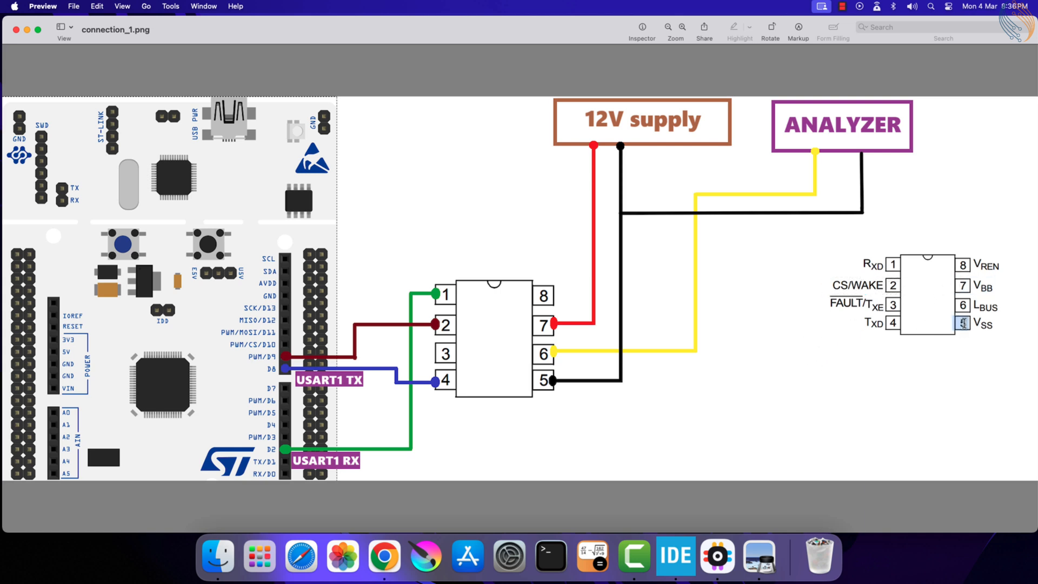
{"action": "left_click", "coordinate": [641, 120]}
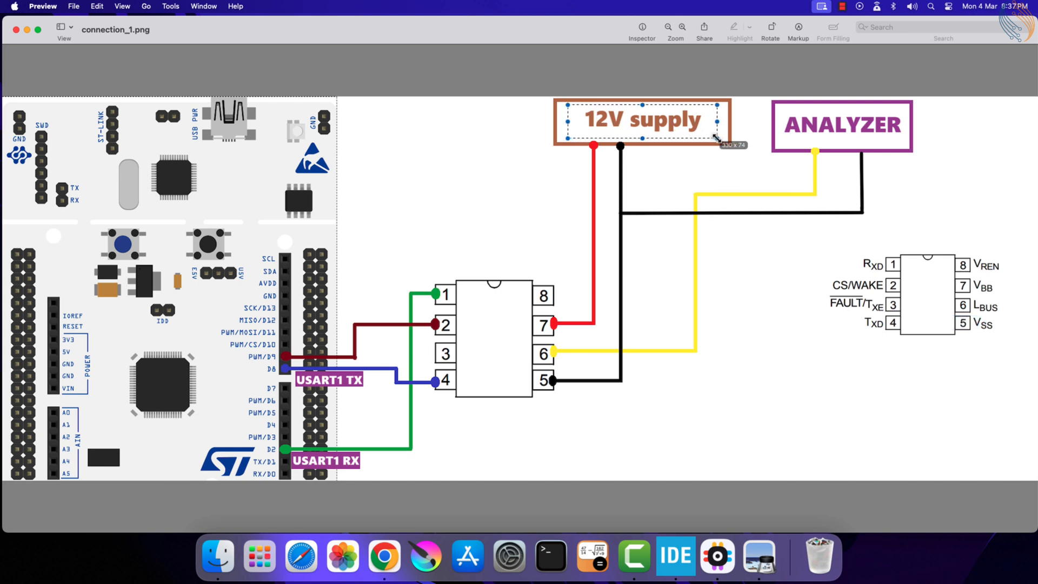
{"action": "mouse_move", "coordinate": [971, 297]}
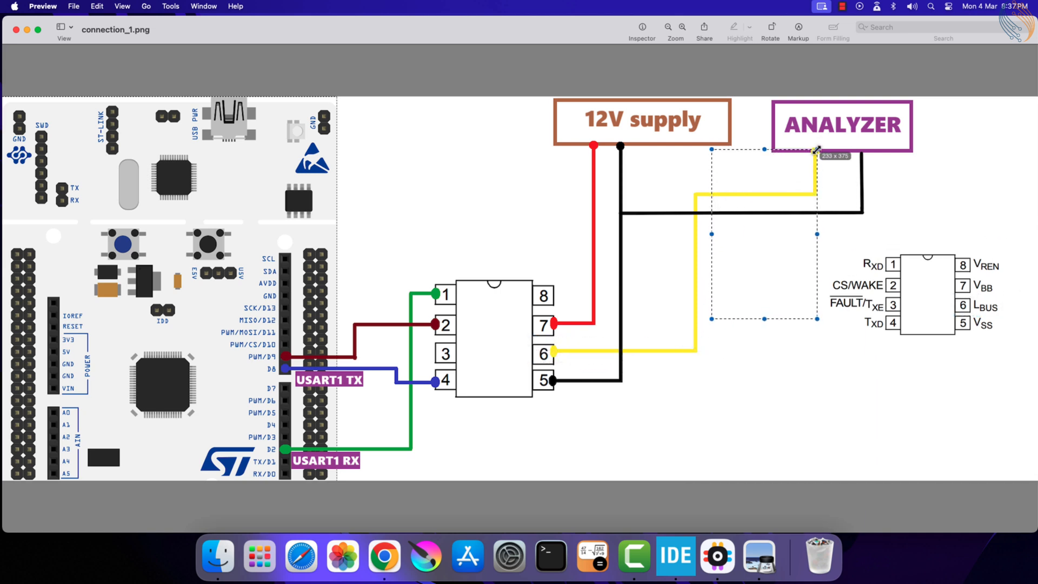
{"action": "left_click", "coordinate": [868, 218]}
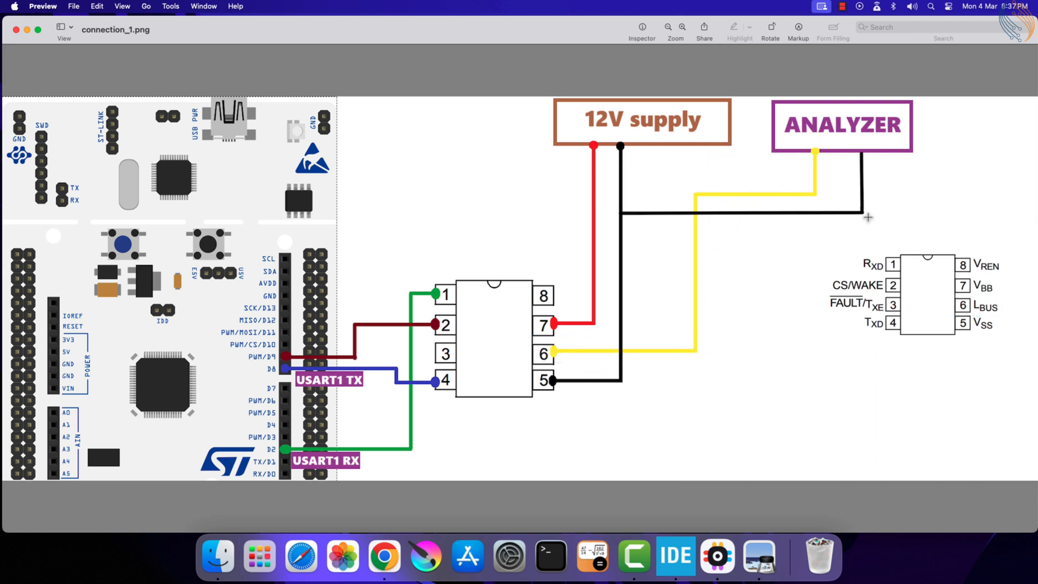
{"action": "mouse_move", "coordinate": [613, 228]}
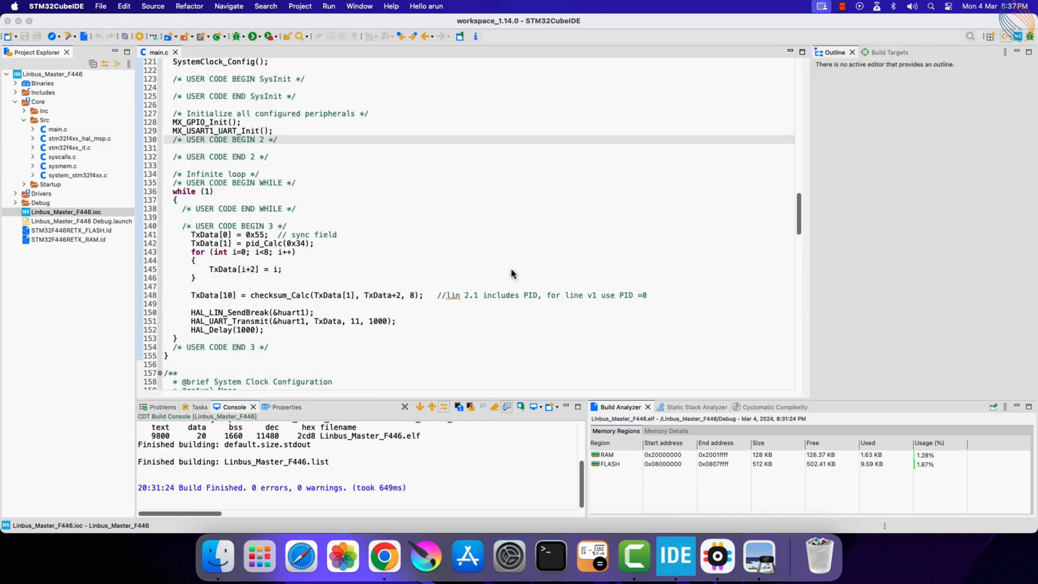
In the .ioc pinout, make PC7 a GPIO output labelled CS.
{"action": "double_click", "coordinate": [66, 211]}
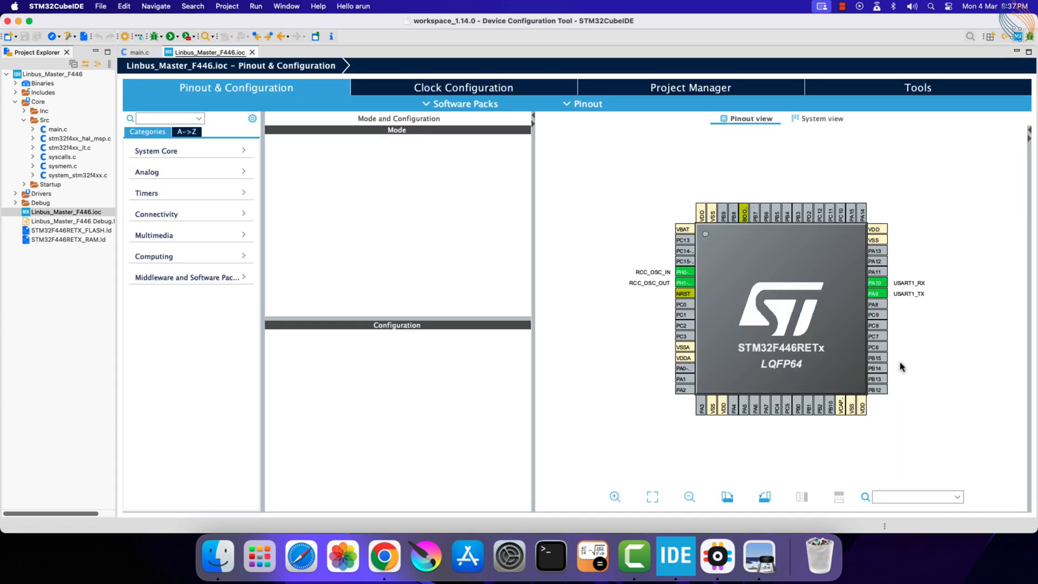
{"action": "left_click", "coordinate": [874, 336]}
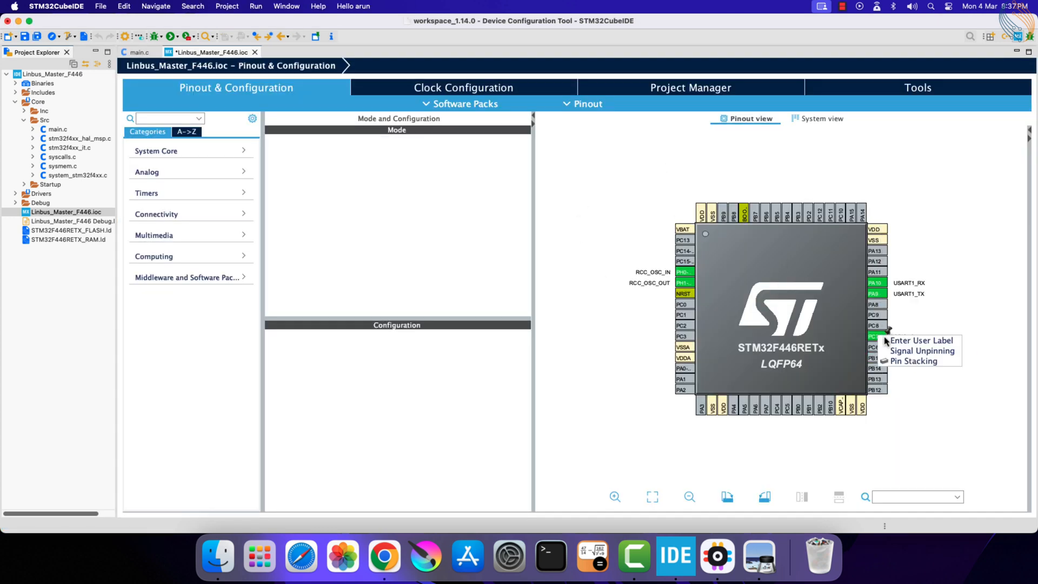
{"action": "left_click", "coordinate": [921, 340]}
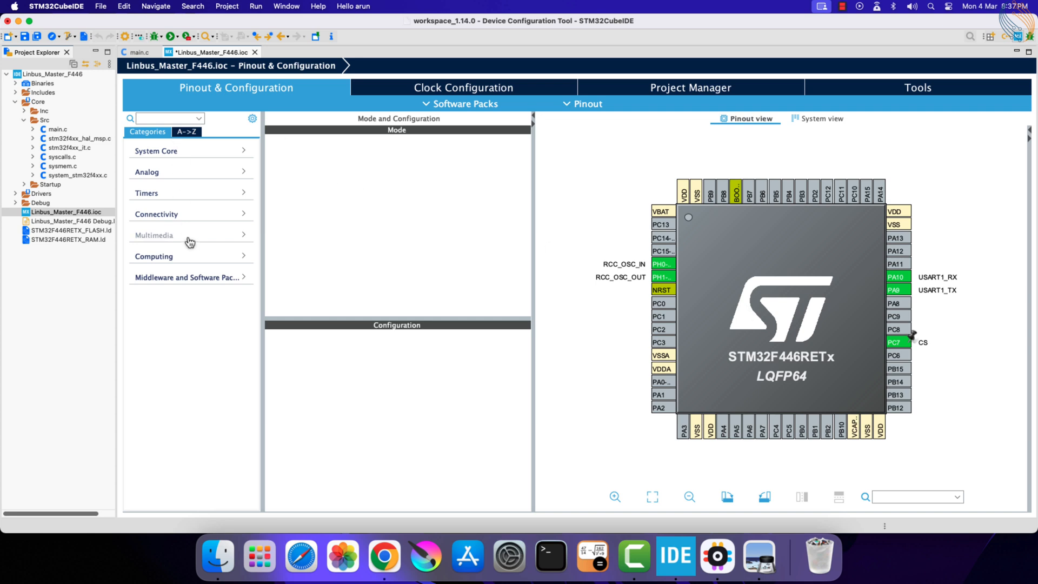
{"action": "mouse_move", "coordinate": [199, 217]}
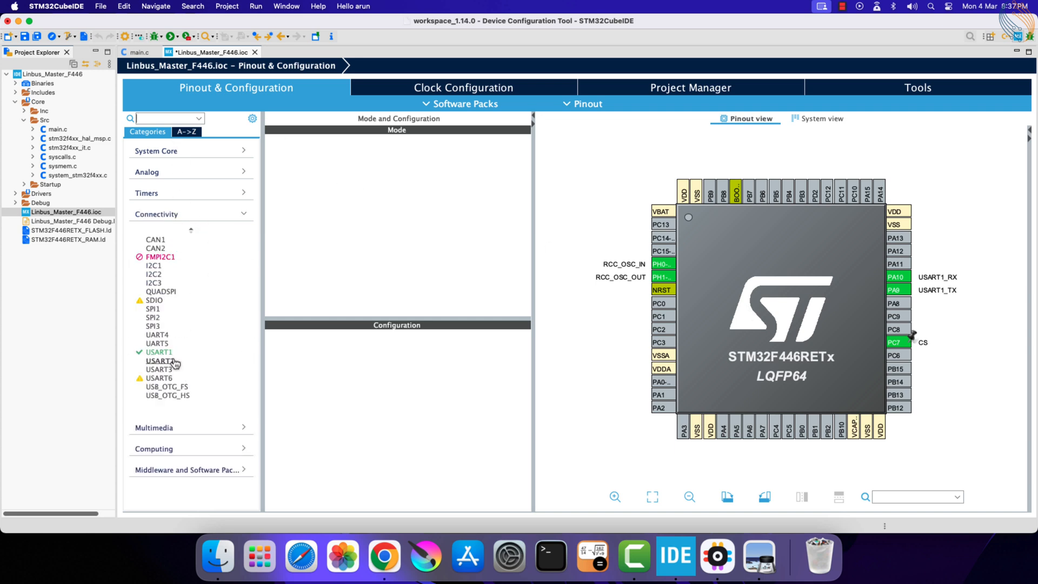
Enable the USART1 global interrupt and review its LIN break detect length parameters.
{"action": "left_click", "coordinate": [159, 351]}
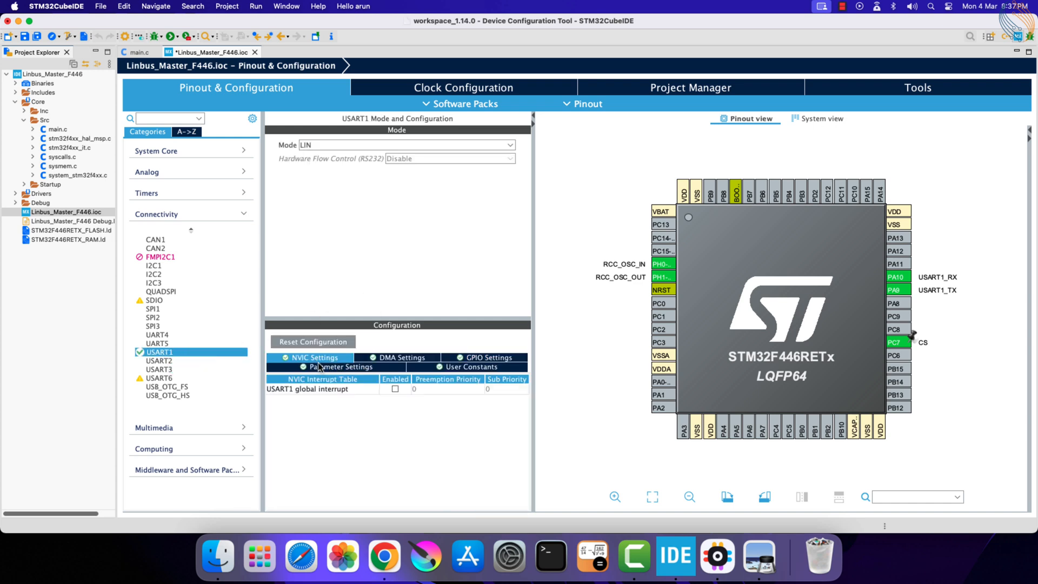
{"action": "left_click", "coordinate": [339, 367]}
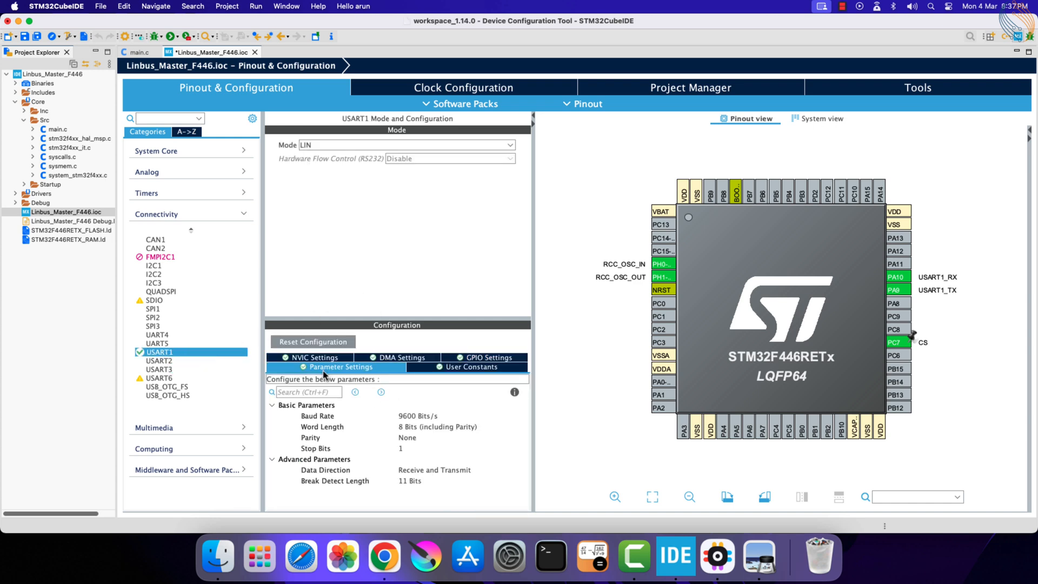
{"action": "left_click", "coordinate": [312, 357]}
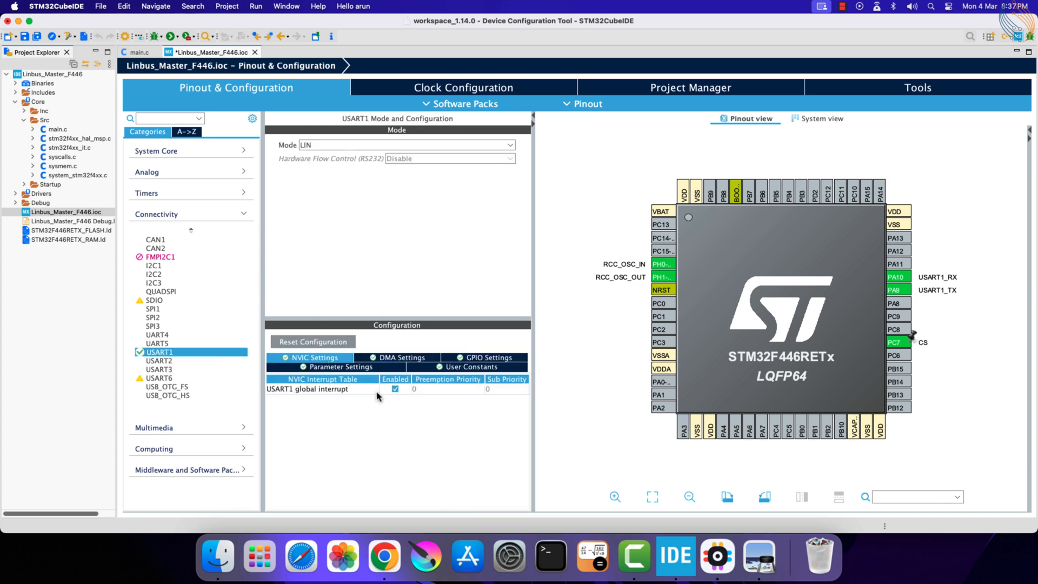
{"action": "left_click", "coordinate": [337, 367]}
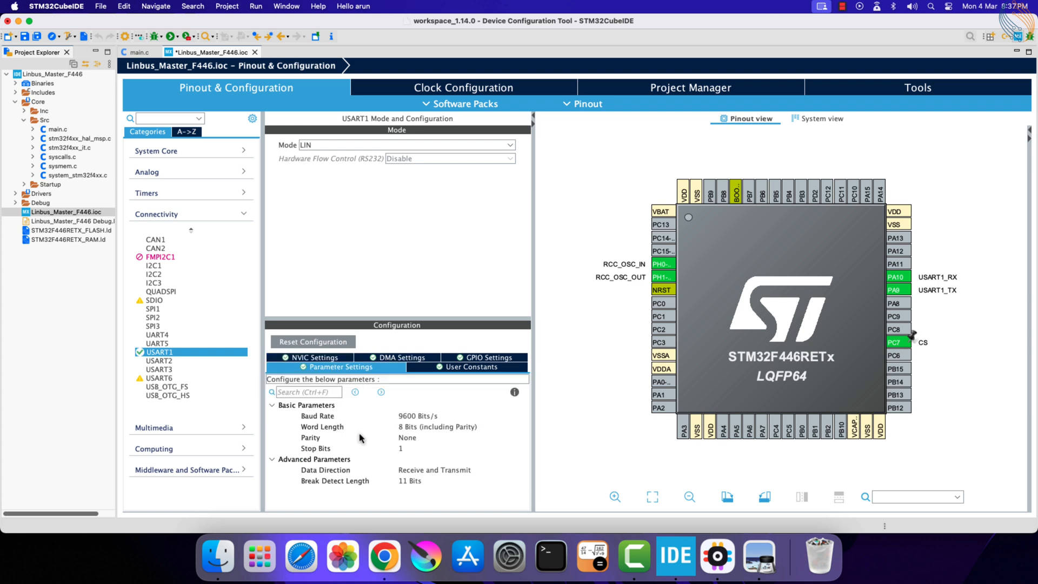
{"action": "left_click", "coordinate": [334, 481]}
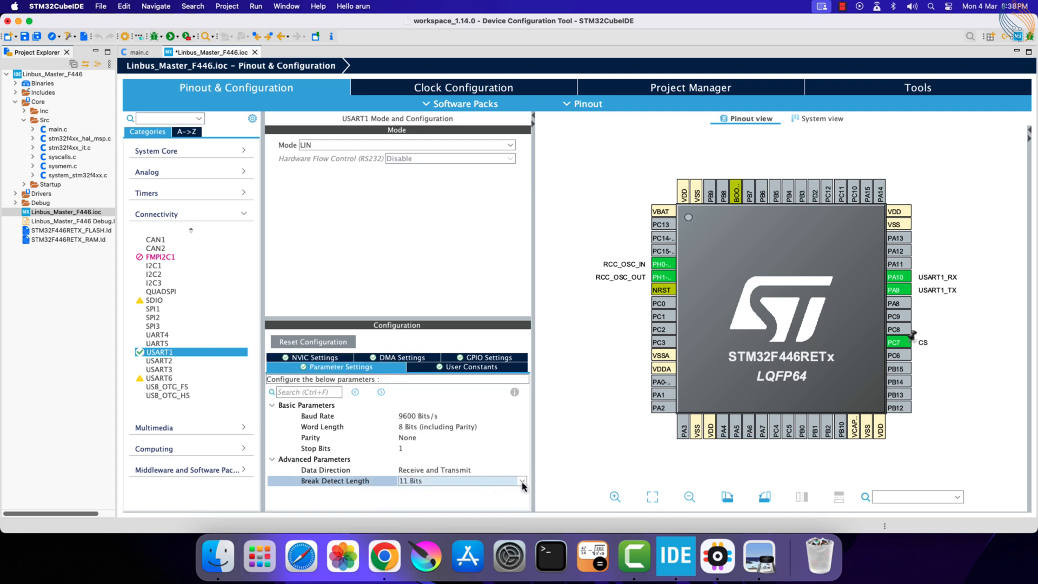
{"action": "mouse_move", "coordinate": [470, 451]}
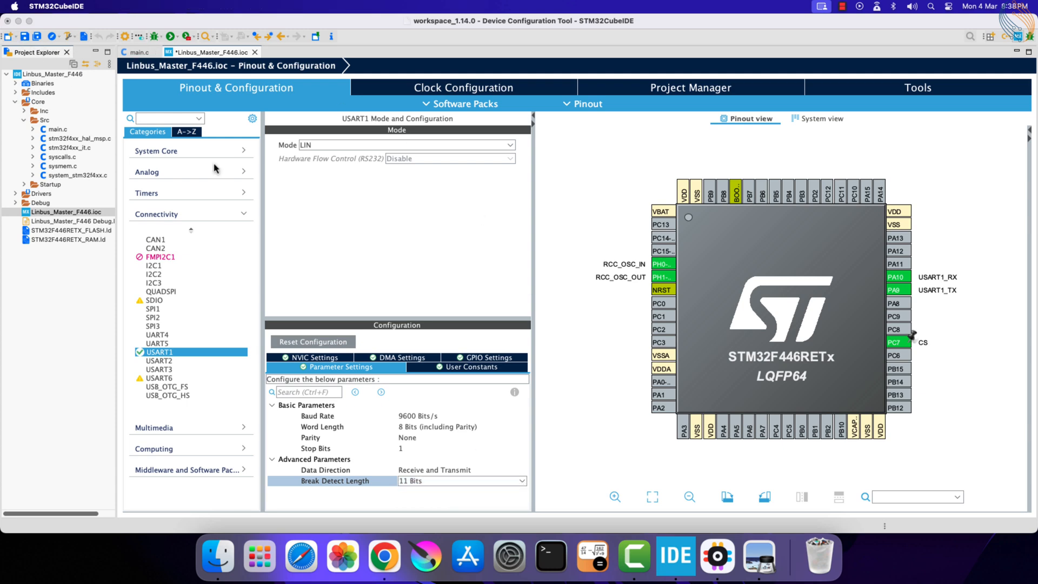
Add HAL_GPIO_WritePin(CS_GPIO_Port, CS_Pin, GPIO_PIN_SET) after initialisation and run the firmware.
{"action": "left_click", "coordinate": [139, 52]}
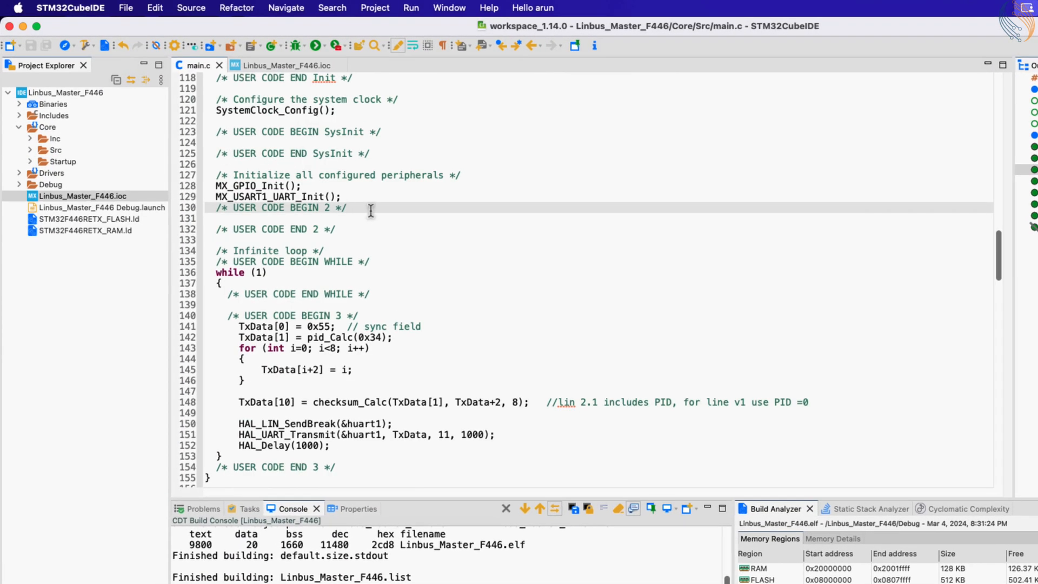
{"action": "type", "text": "HAL_GPIO_WritePin(GPIOx, GPIO_Pin, PinState"}
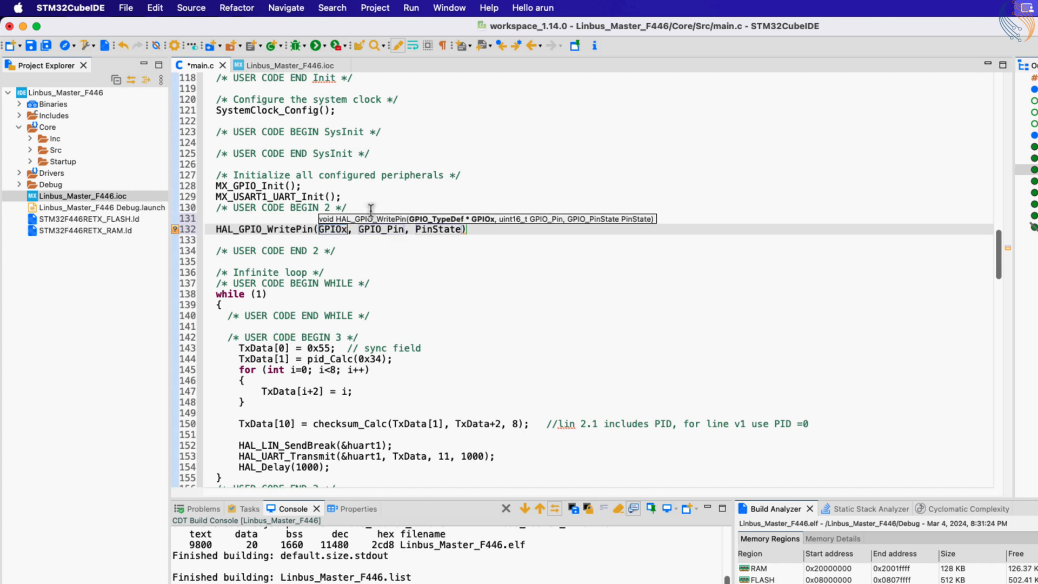
{"action": "type", "text": "CS_p"}
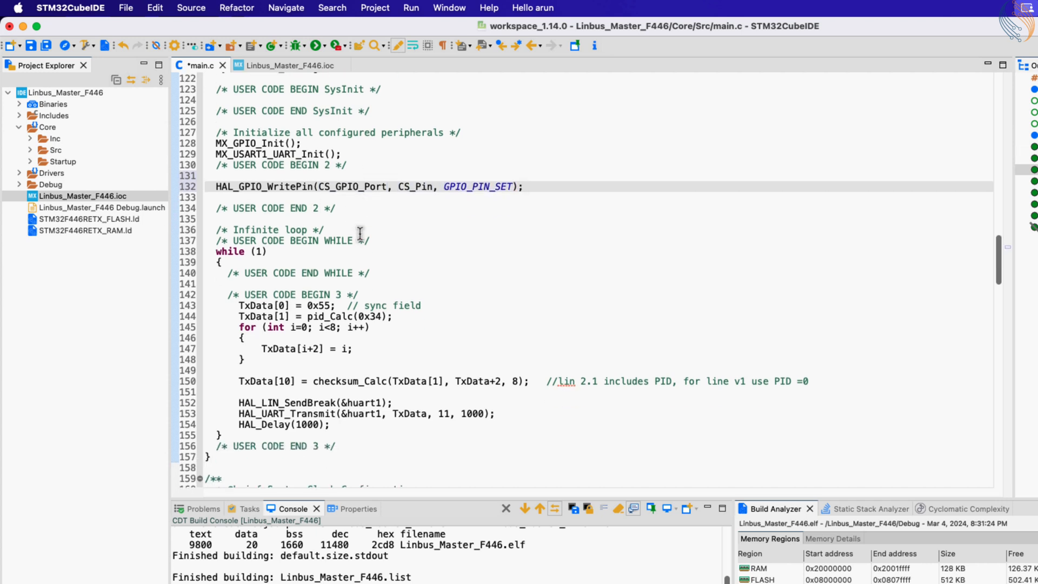
{"action": "scroll", "scroll_direction": "down", "scroll_amount": 3}
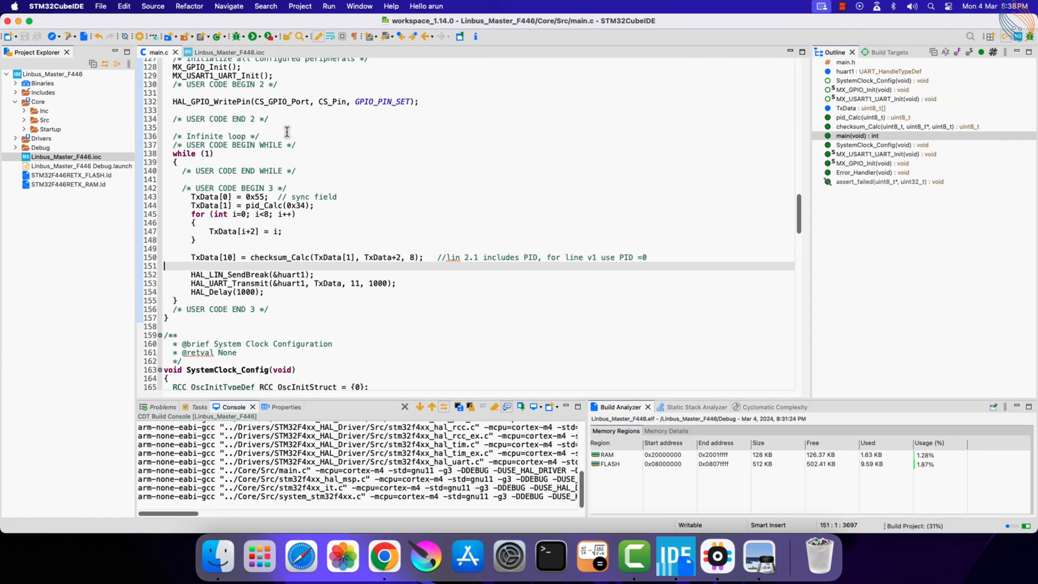
{"action": "left_click", "coordinate": [252, 37]}
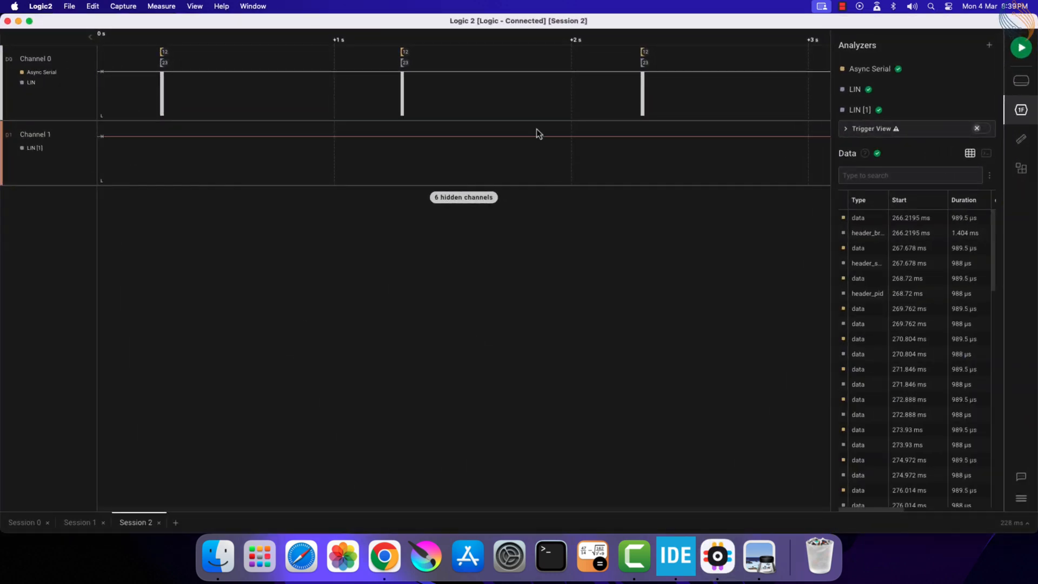
{"action": "mouse_move", "coordinate": [1021, 47]}
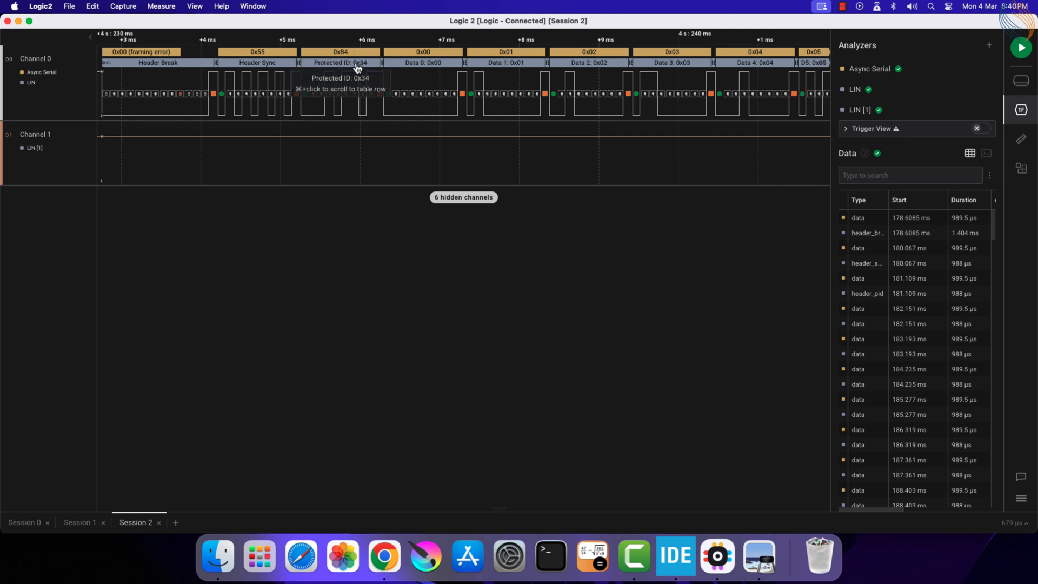
{"action": "mouse_move", "coordinate": [526, 68]}
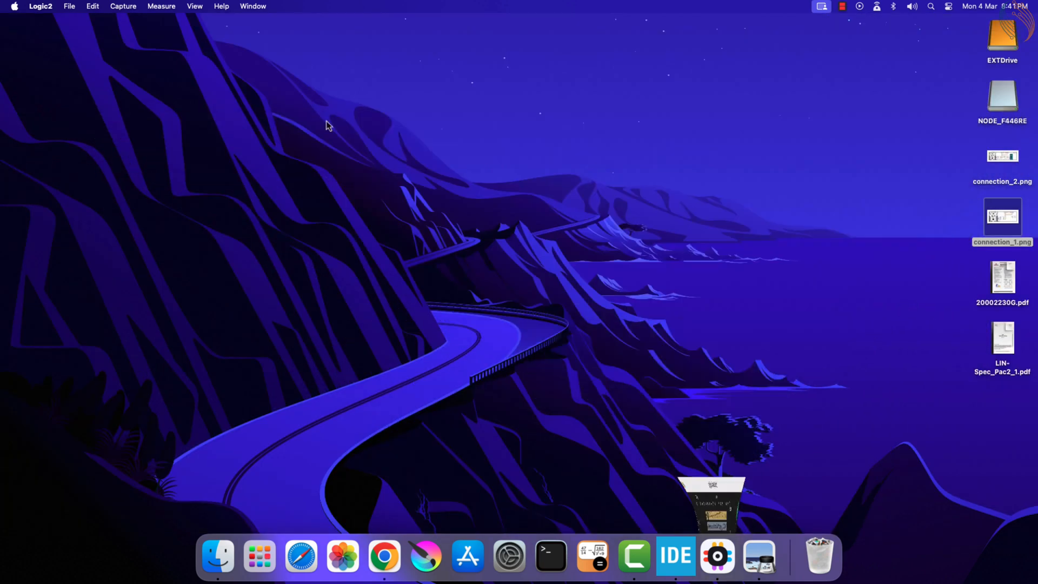
Add the counter int indx = 0 with an if (indx >255) wrap check.
{"action": "left_click", "coordinate": [675, 557]}
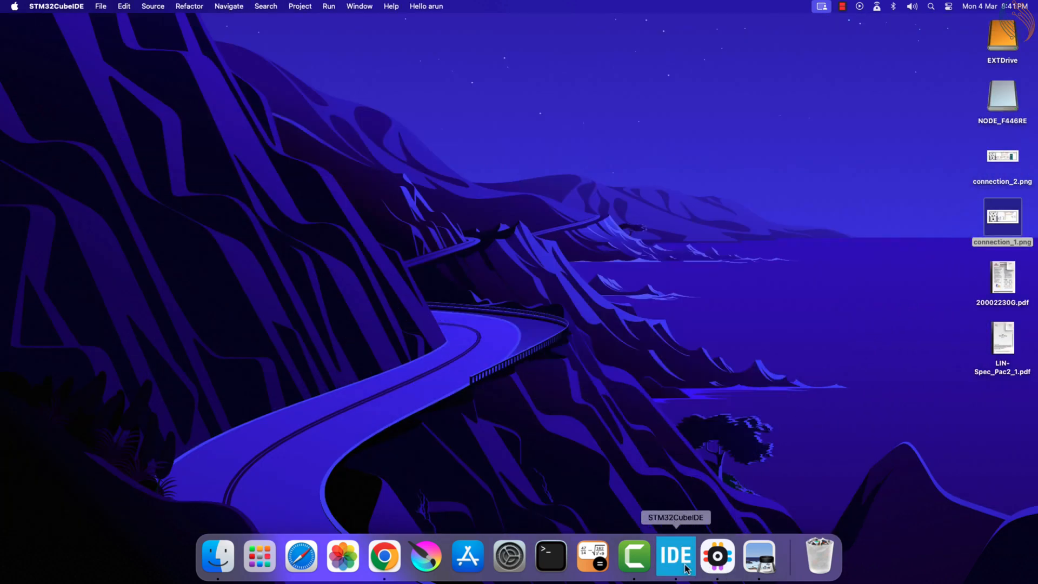
{"action": "left_click", "coordinate": [675, 556]}
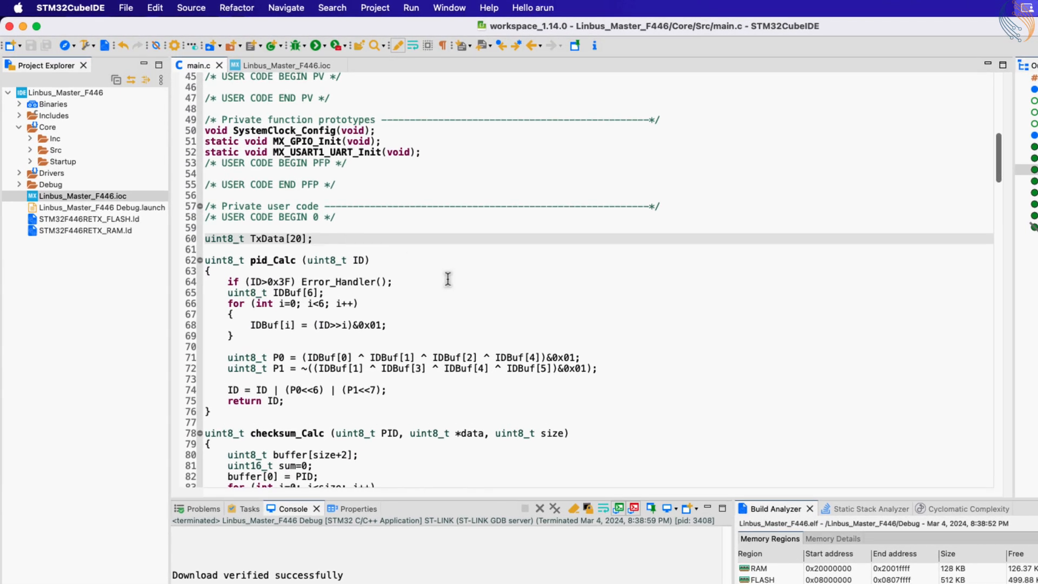
{"action": "type", "text": "int indx = 0;"}
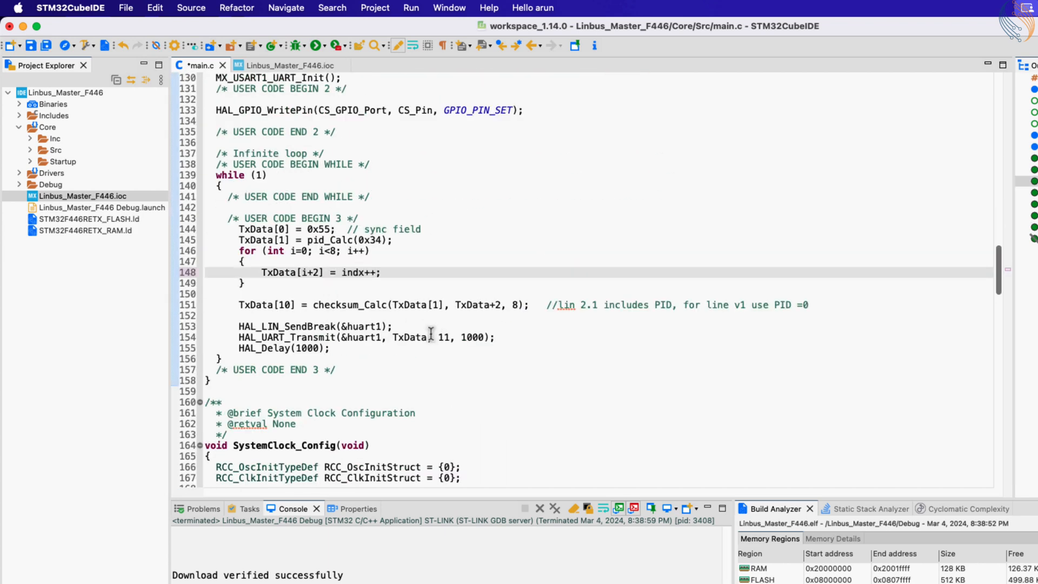
{"action": "type", "text": "if (indx )"}
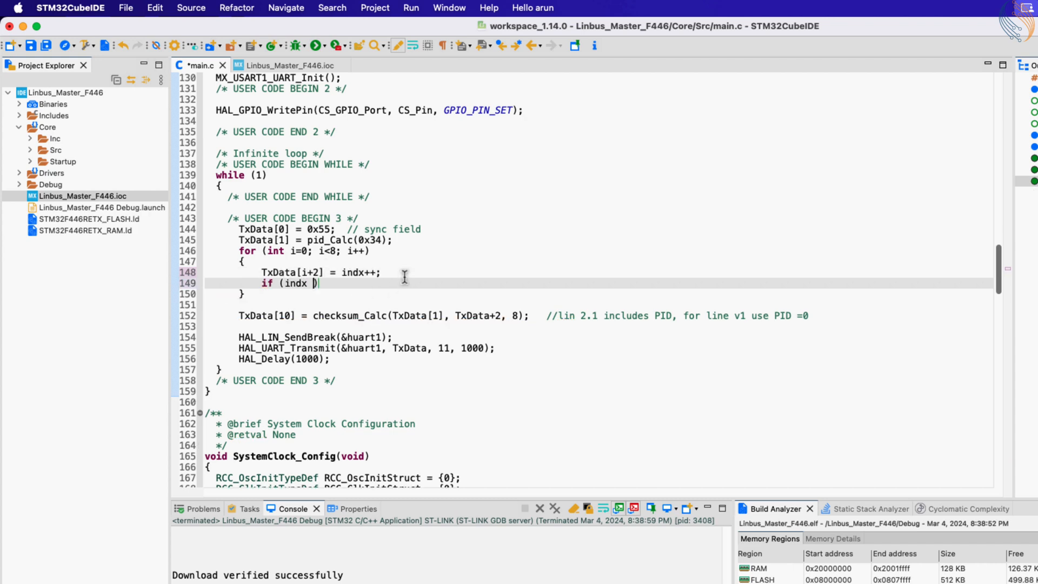
{"action": "type", "text": ">255"}
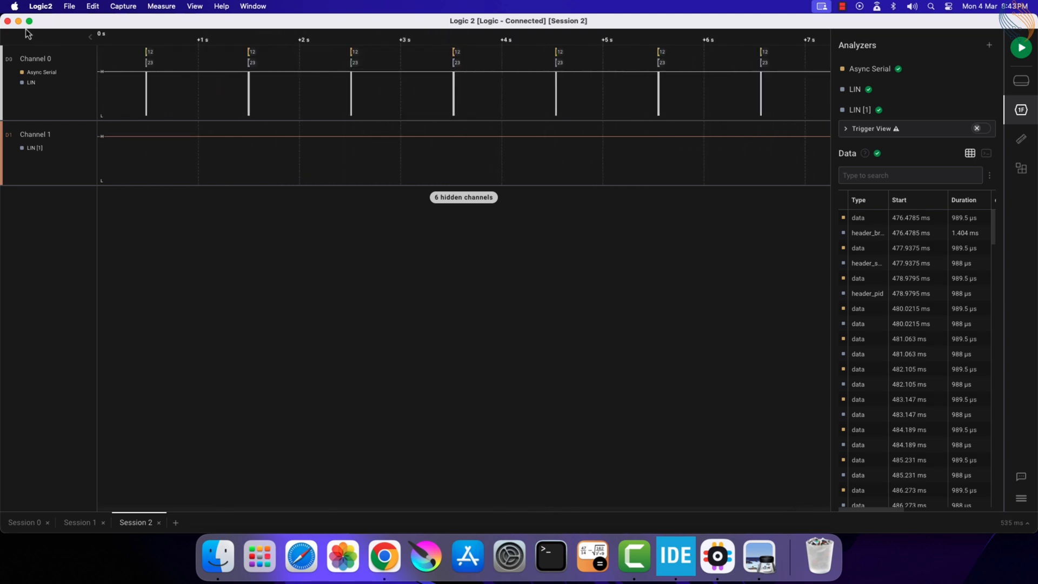
Close the logic analyzer capture window and close all open editors.
{"action": "left_click", "coordinate": [675, 554]}
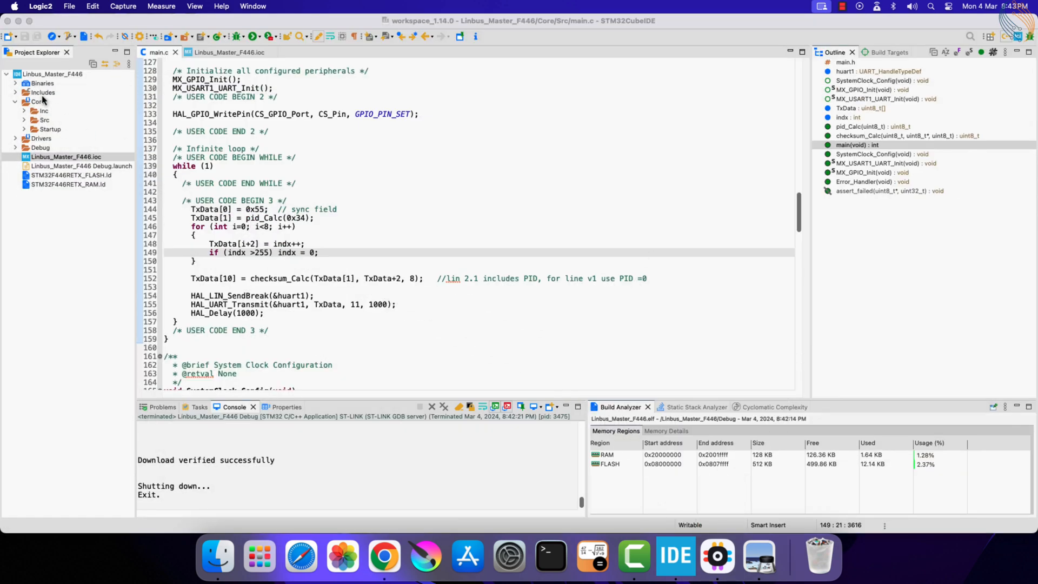
{"action": "right_click", "coordinate": [159, 52]}
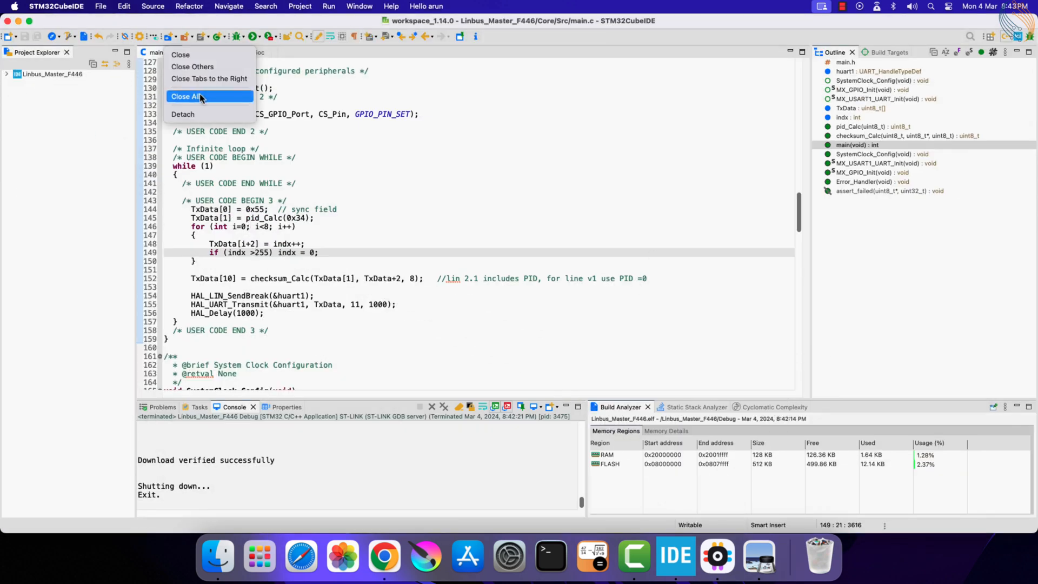
{"action": "left_click", "coordinate": [186, 96]}
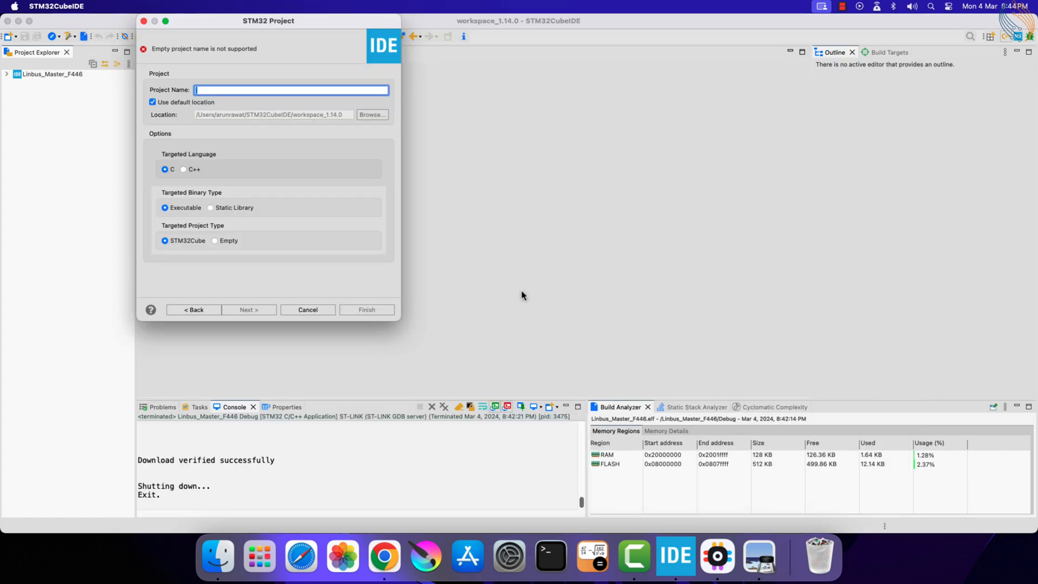
Name the new STM32 project Lin_F103_Slave and finish the wizard.
{"action": "type", "text": "L"}
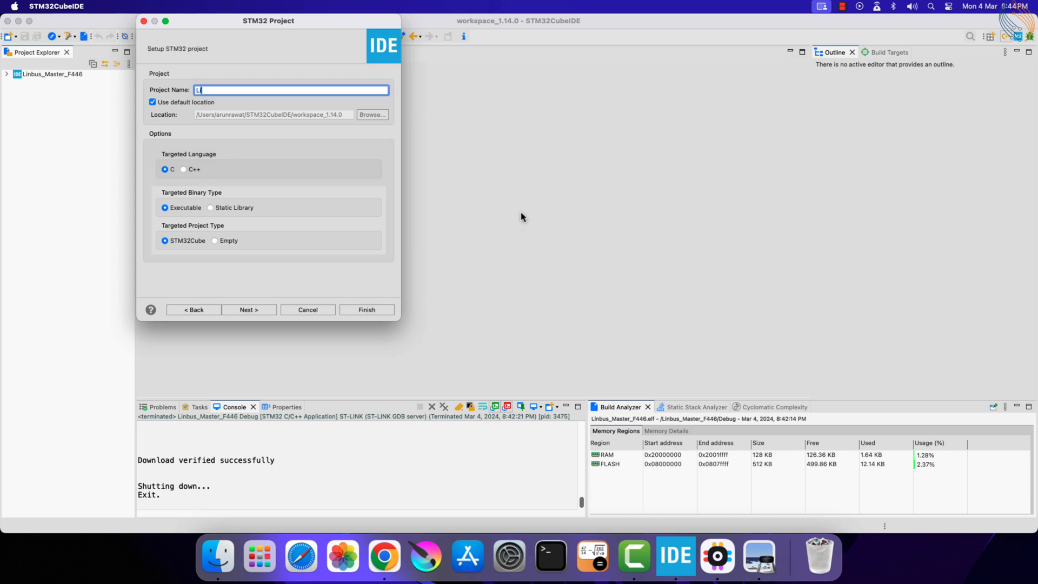
{"action": "type", "text": "in_F103_Slave"}
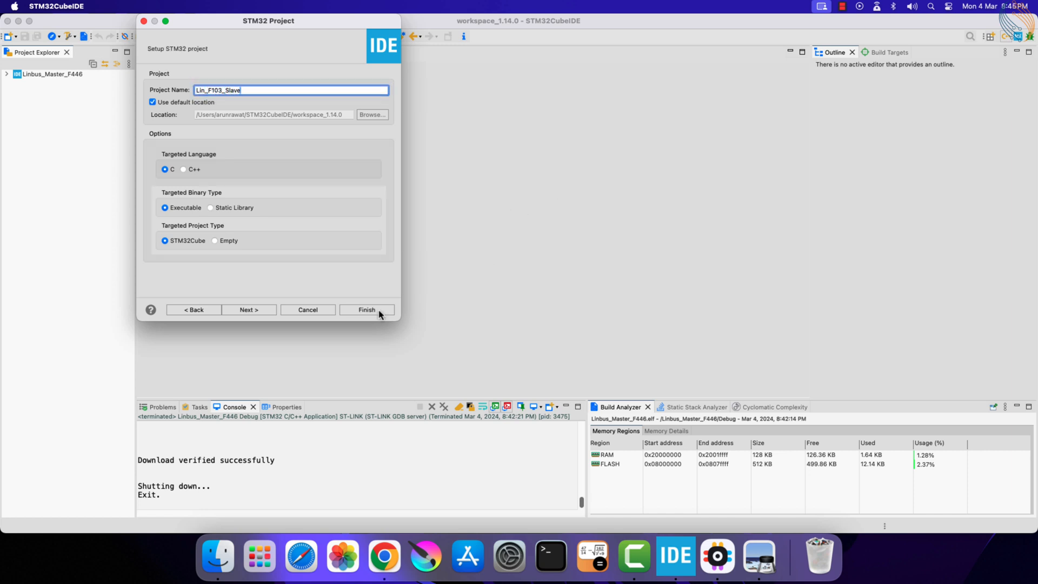
{"action": "left_click", "coordinate": [366, 310]}
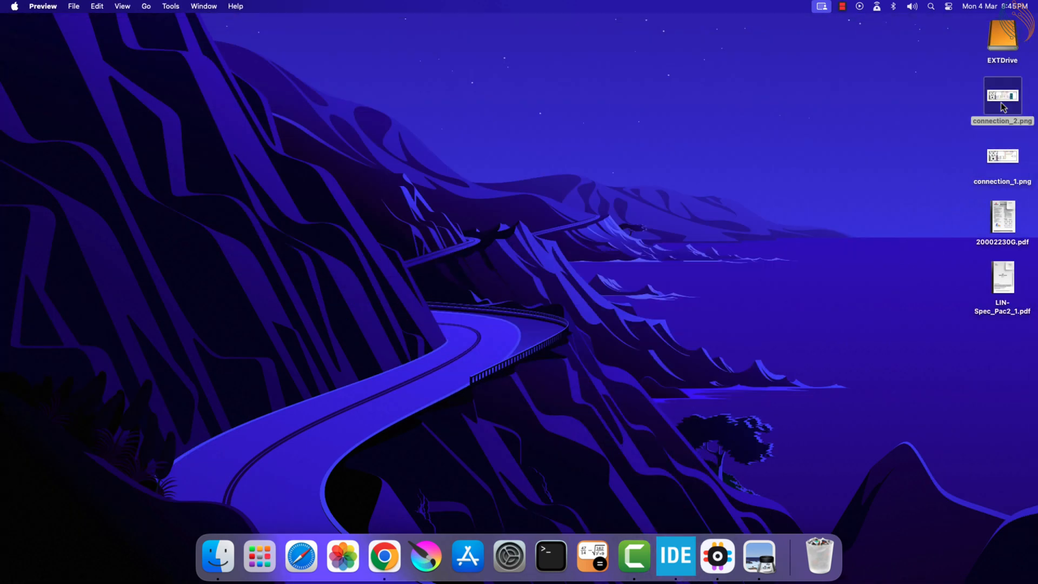
{"action": "double_click", "coordinate": [1002, 97]}
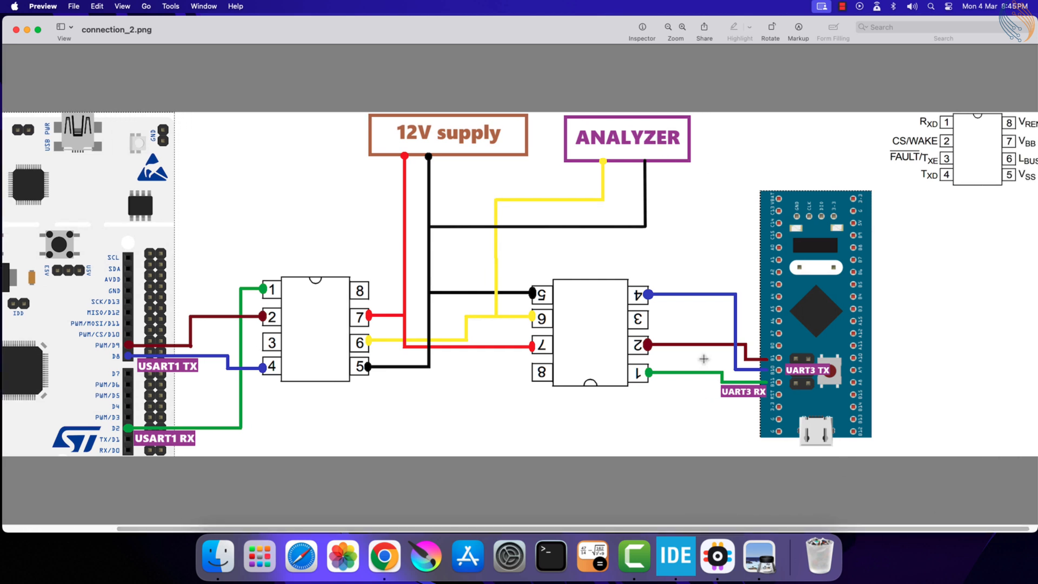
{"action": "mouse_move", "coordinate": [646, 295]}
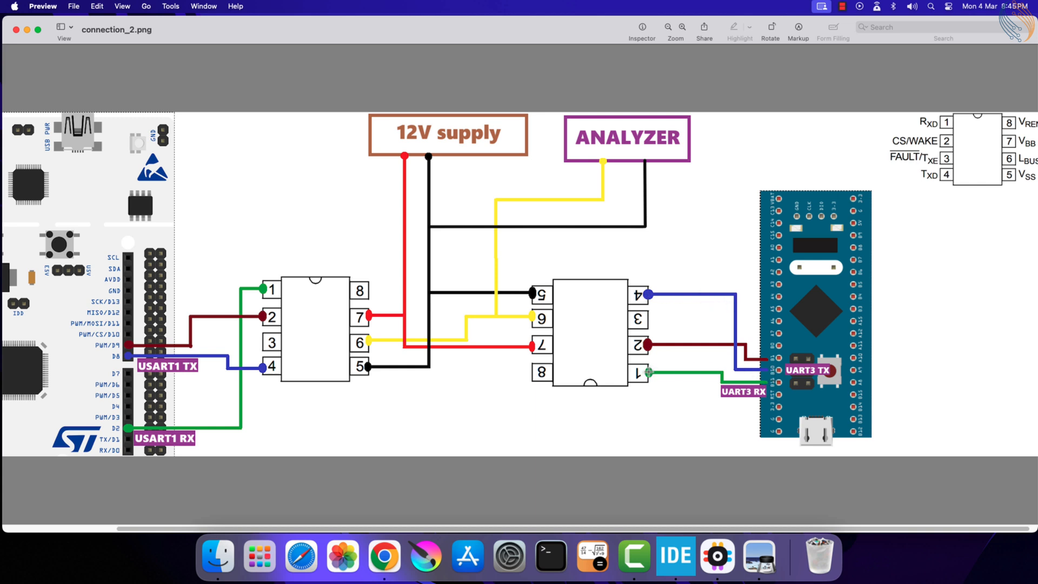
{"action": "mouse_move", "coordinate": [767, 375]}
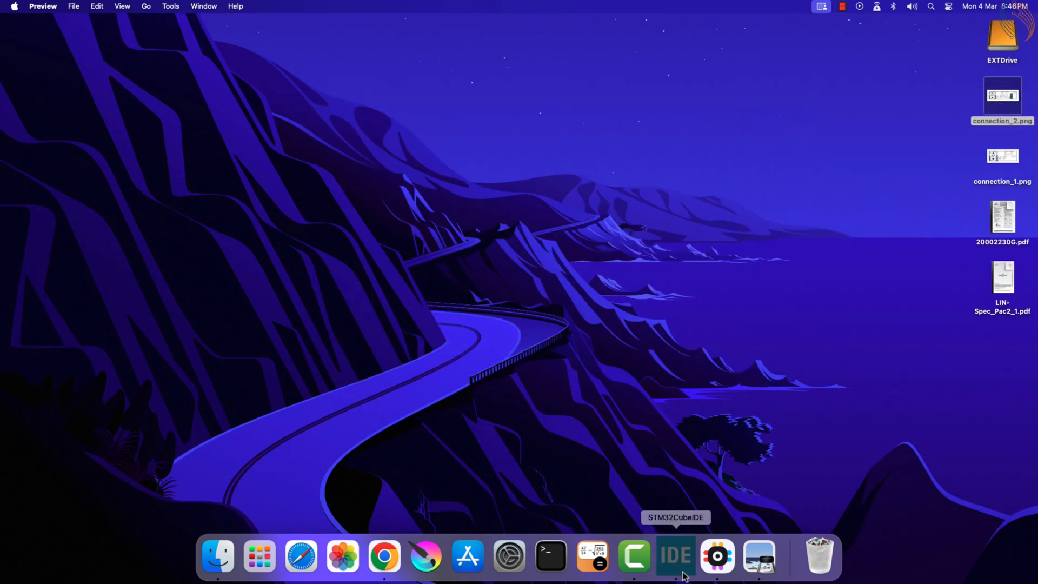
Set RCC HSE to an external crystal and run the system clock from PLLCLK at 72 MHz.
{"action": "left_click", "coordinate": [674, 557]}
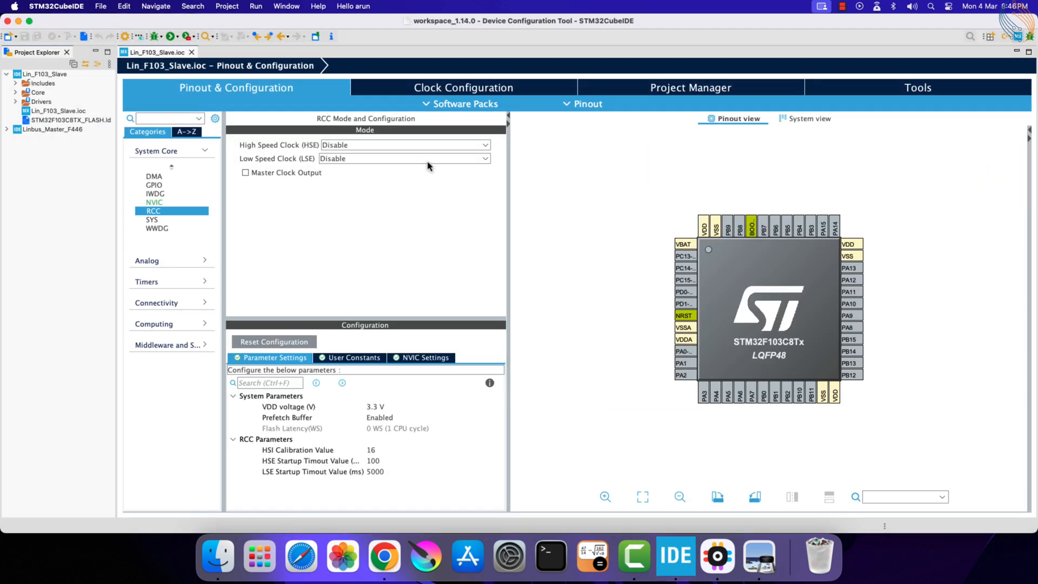
{"action": "left_click", "coordinate": [404, 144]}
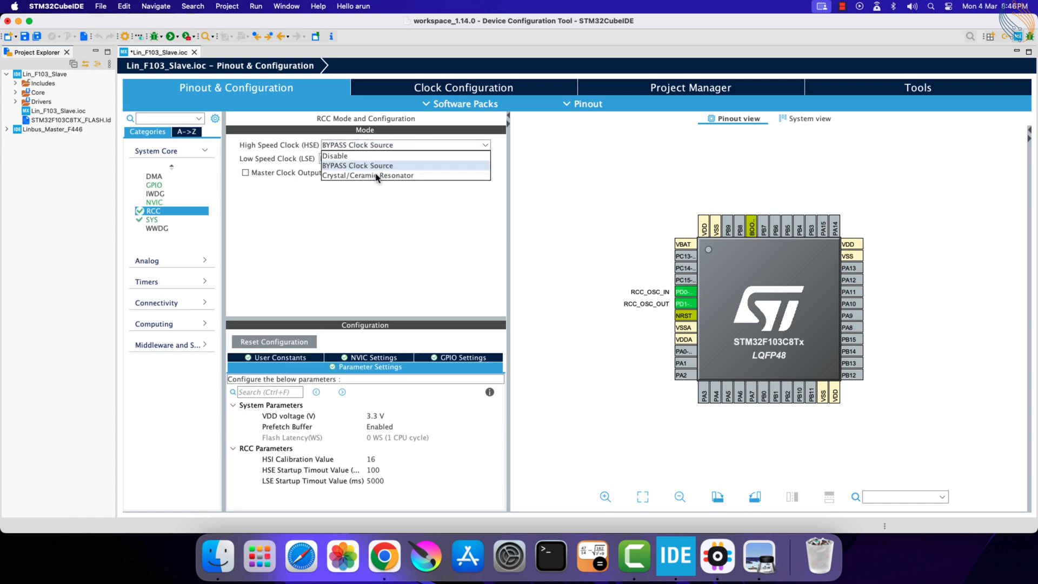
{"action": "left_click", "coordinate": [462, 87]}
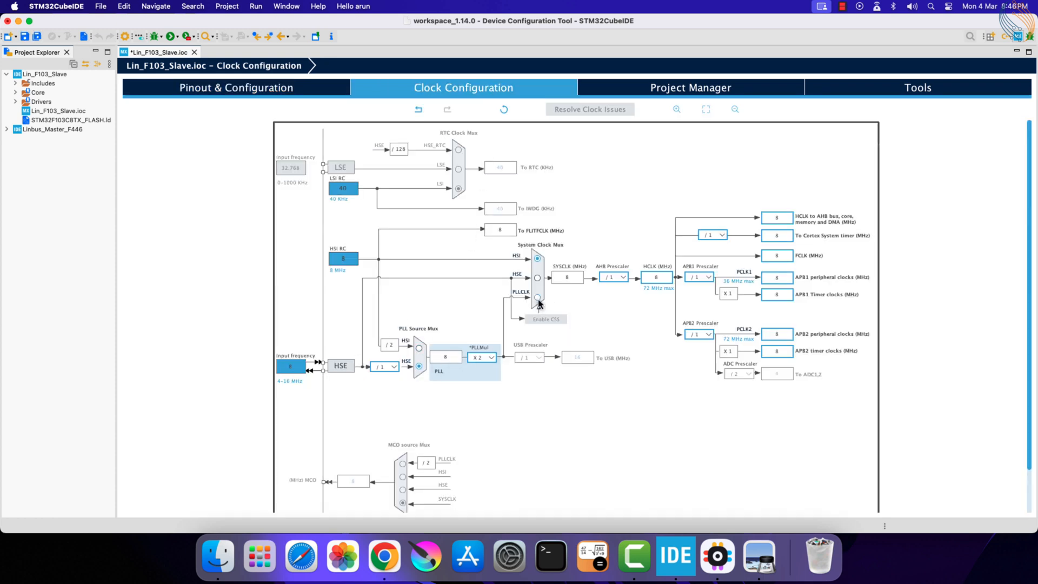
{"action": "left_click", "coordinate": [537, 298]}
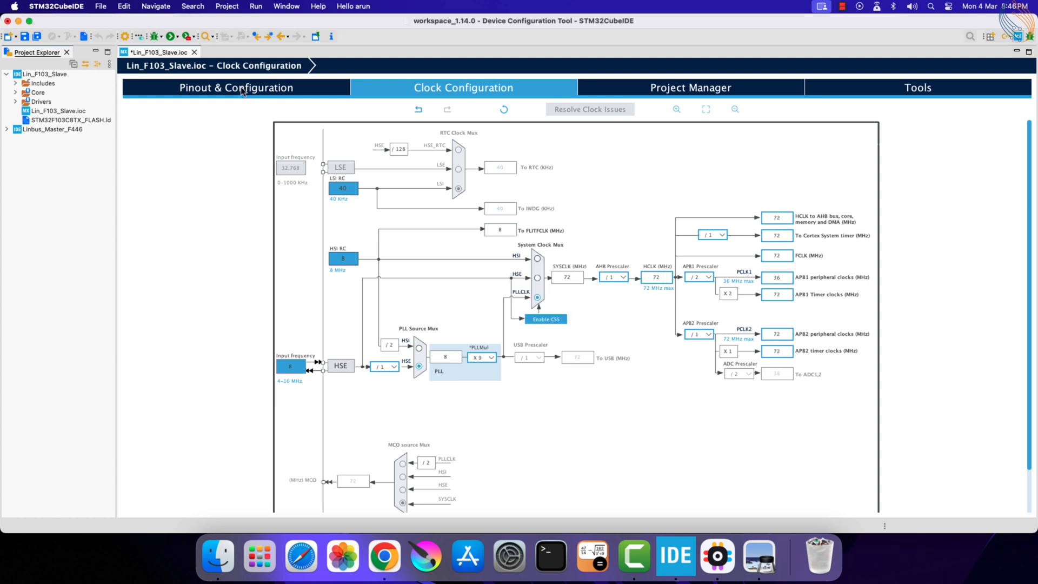
Set SYS debug to Serial Wire and collapse the System Core group.
{"action": "left_click", "coordinate": [235, 86]}
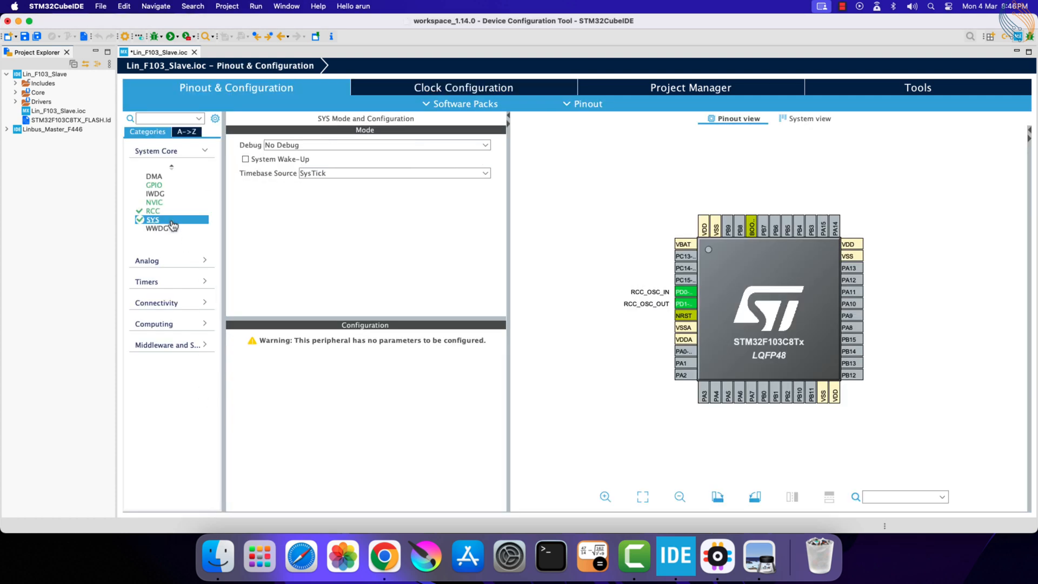
{"action": "left_click", "coordinate": [375, 145]}
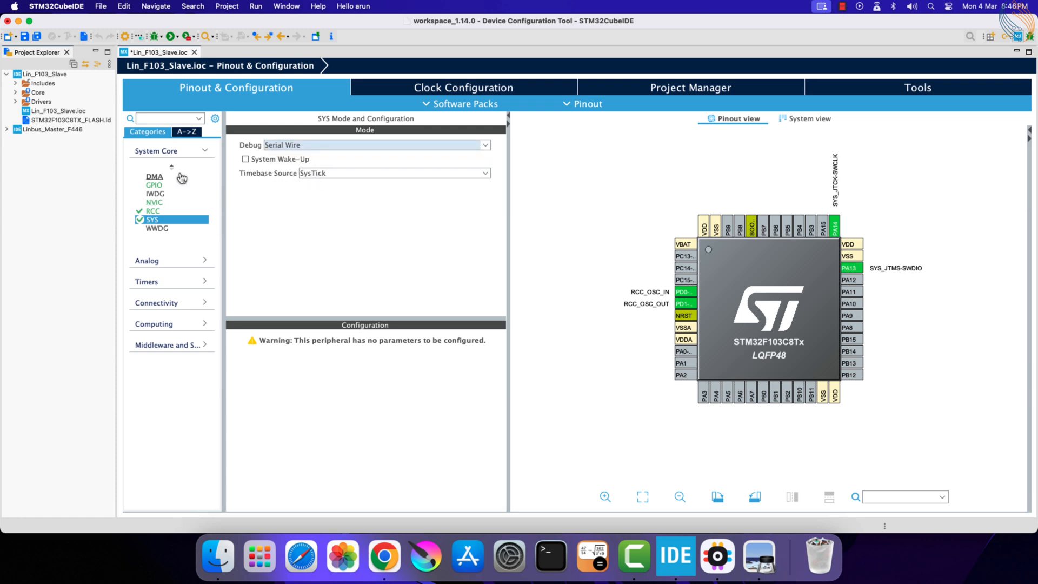
{"action": "left_click", "coordinate": [156, 150]}
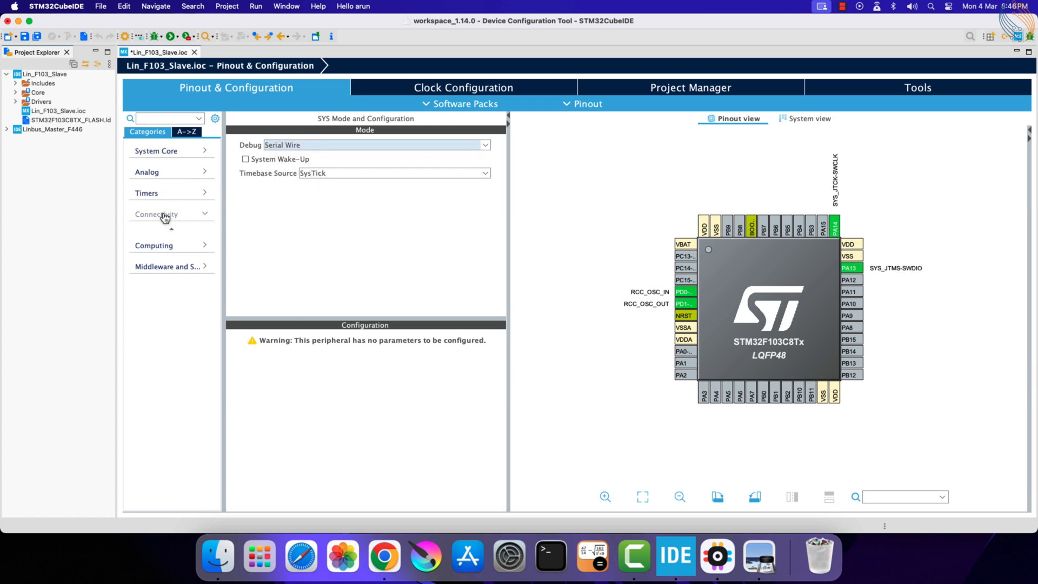
Set USART3 to LIN mode and make PB1 a GPIO output.
{"action": "left_click", "coordinate": [159, 300]}
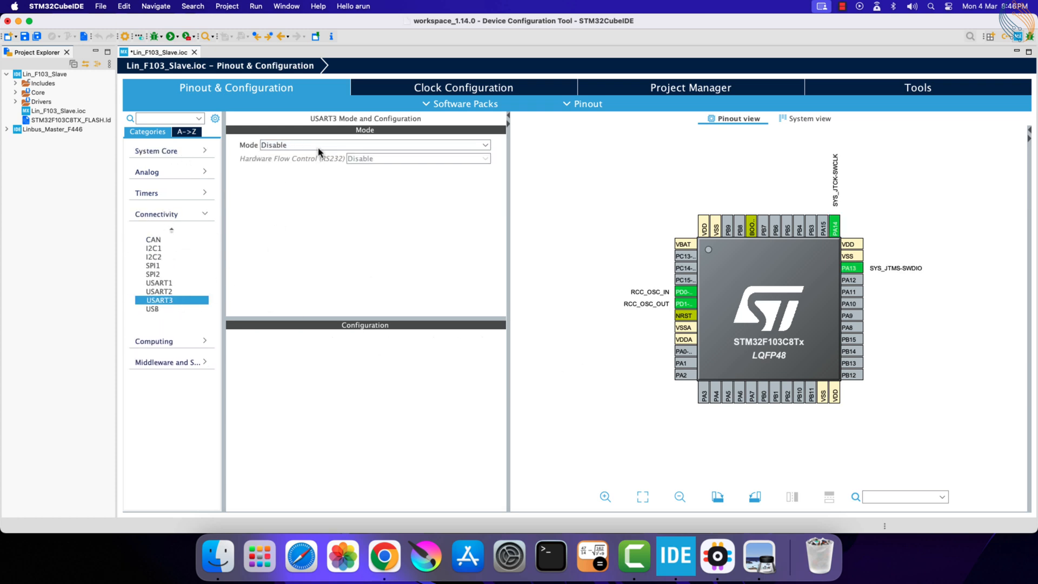
{"action": "left_click", "coordinate": [372, 145]}
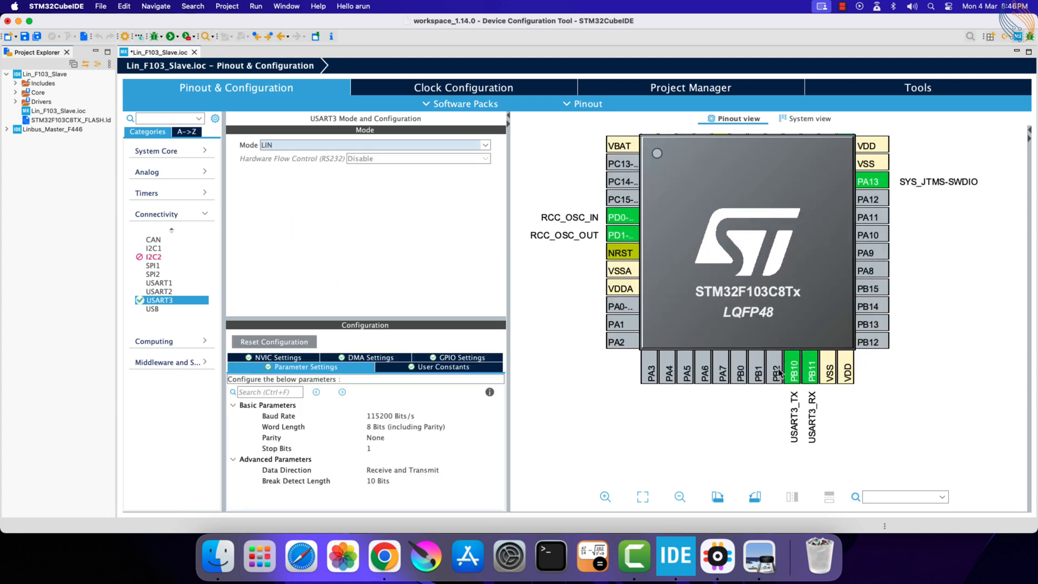
{"action": "mouse_move", "coordinate": [749, 398]}
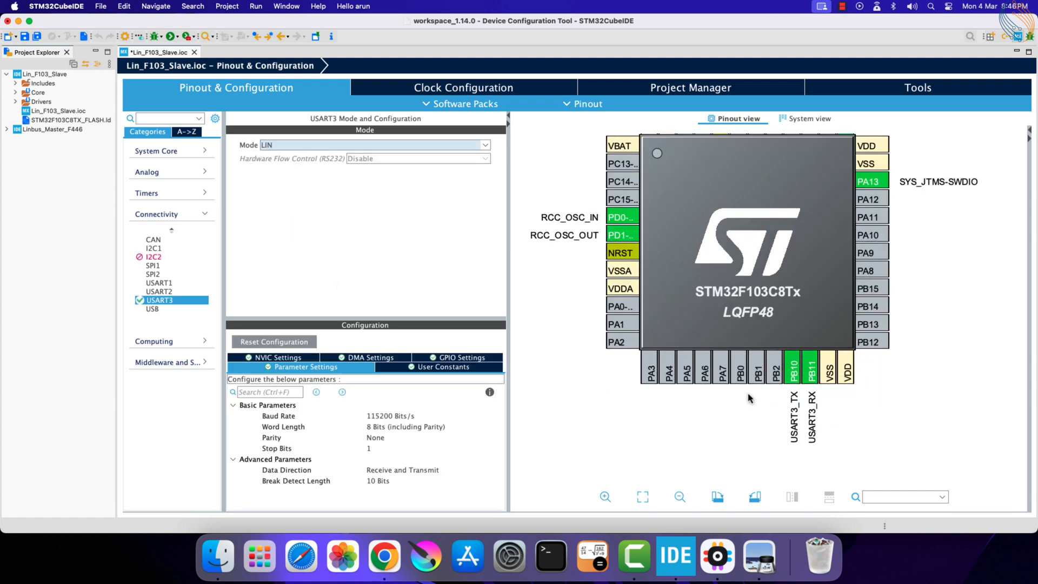
{"action": "left_click", "coordinate": [792, 366]}
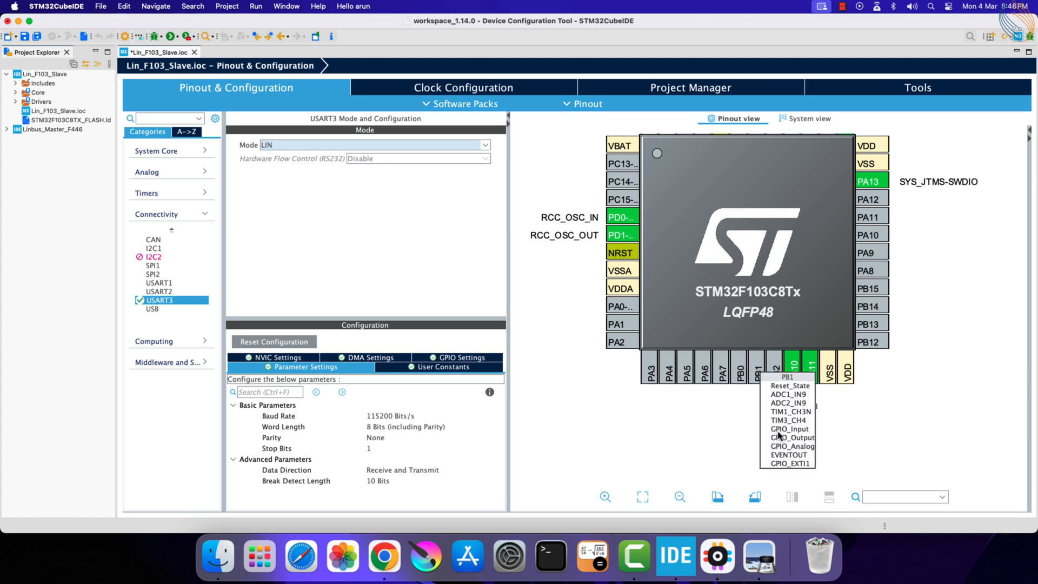
{"action": "left_click", "coordinate": [793, 437]}
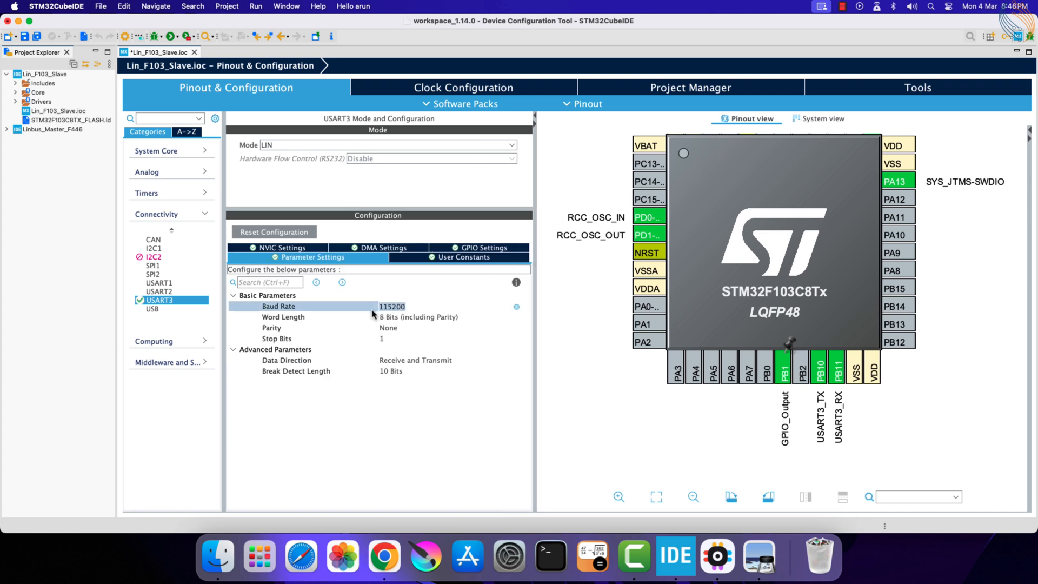
Set USART3 to 9600 baud with 11-bit break detect, and pull up PB11.
{"action": "type", "text": "9600 Bits/s"}
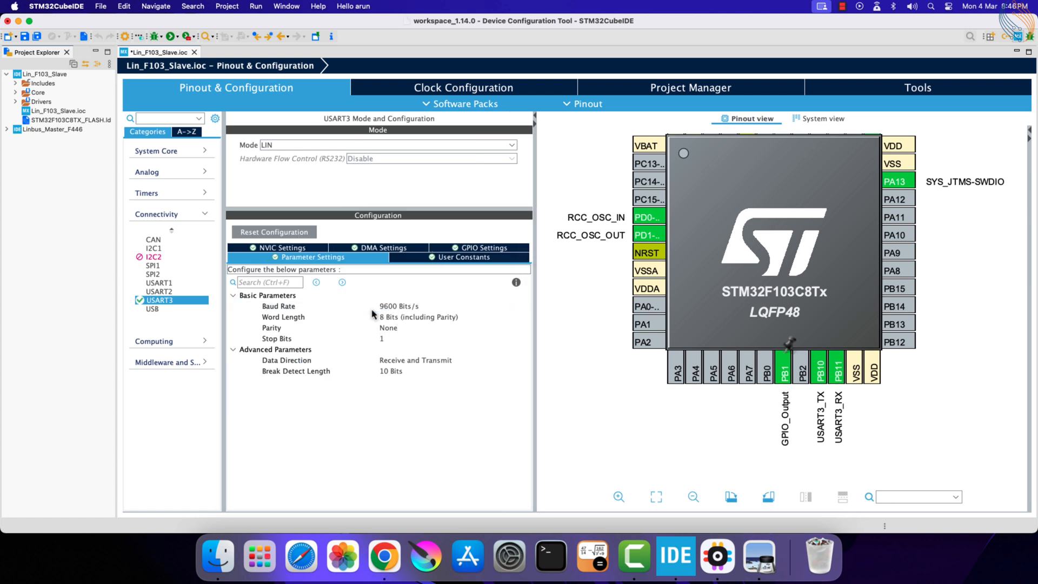
{"action": "left_click", "coordinate": [454, 371]}
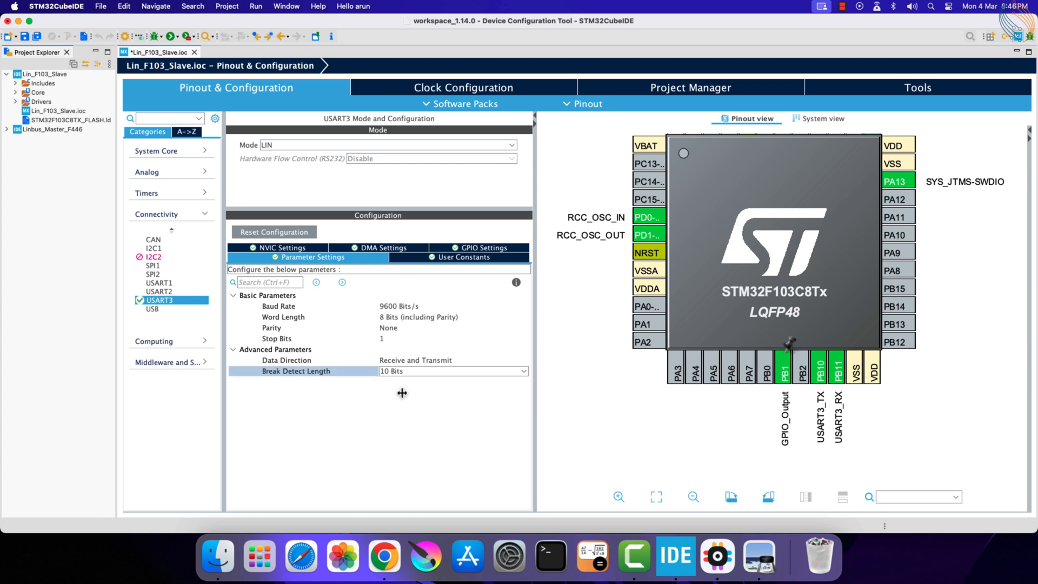
{"action": "left_click", "coordinate": [283, 248]}
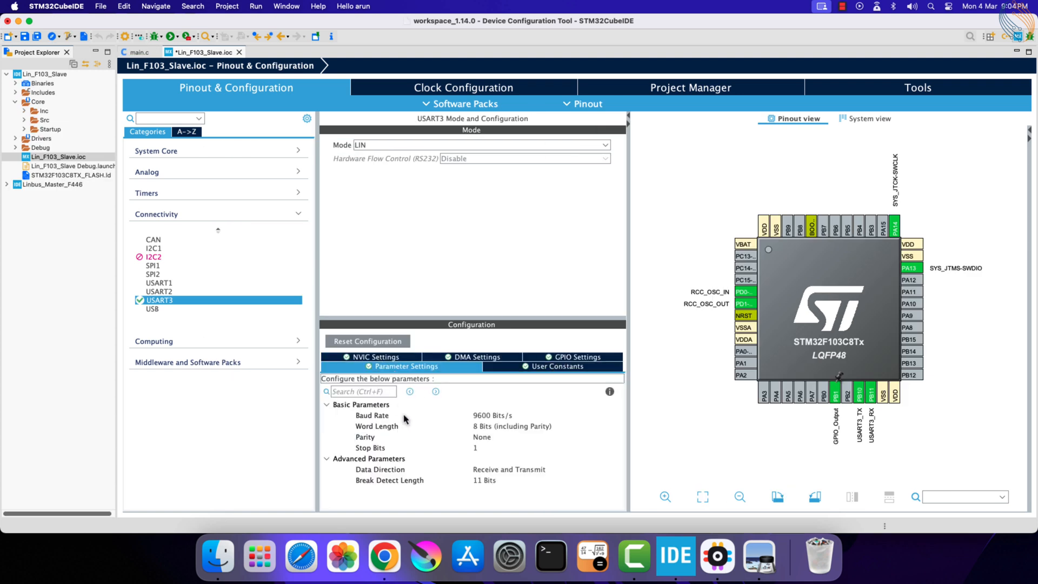
{"action": "mouse_move", "coordinate": [591, 363]}
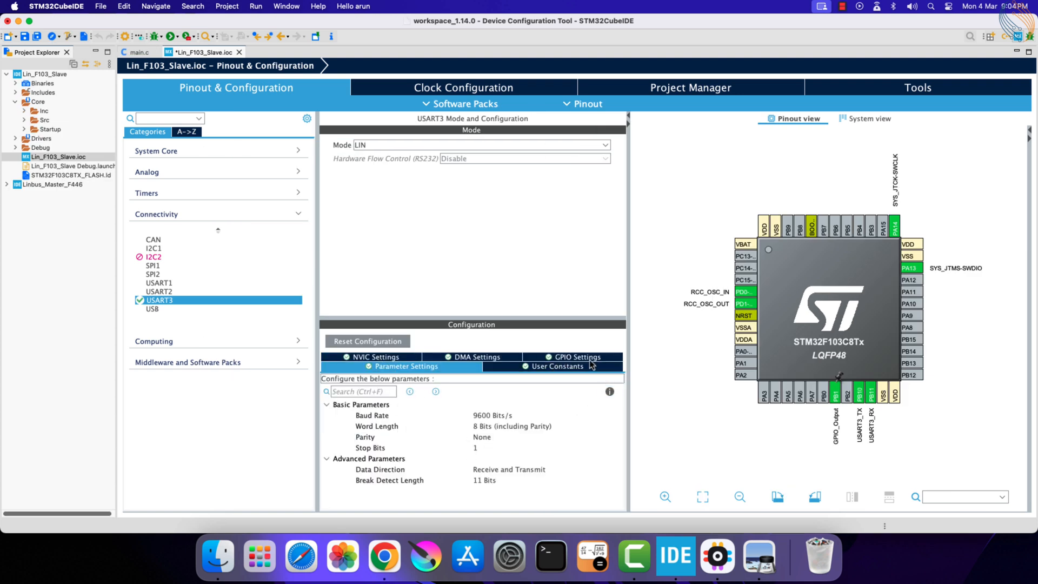
{"action": "left_click", "coordinate": [577, 356]}
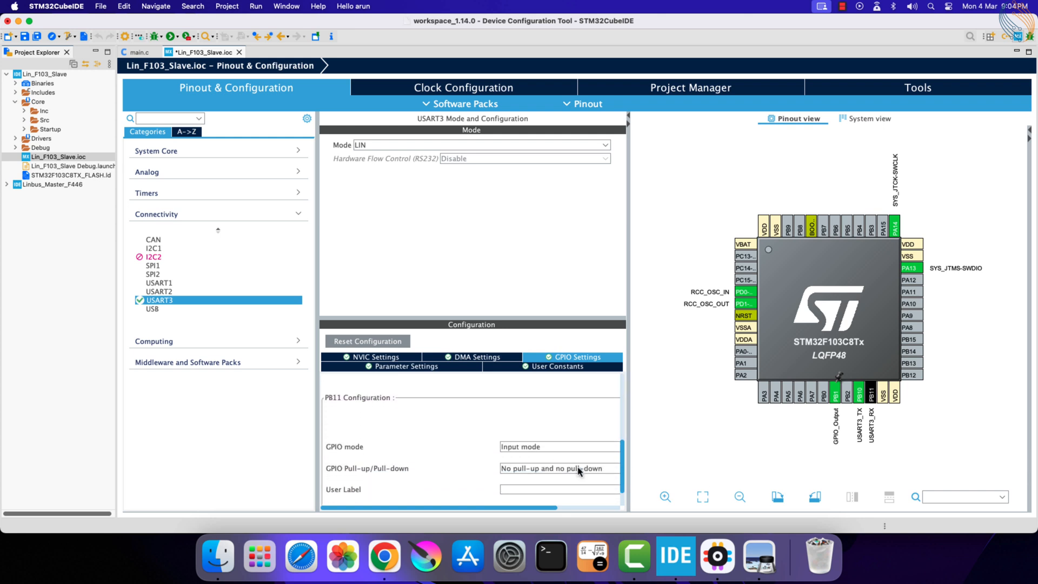
{"action": "left_click", "coordinate": [560, 468]}
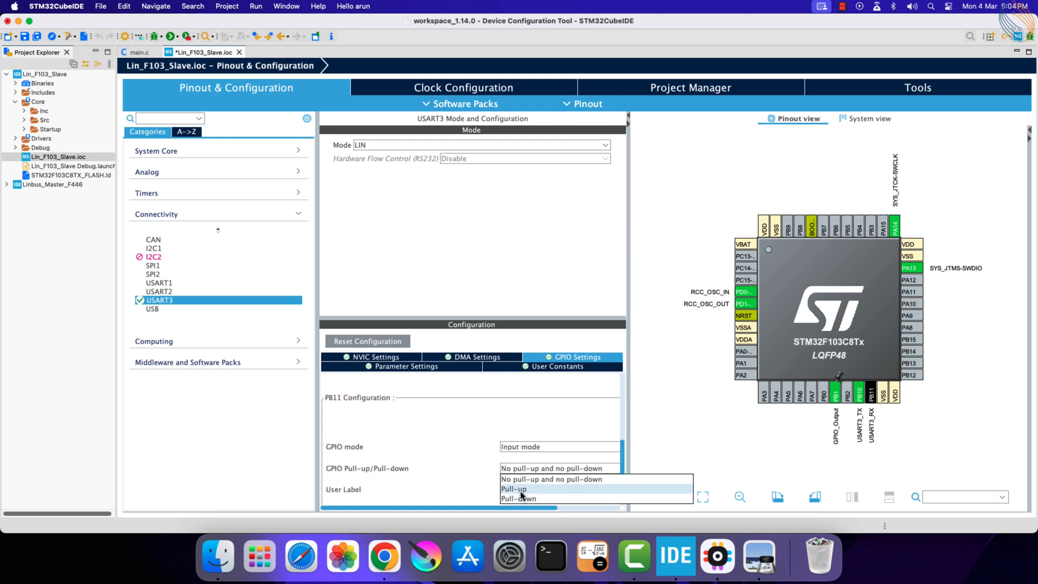
{"action": "left_click", "coordinate": [515, 489]}
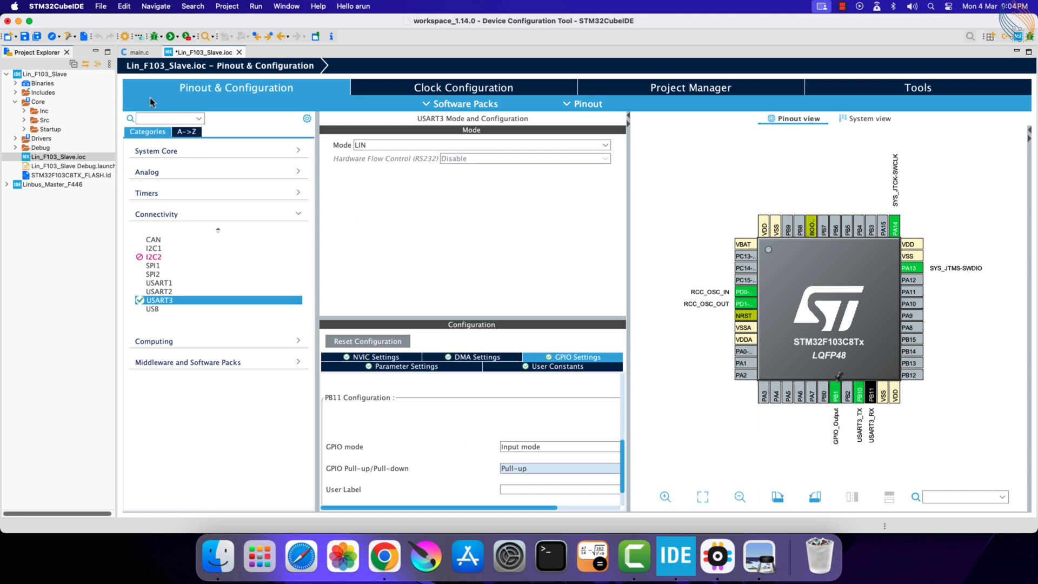
{"action": "left_click", "coordinate": [237, 53]}
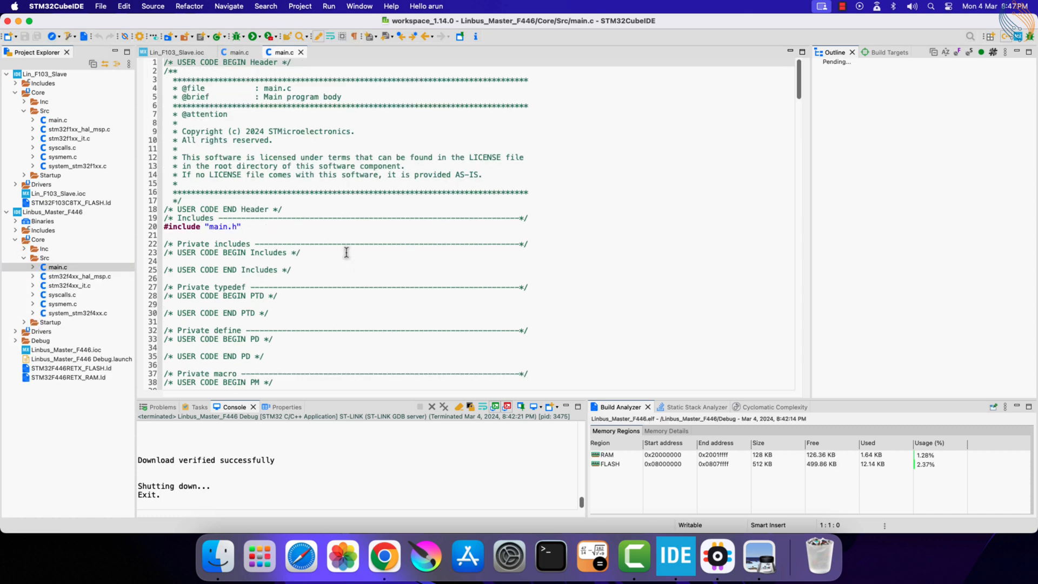
Call HAL_UARTEx_ReceiveToIdle_IT on huart3 into RxData with a Size of 20.
{"action": "scroll", "scroll_direction": "down", "scroll_amount": 3}
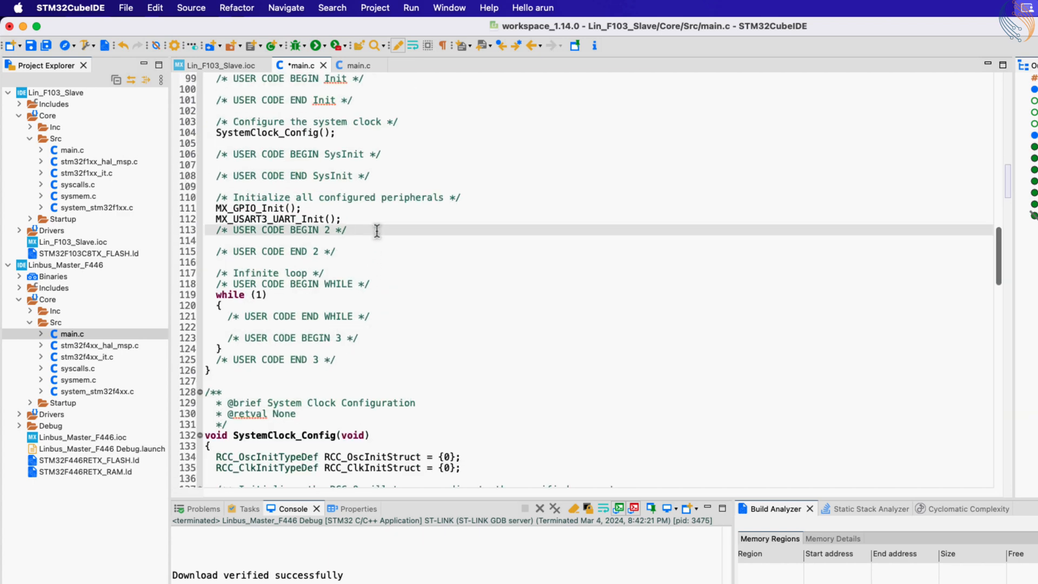
{"action": "type", "text": "HAL_"}
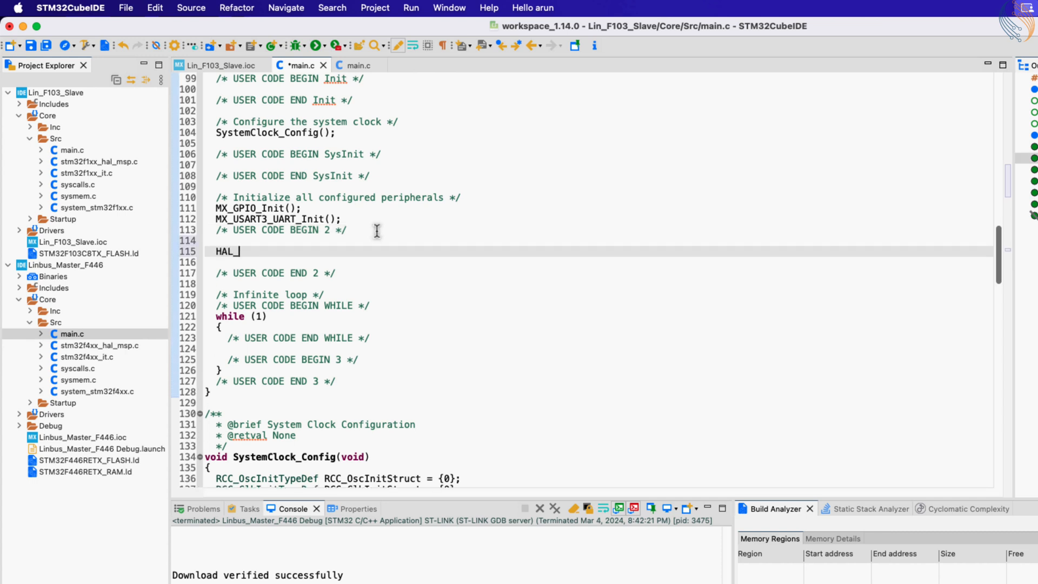
{"action": "type", "text": "UA"}
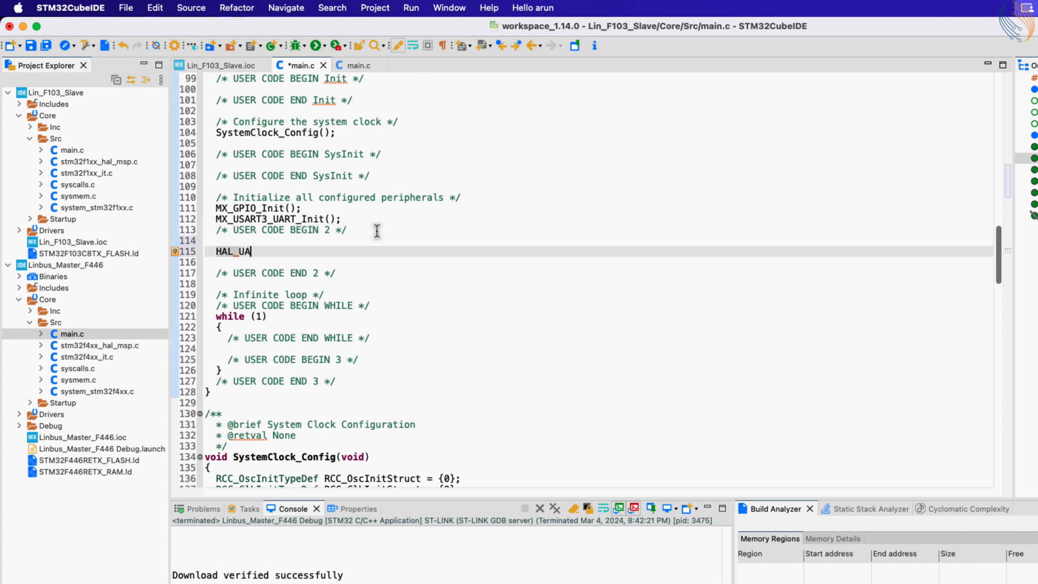
{"action": "type", "text": "T"}
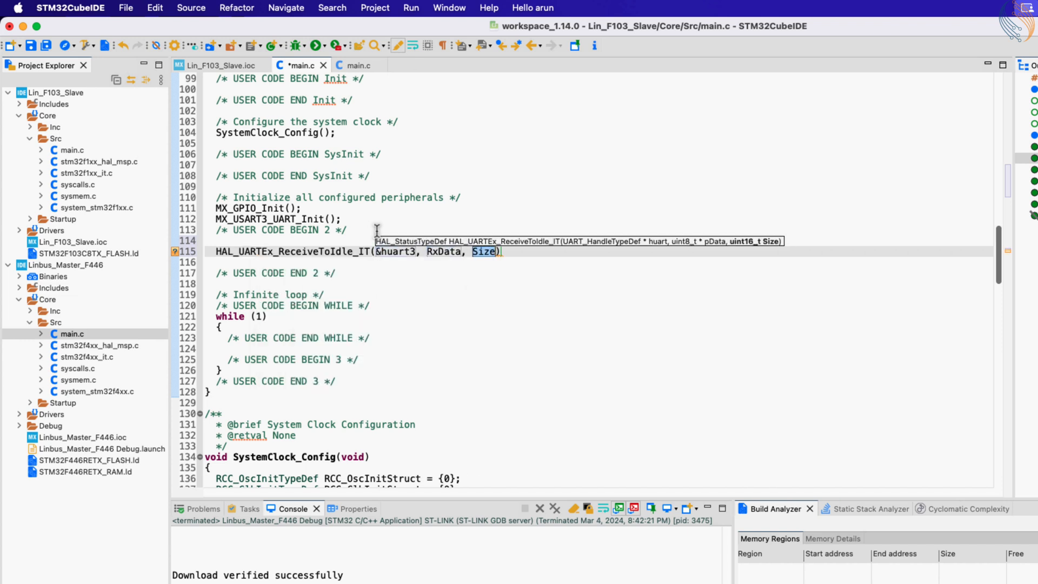
{"action": "type", "text": "20"}
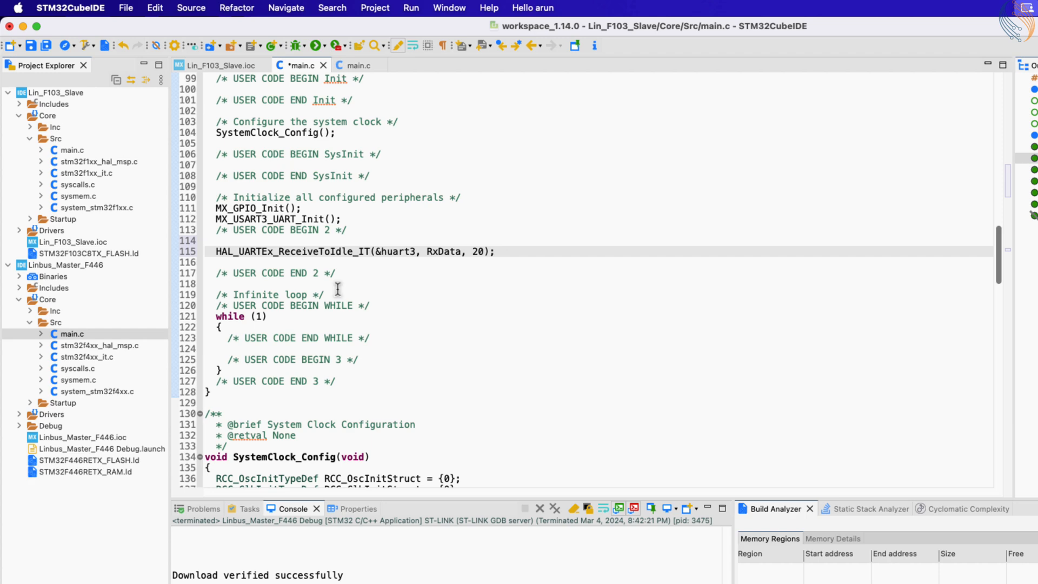
Find the weak HAL_UARTEx_RxEventCallback via Open Declaration and bring it into main.c.
{"action": "right_click", "coordinate": [351, 251]}
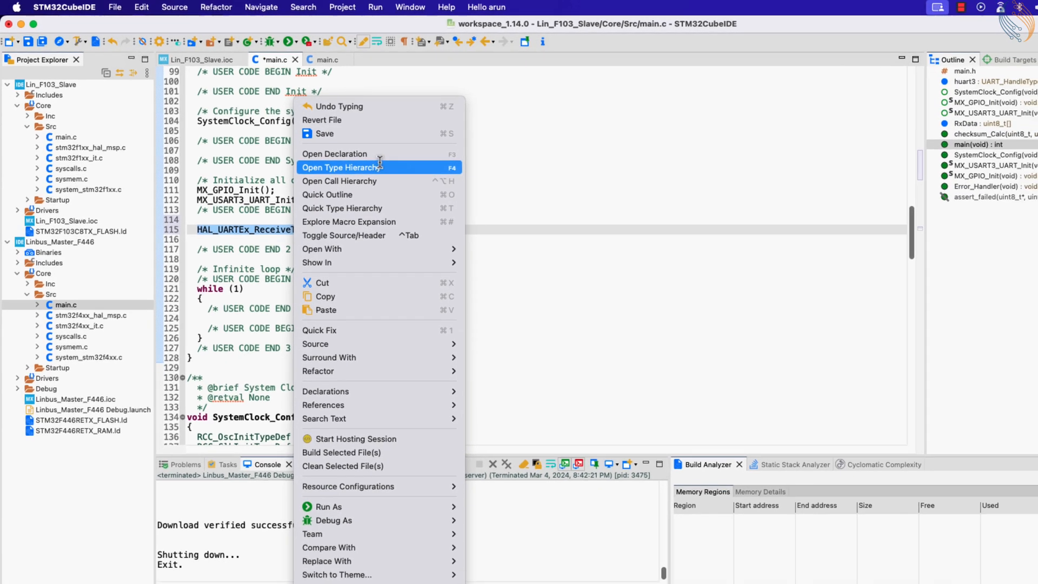
{"action": "left_click", "coordinate": [334, 153]}
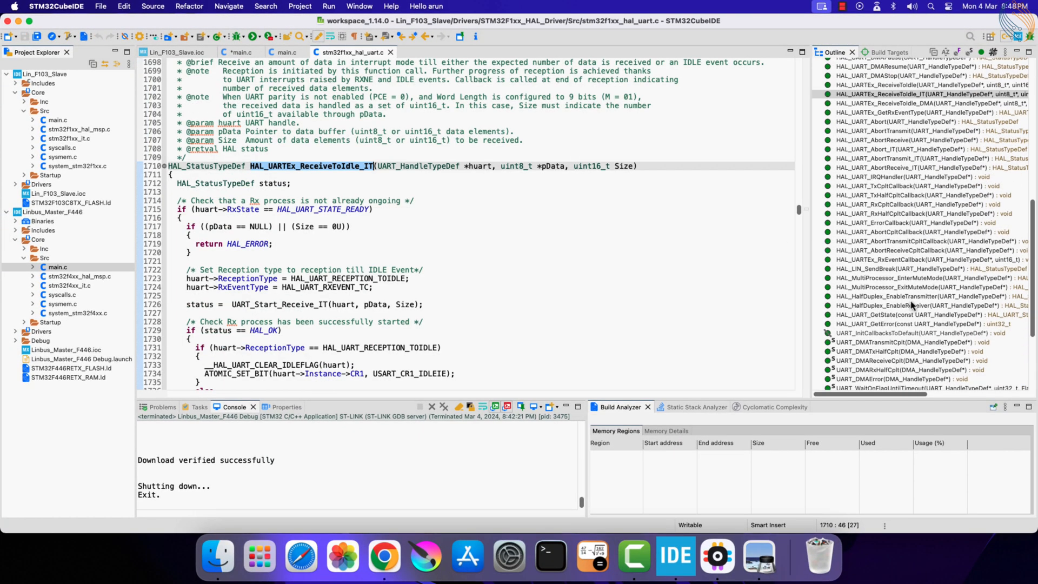
{"action": "left_click", "coordinate": [926, 259]}
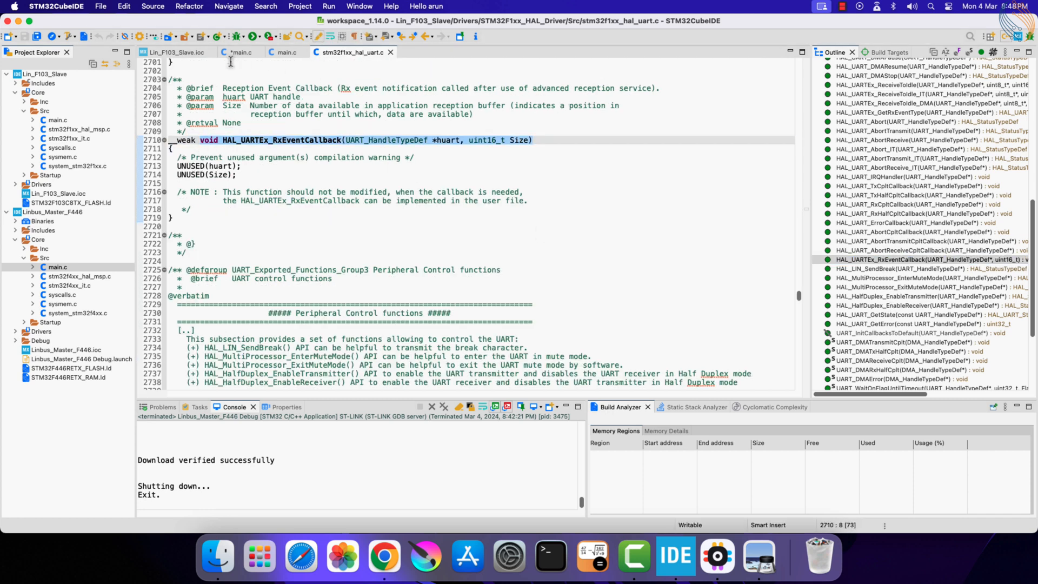
{"action": "left_click", "coordinate": [240, 52]}
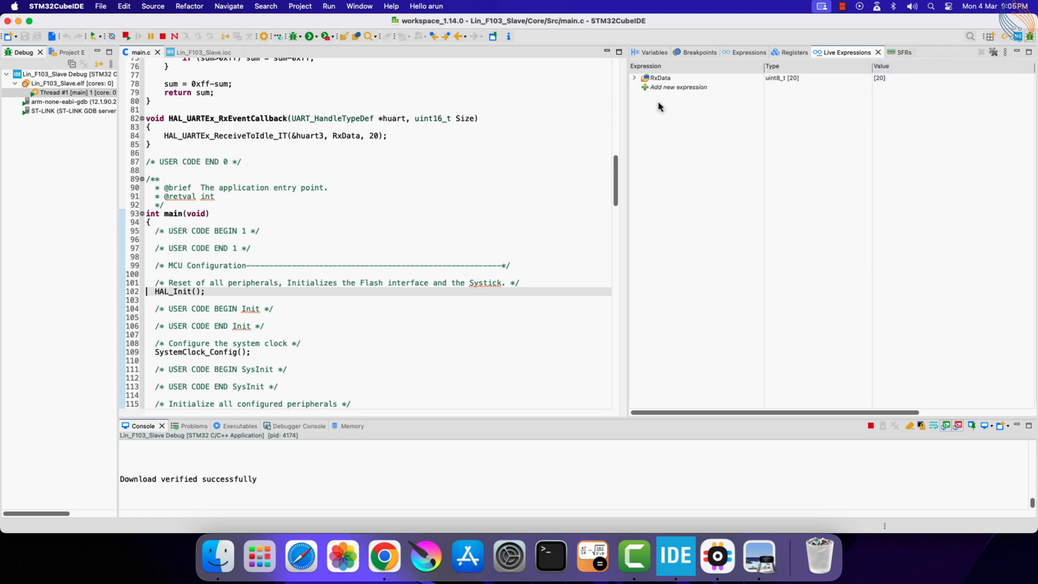
Resume the slave firmware so it waits for LIN frames.
{"action": "left_click", "coordinate": [633, 77]}
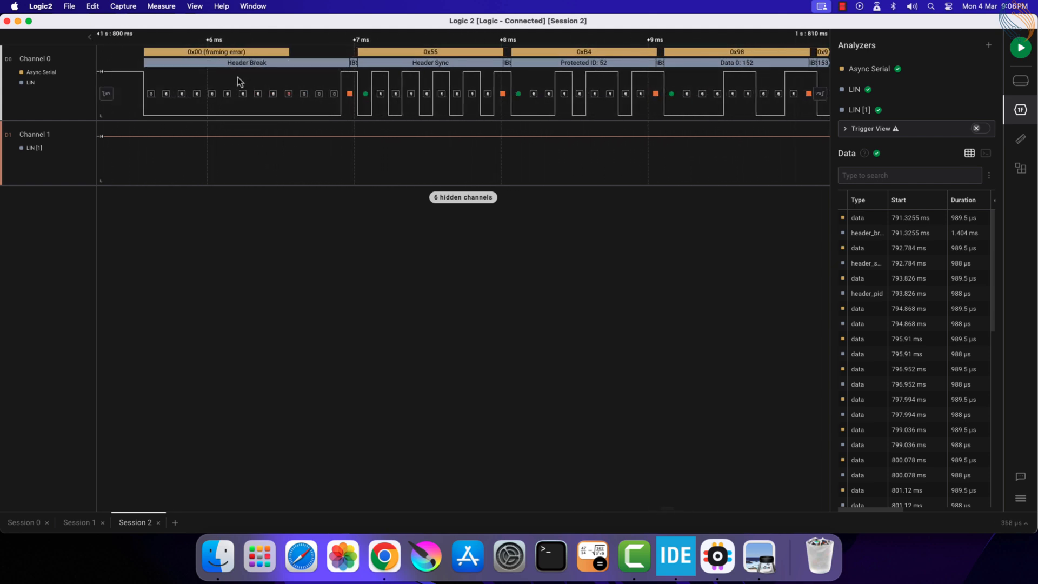
{"action": "mouse_move", "coordinate": [675, 554]}
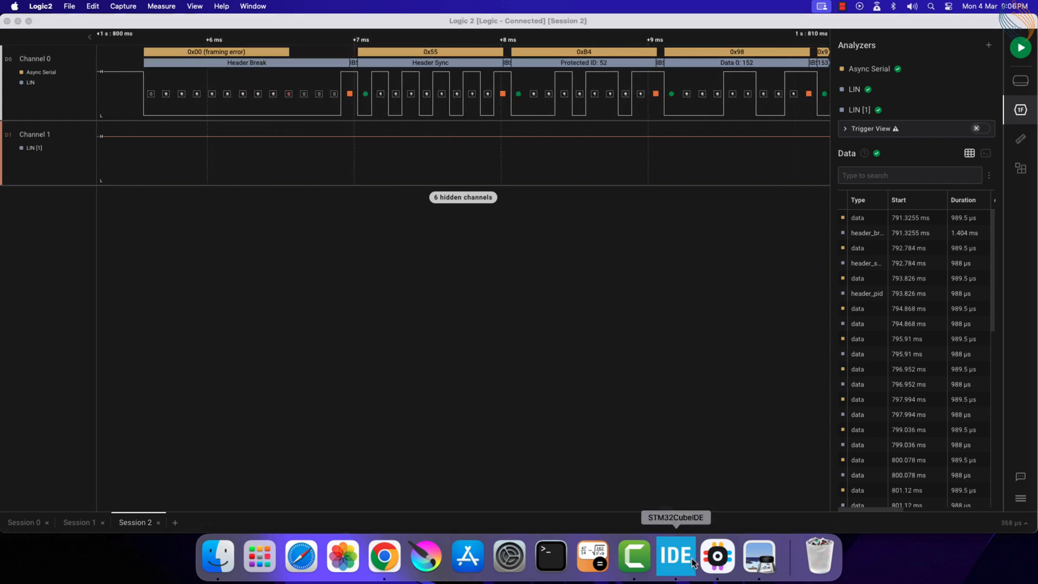
Switch the Logic 2 LIN decoder labels to hexadecimal display.
{"action": "left_click", "coordinate": [675, 556]}
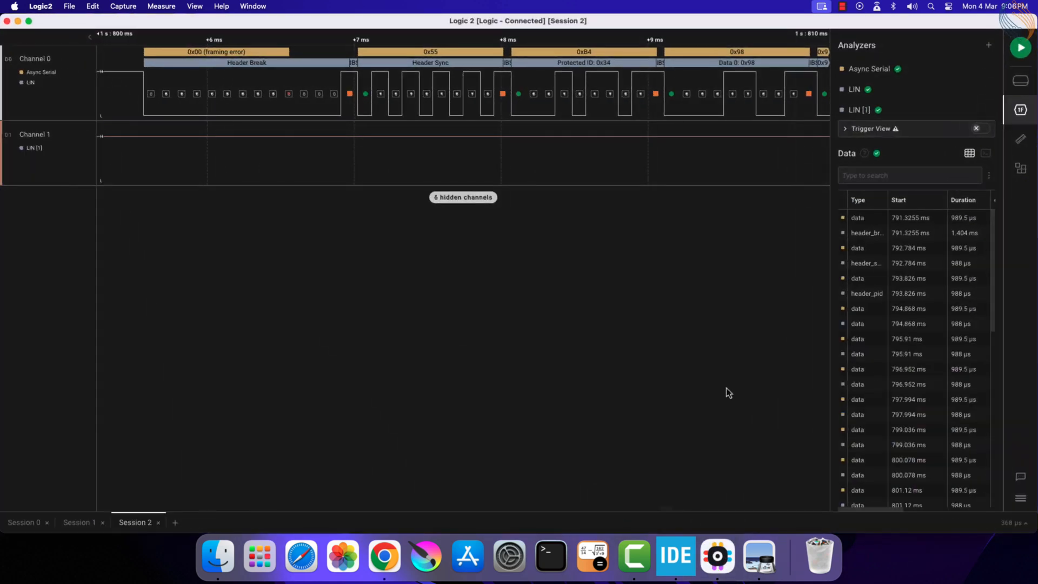
Bring STM32CubeIDE back to the front to inspect the received RxData.
{"action": "left_click", "coordinate": [675, 555]}
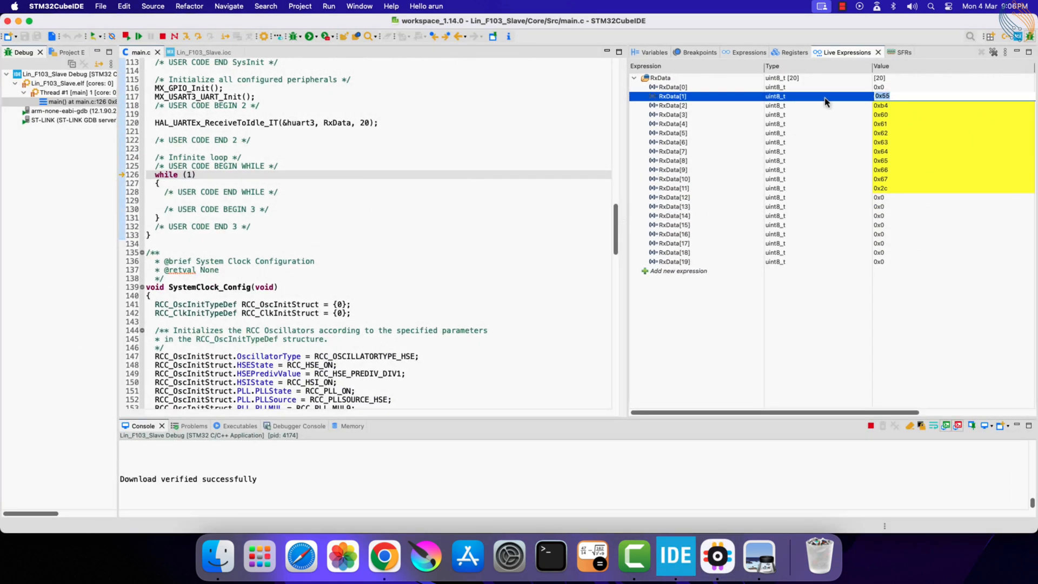
Inspect RxData's PID 0xb4, data up to 0x67 and checksum 0x2c, then terminate debugging.
{"action": "left_click", "coordinate": [673, 105]}
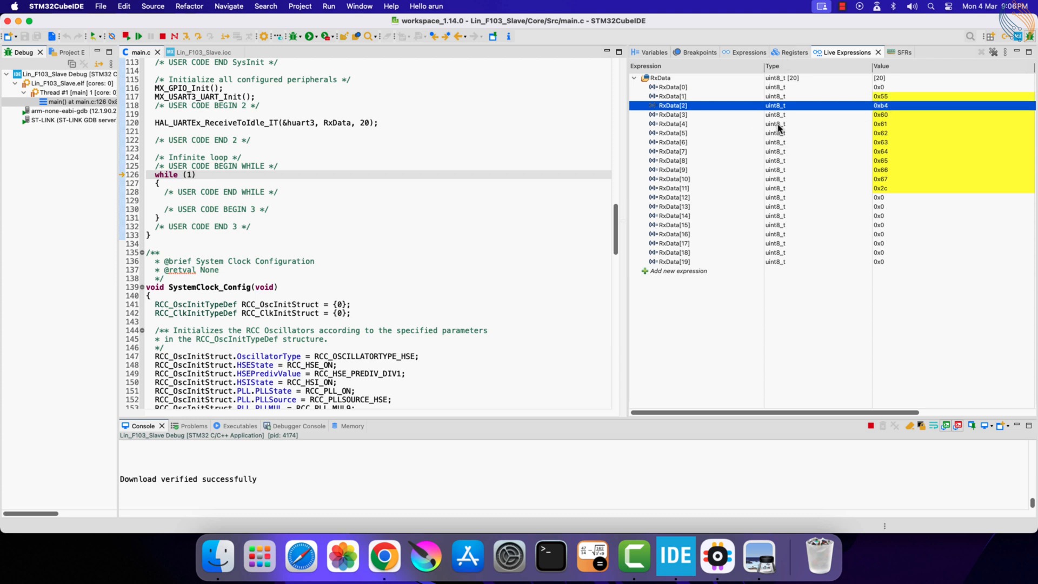
{"action": "left_click", "coordinate": [672, 115]}
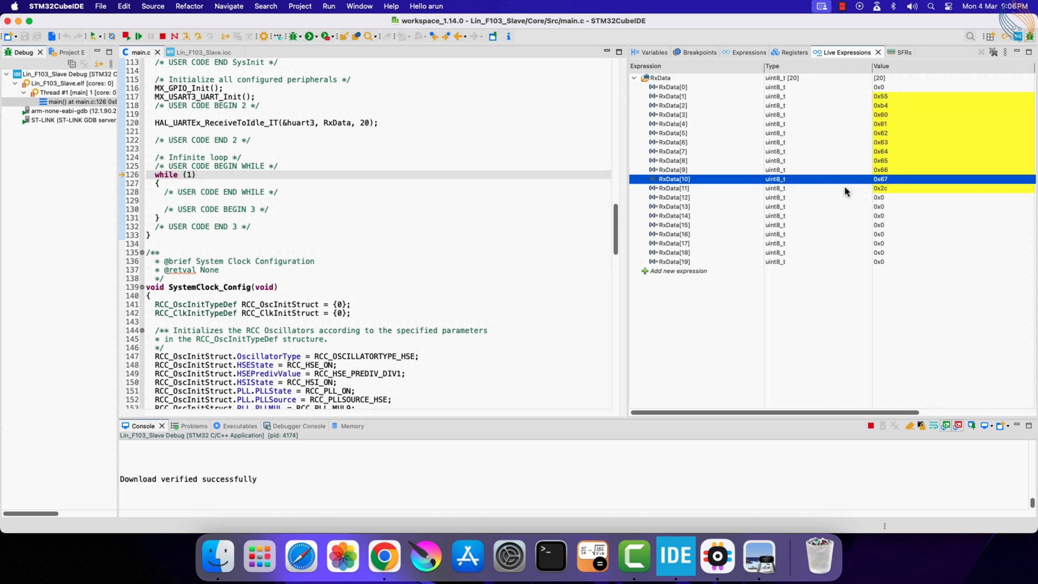
{"action": "left_click", "coordinate": [674, 188]}
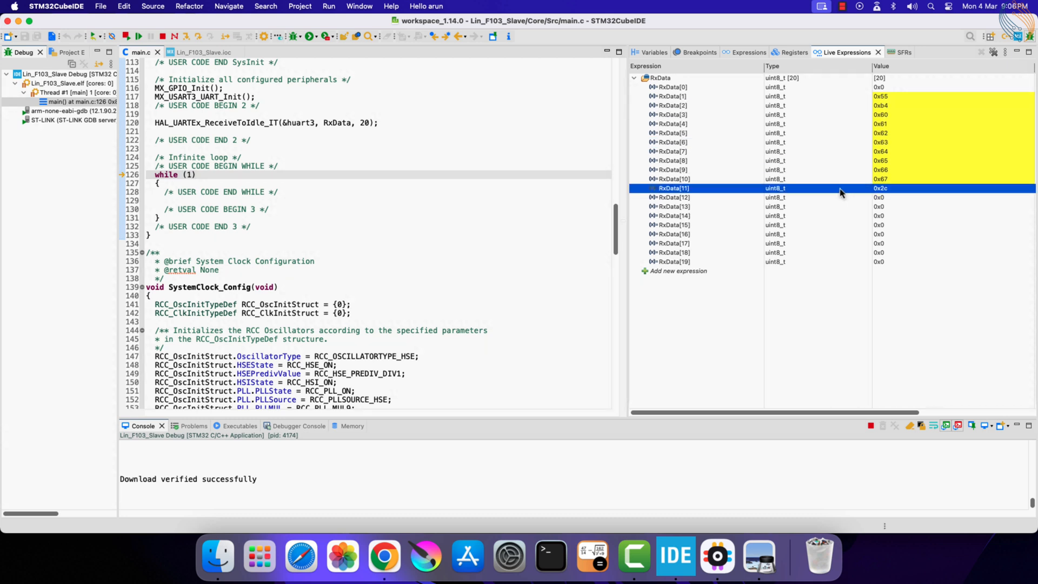
{"action": "mouse_move", "coordinate": [702, 131]}
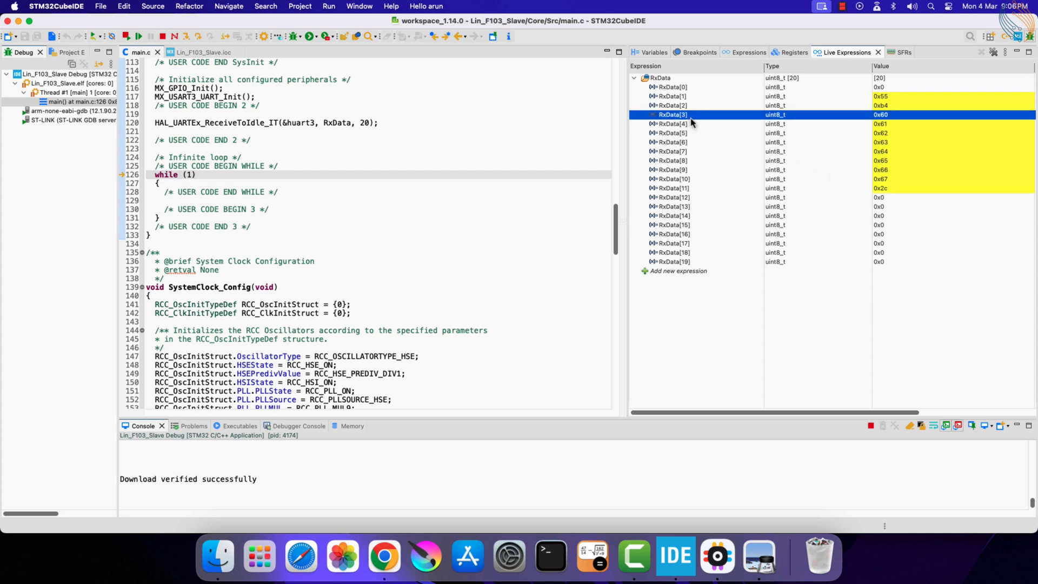
{"action": "left_click", "coordinate": [670, 105]}
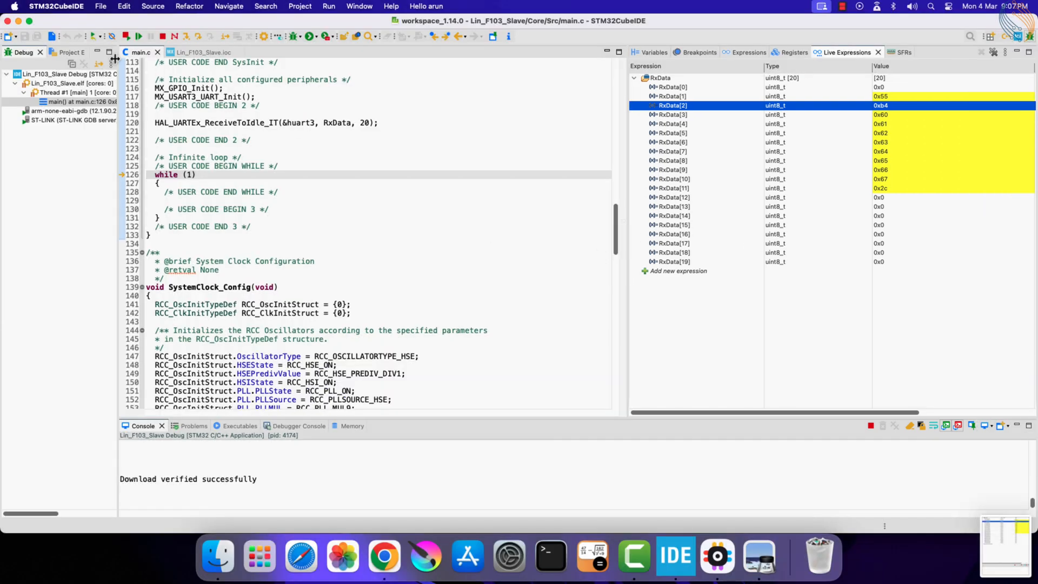
{"action": "left_click", "coordinate": [150, 37]}
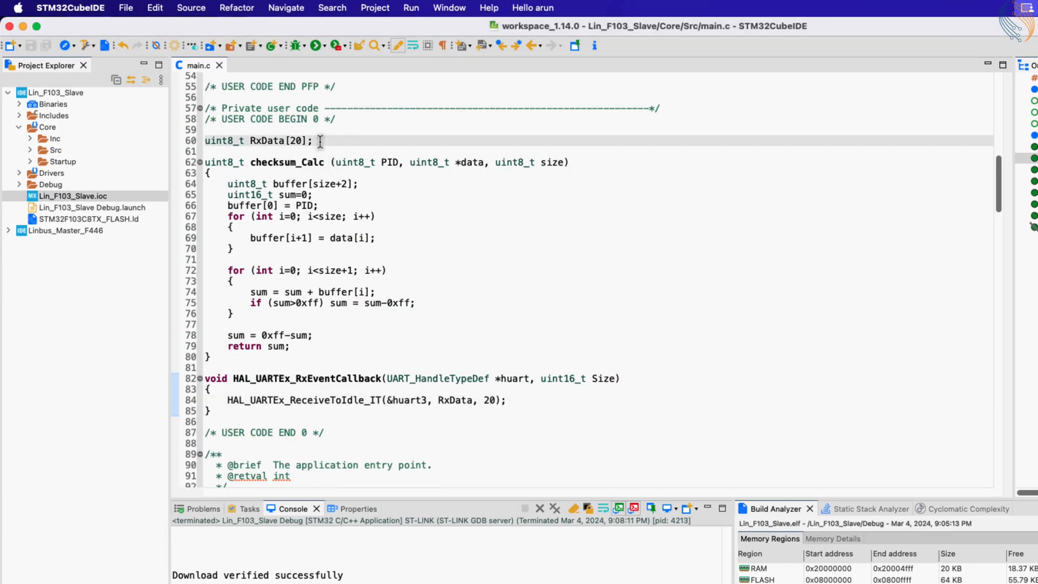
Move the RxData declaration and declare int numDataBytes and uint8_t ID = 0.
{"action": "triple_click", "coordinate": [259, 140]}
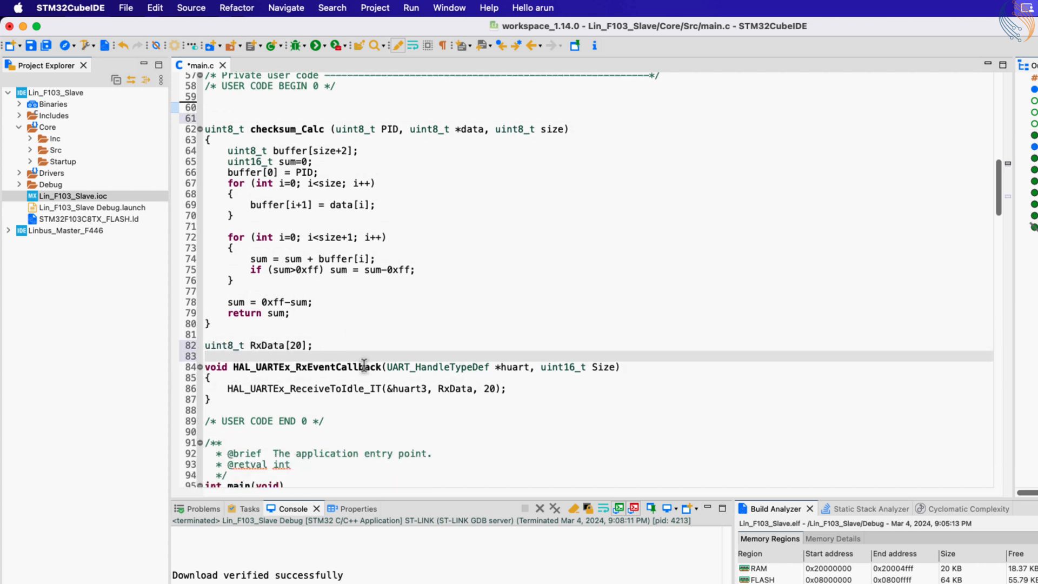
{"action": "type", "text": "int numB"}
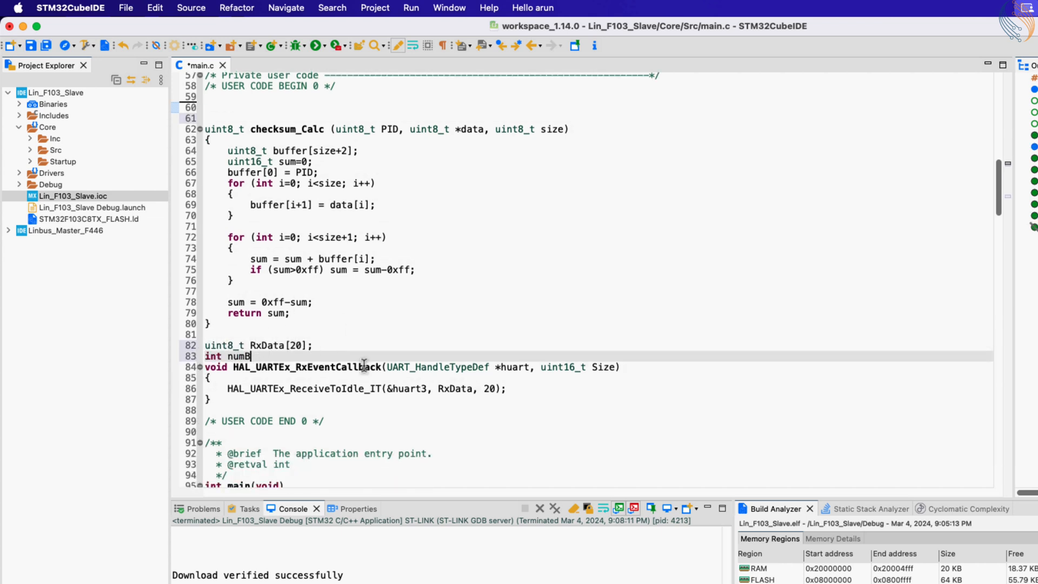
{"action": "type", "text": "DataBytes = 0;"}
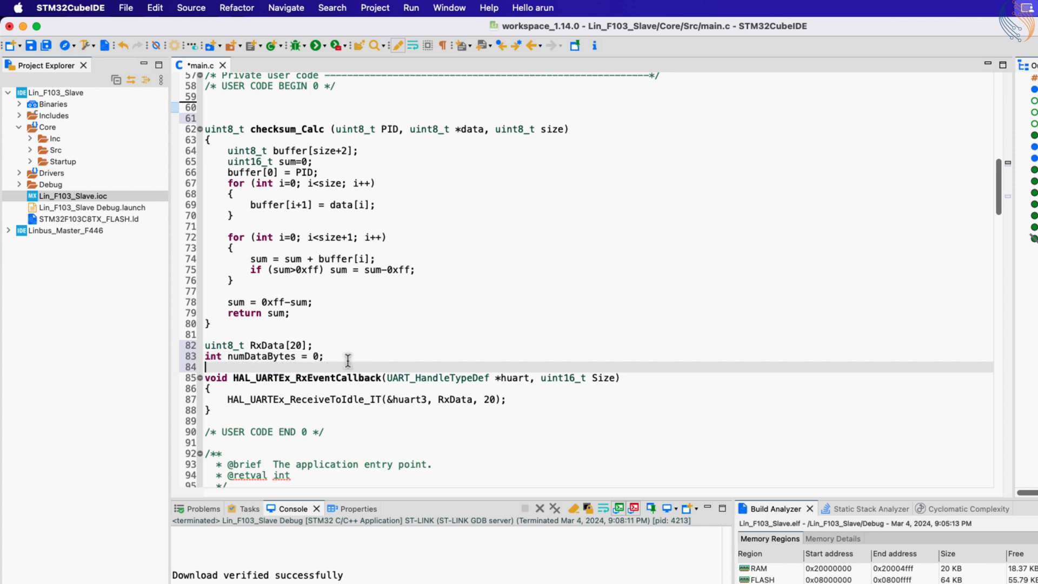
{"action": "type", "text": "uint8_t ID ="}
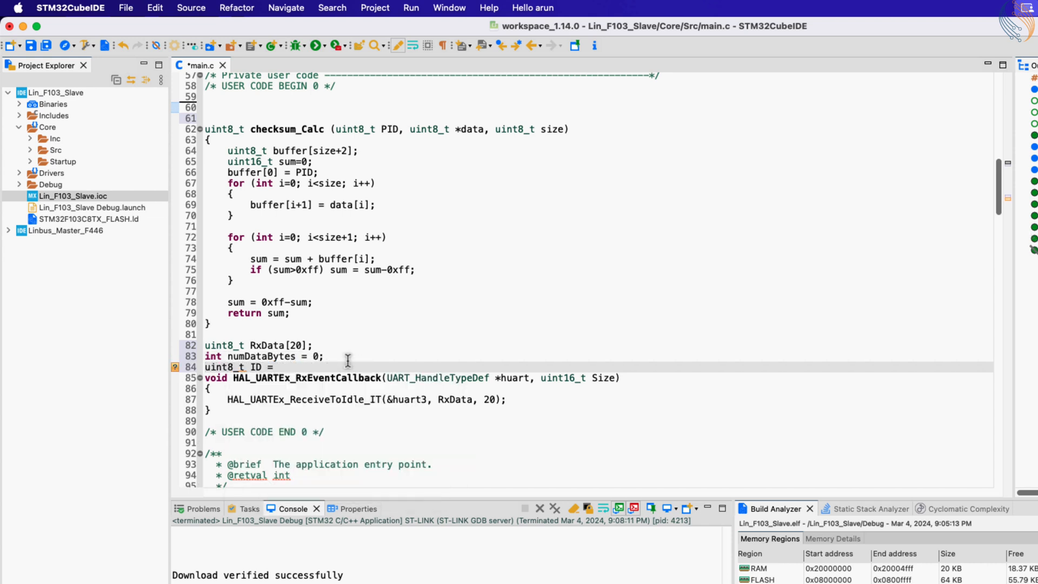
{"action": "type", "text": "0;"}
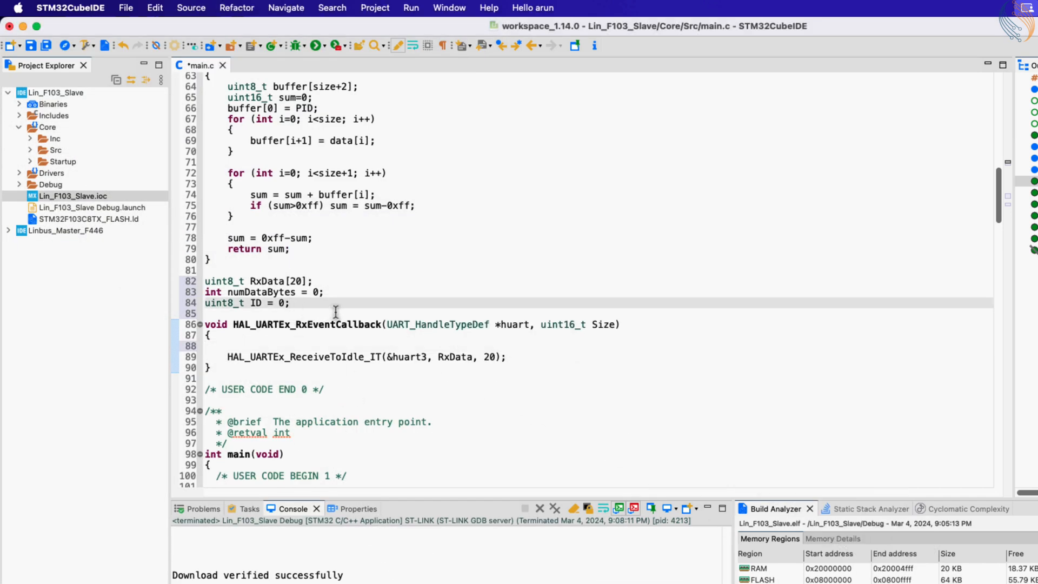
Set numDataBytes = Size - 4 in the callback and declare int isDataValid = 0.
{"action": "type", "text": "numDataBytes ="}
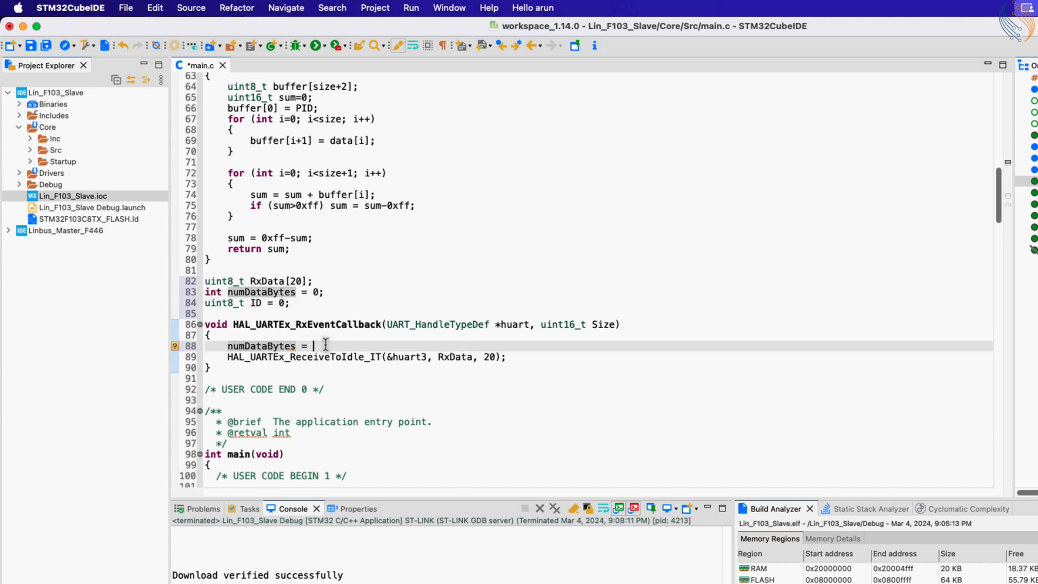
{"action": "type", "text": "Siz"}
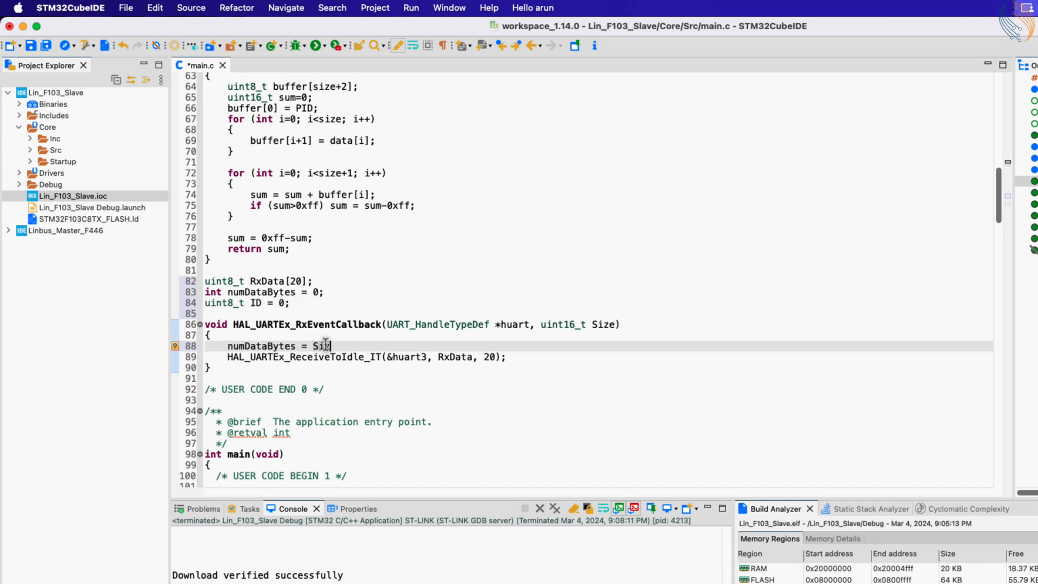
{"action": "type", "text": "- 4;"}
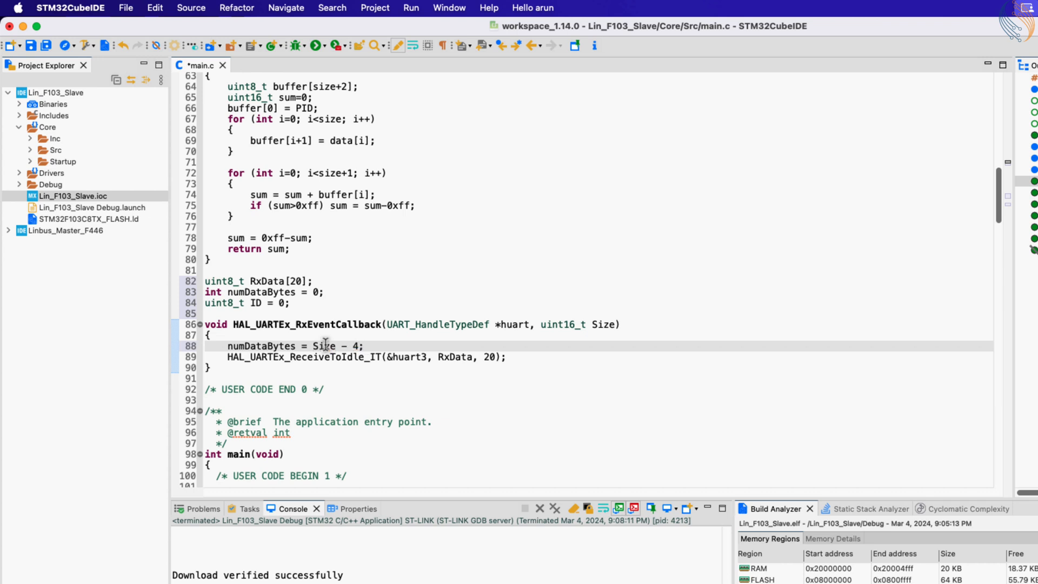
{"action": "type", "text": "if"}
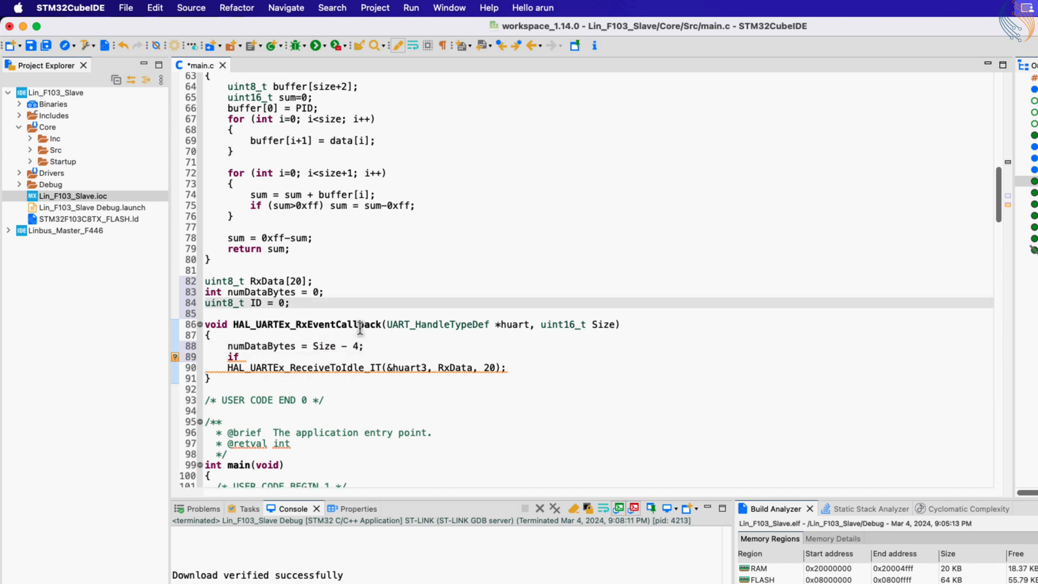
{"action": "type", "text": "int isDataVal"}
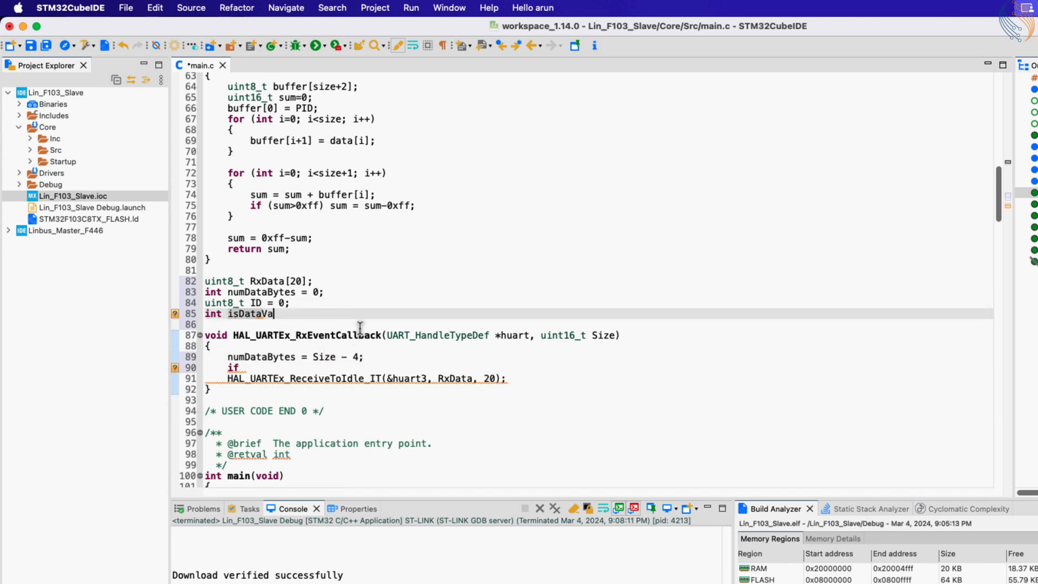
{"action": "type", "text": "id = 0;"}
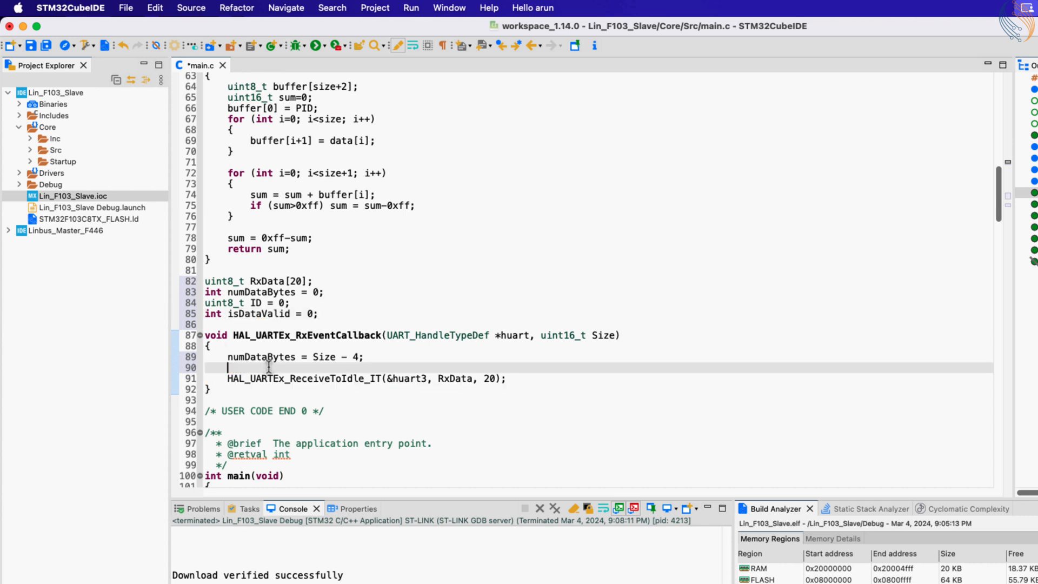
{"action": "type", "text": "uint8_t checksum = checksum_Calc(PID, data, size"}
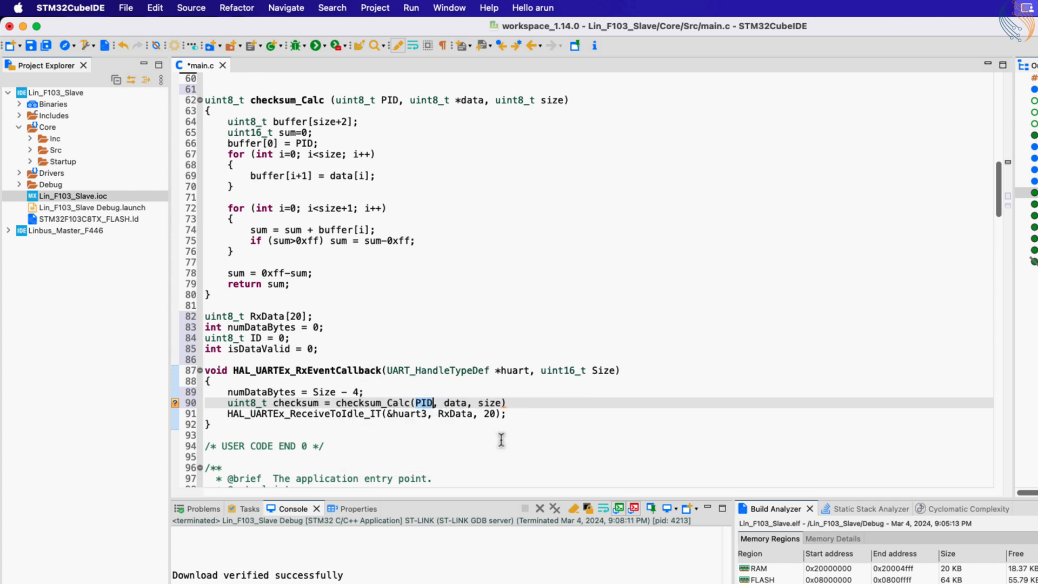
Compare checksum_Calc(RxData[2], numDataBytes) with RxData[Size-1], set isDataValid, and declare uint8_t Data[8].
{"action": "type", "text": "RxData[2], RxData+3"}
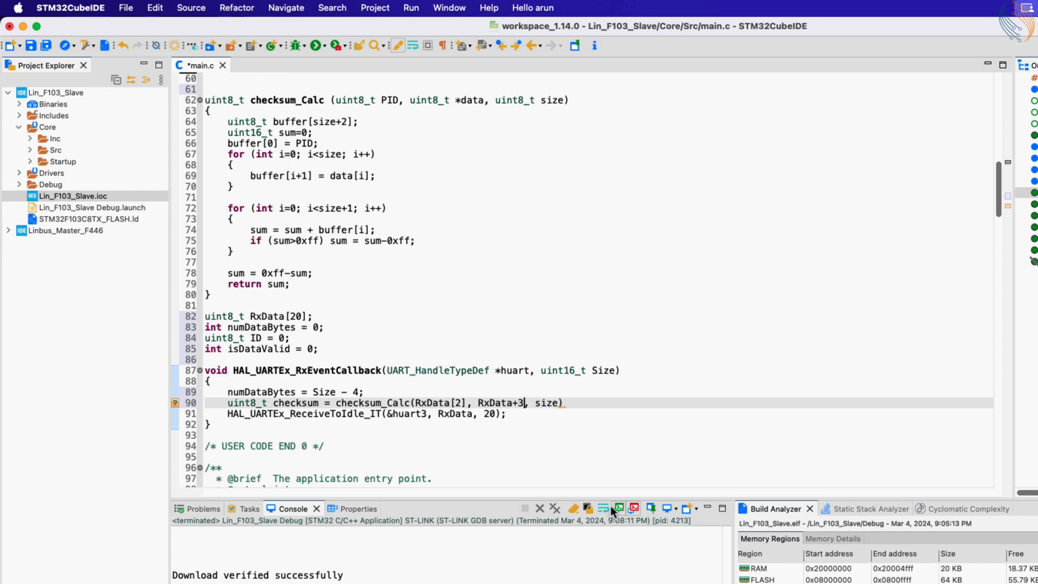
{"action": "type", "text": "numDataBytes"}
{"action": "type", "text": "if (checksum "}
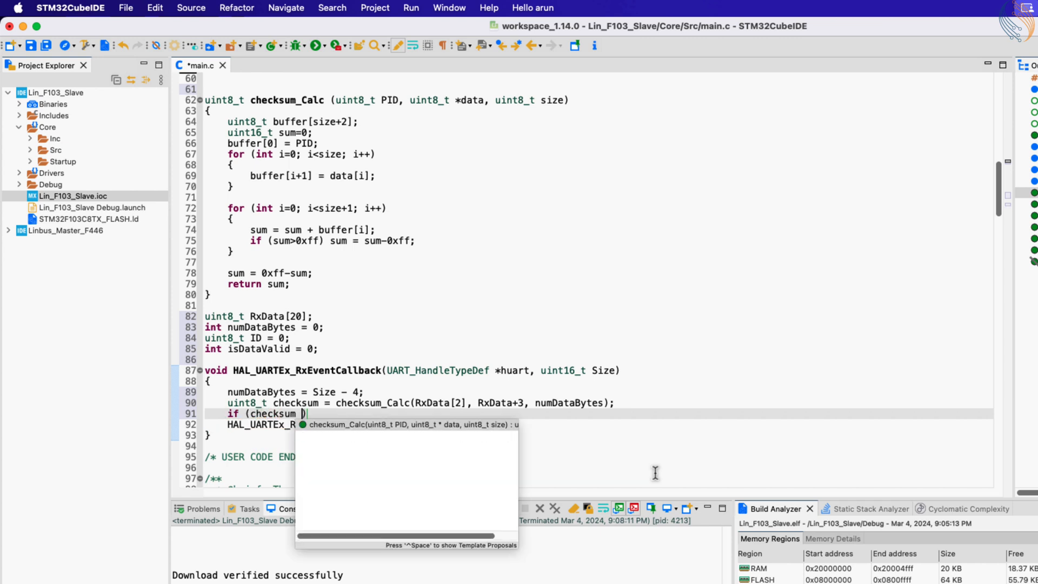
{"action": "type", "text": "!= RxData)"}
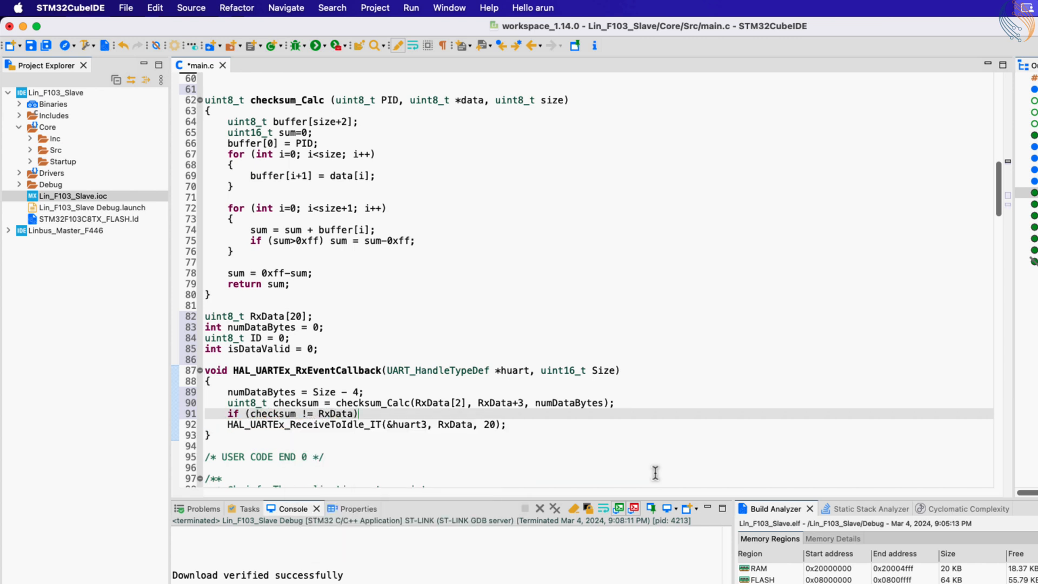
{"action": "type", "text": "[Size-1]"}
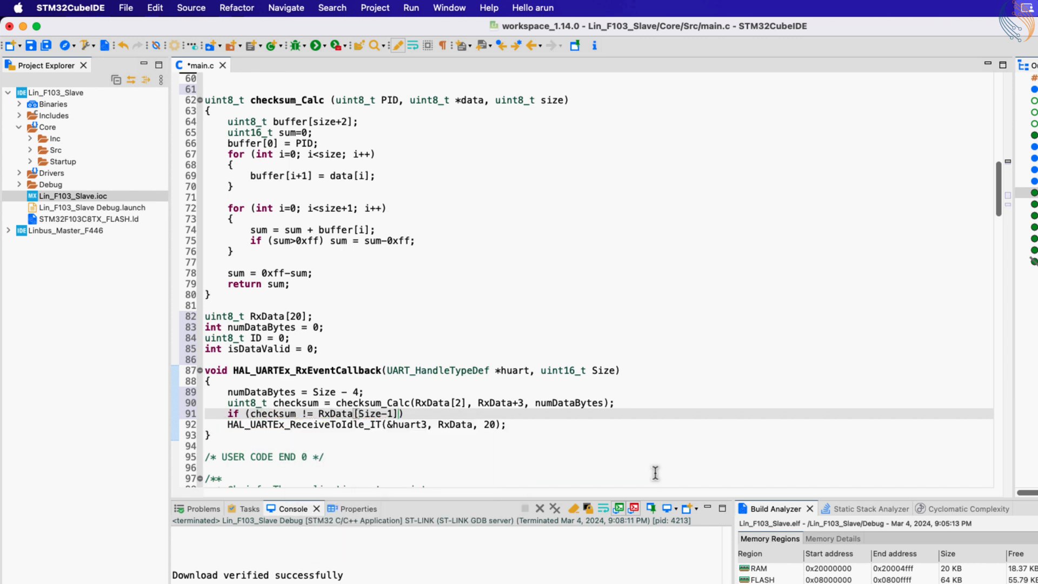
{"action": "type", "text": "isDat"}
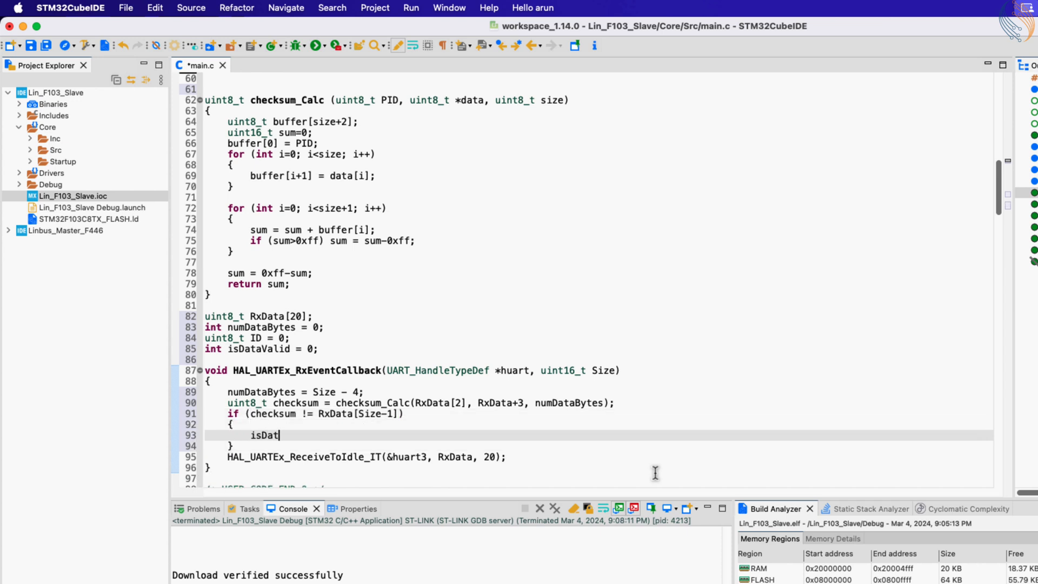
{"action": "type", "text": "aValid = 0;"}
{"action": "type", "text": "// call error handler"}
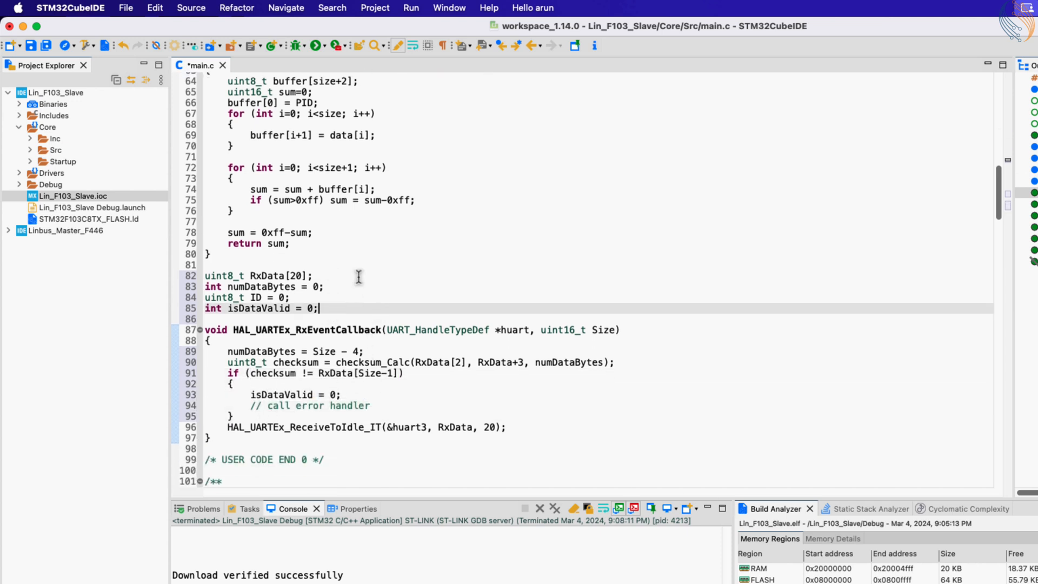
{"action": "type", "text": "uint8_t Data[8];"}
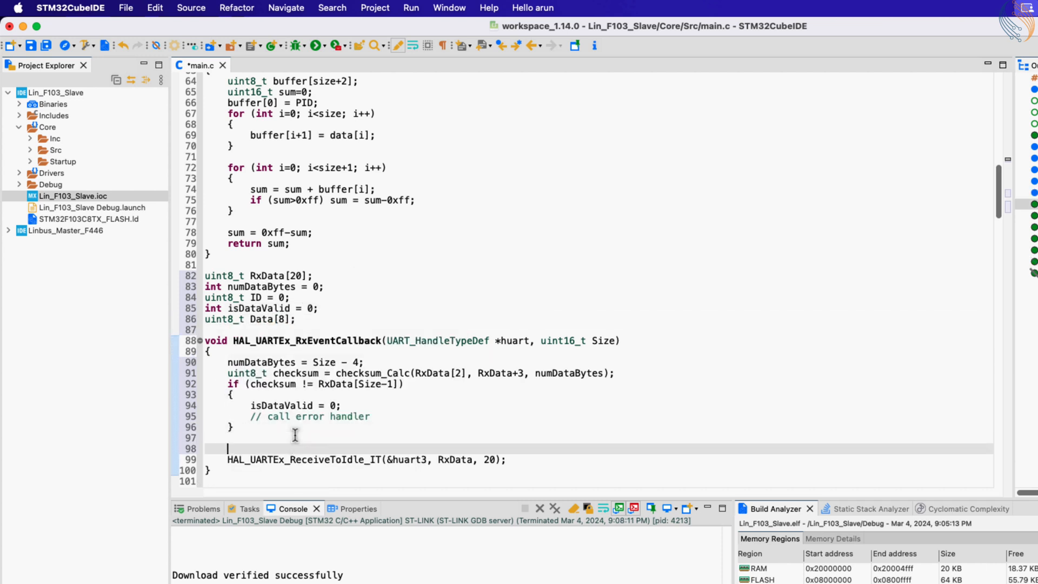
{"action": "type", "text": "else isdt"}
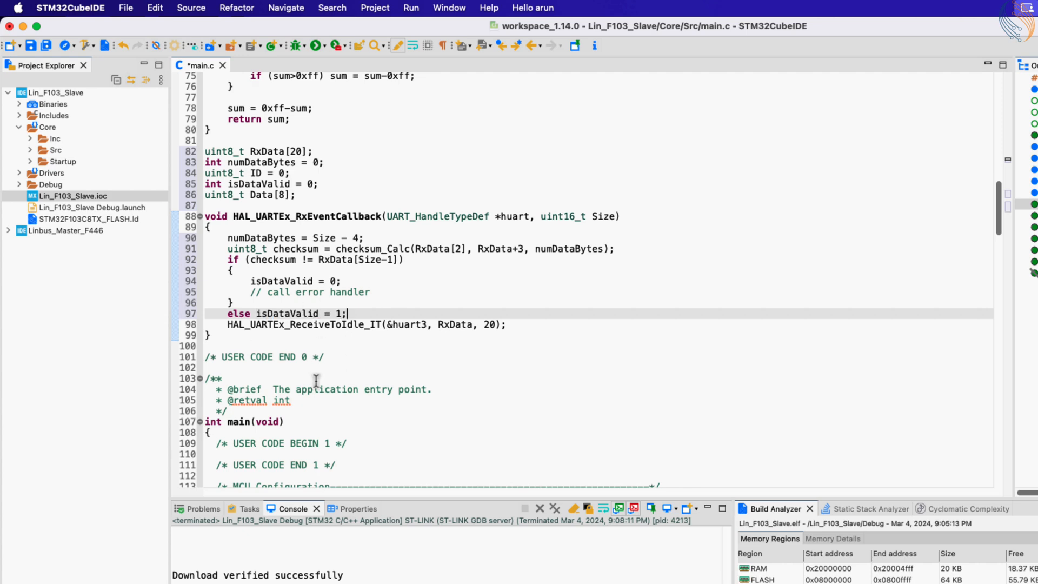
Add if (isDataValid == 1) with a loop assigning Data[i] = RxData[i+3] over numDataBytes.
{"action": "scroll", "scroll_direction": "down", "scroll_amount": 3}
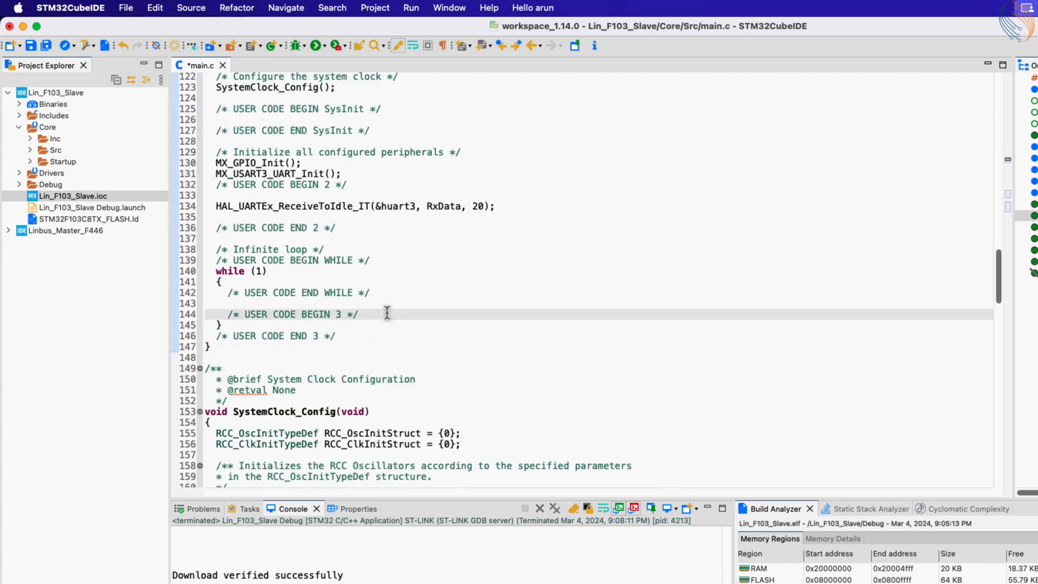
{"action": "type", "text": "if (isDataValid == 1)"}
{"action": "type", "text": "{"}
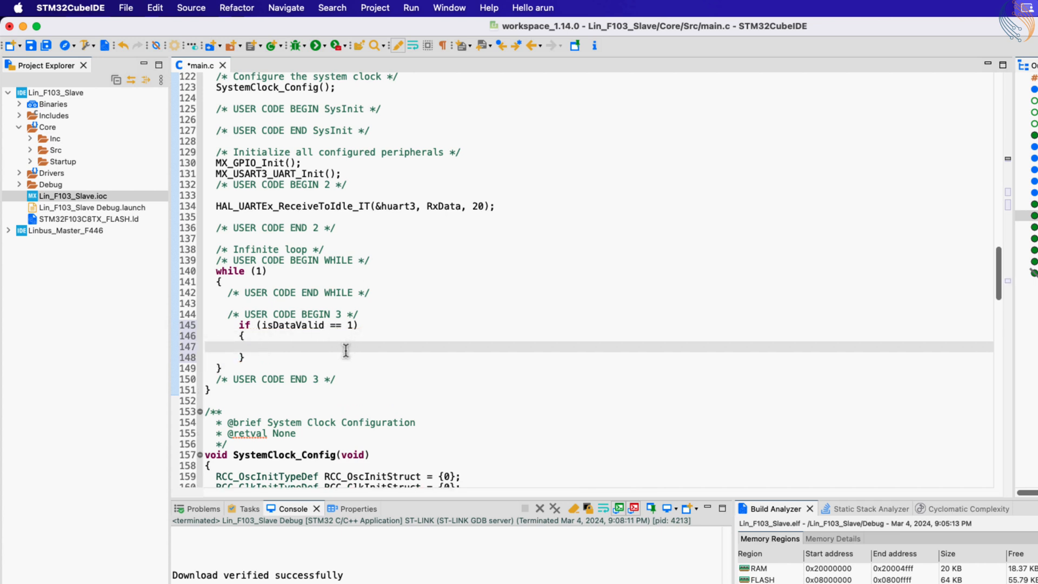
{"action": "type", "text": "for (int i=0; i<numDataBytes; i++"}
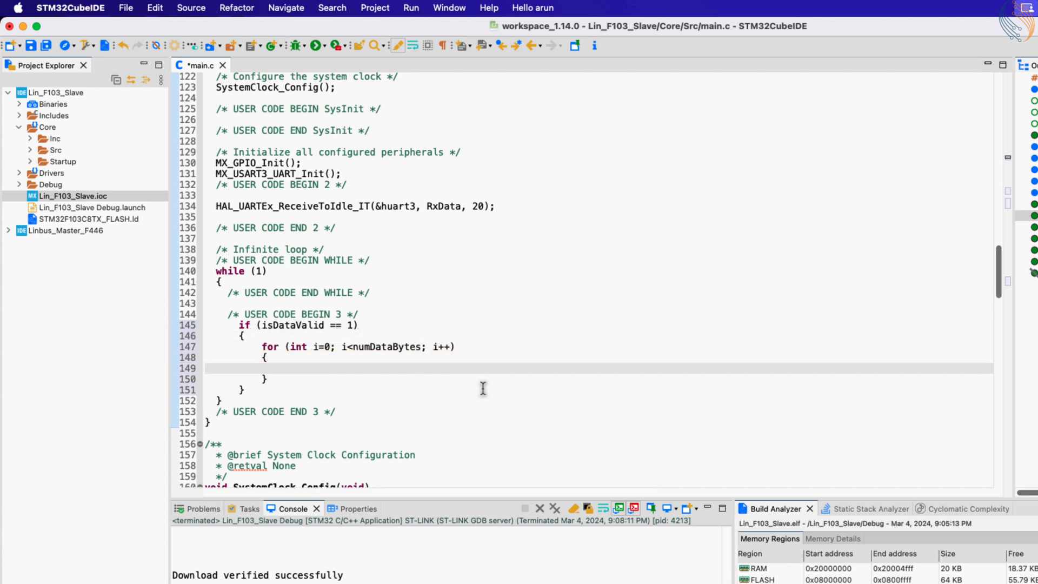
{"action": "type", "text": "Data[i] ="}
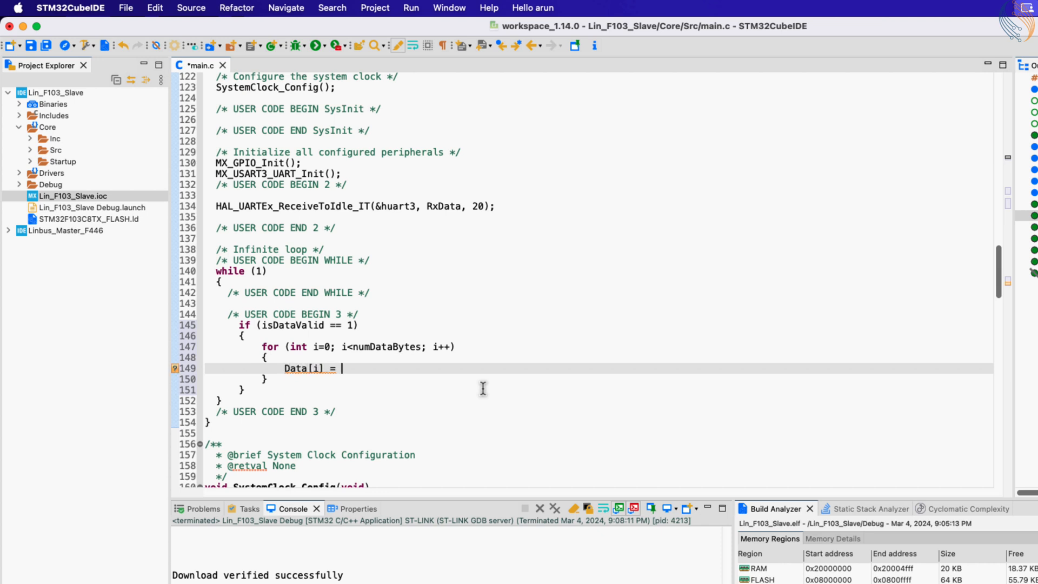
{"action": "type", "text": "RxData[i+3];"}
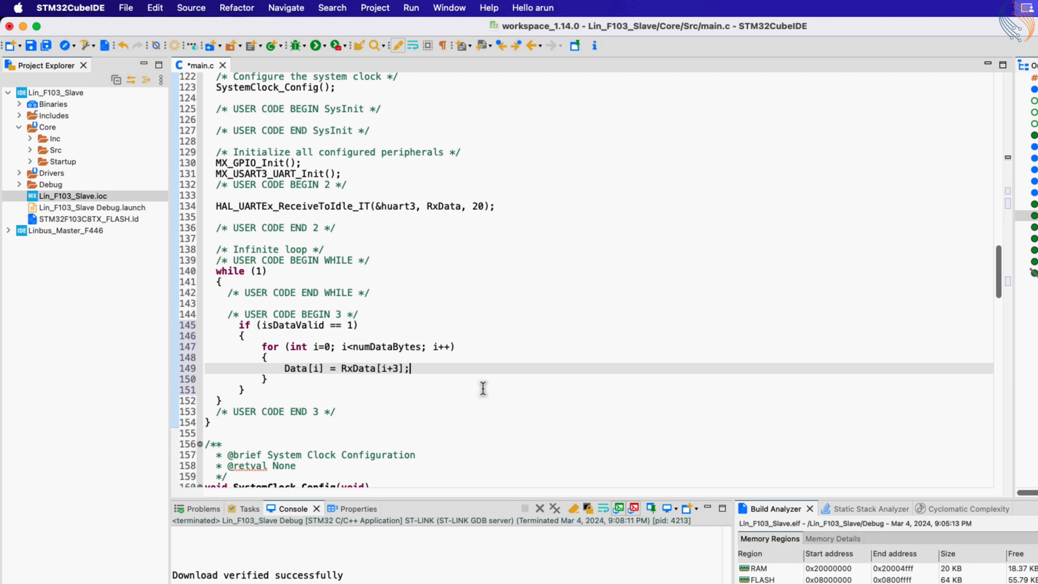
{"action": "type", "text": "isDta"}
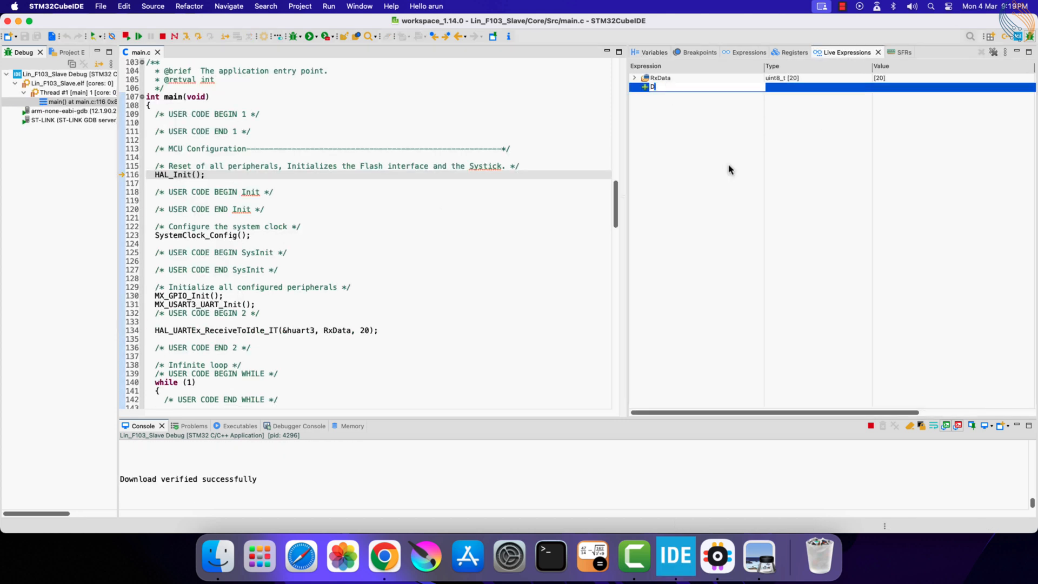
Watch Data, resume to receive bytes 0xa0–0xa7, then end the debug session.
{"action": "type", "text": "Data"}
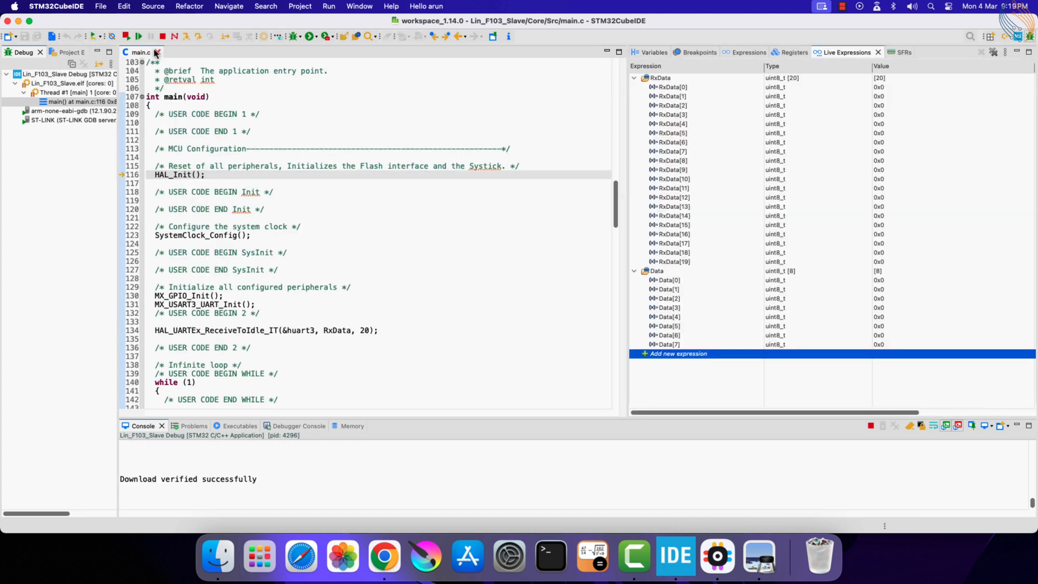
{"action": "left_click", "coordinate": [138, 36]}
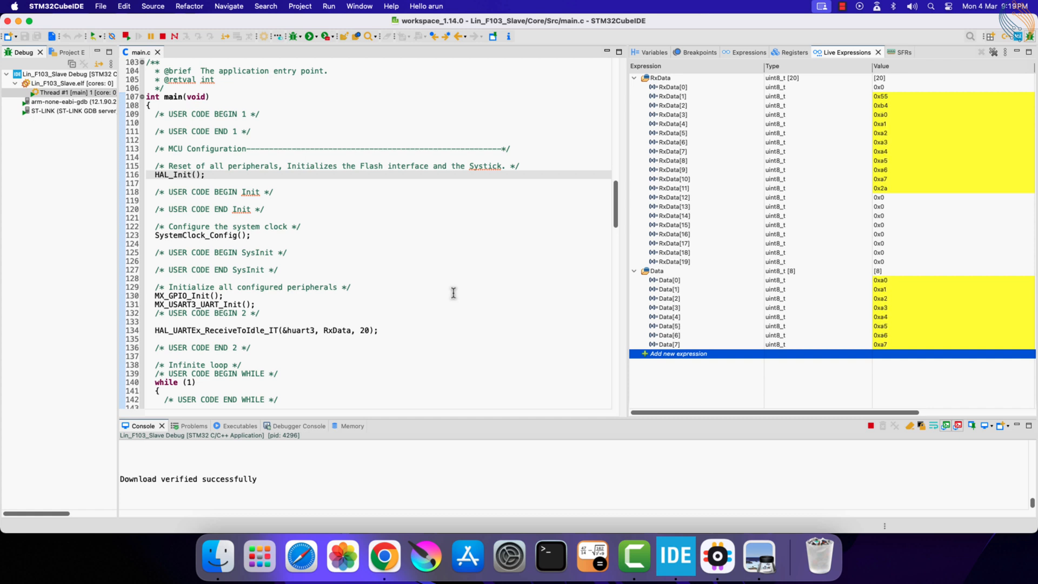
{"action": "left_click", "coordinate": [1006, 52]}
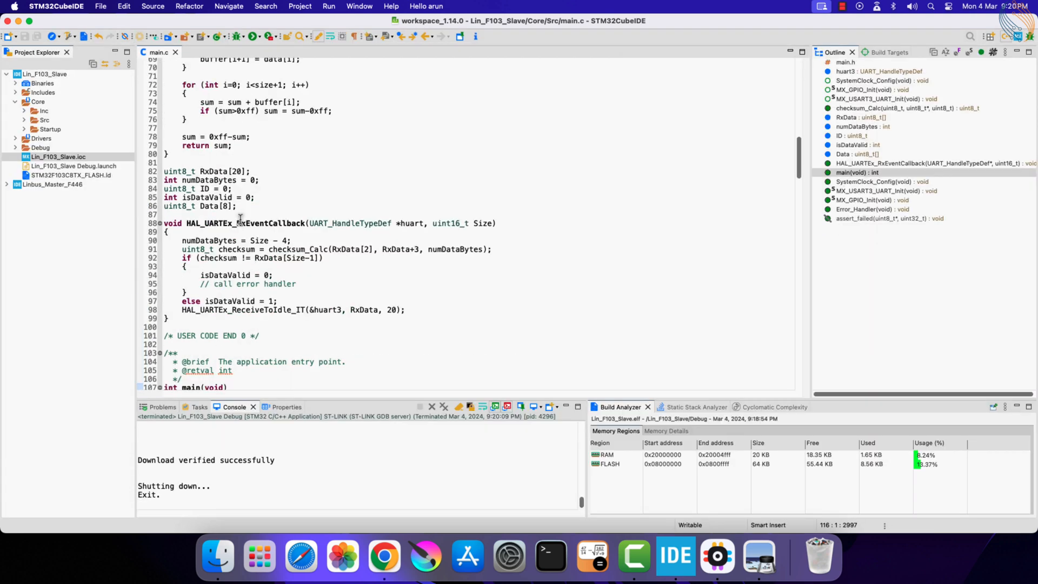
Add the line ID = RxData[2]&0x3F to the receive callback.
{"action": "scroll", "scroll_direction": "down", "scroll_amount": 3}
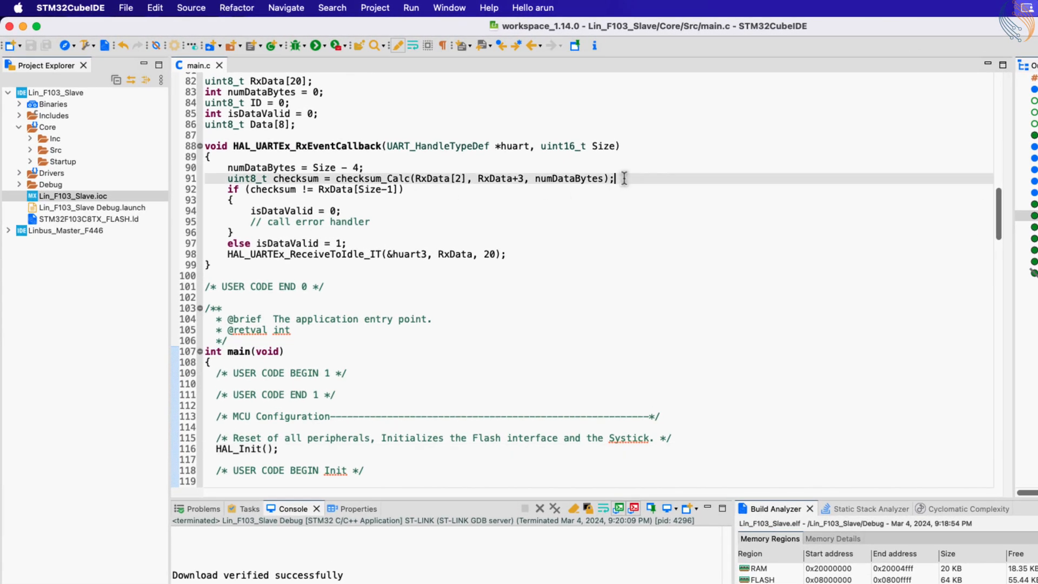
{"action": "type", "text": "ID ="}
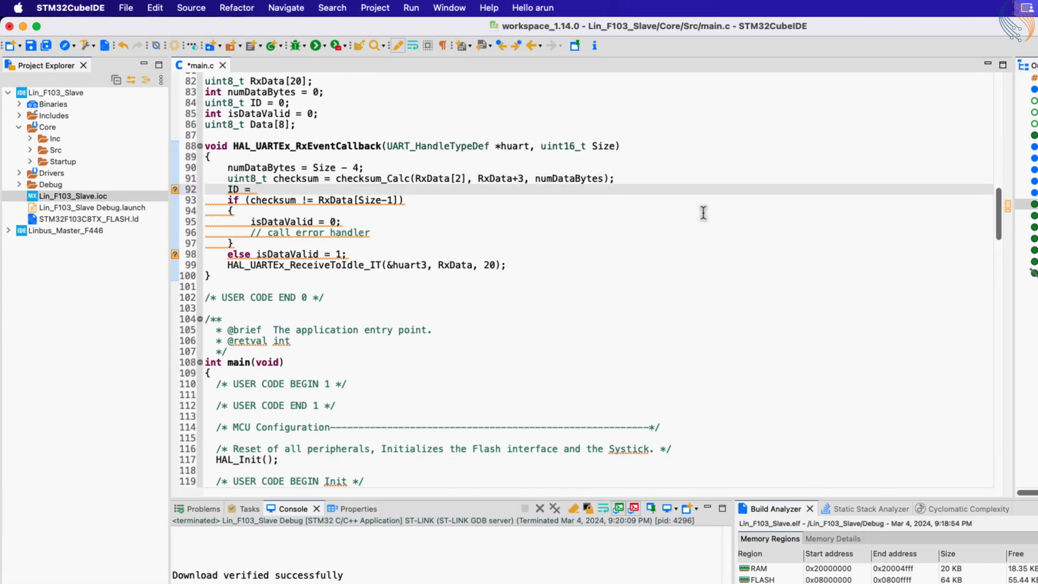
{"action": "type", "text": "RxData[2]&0x3F;"}
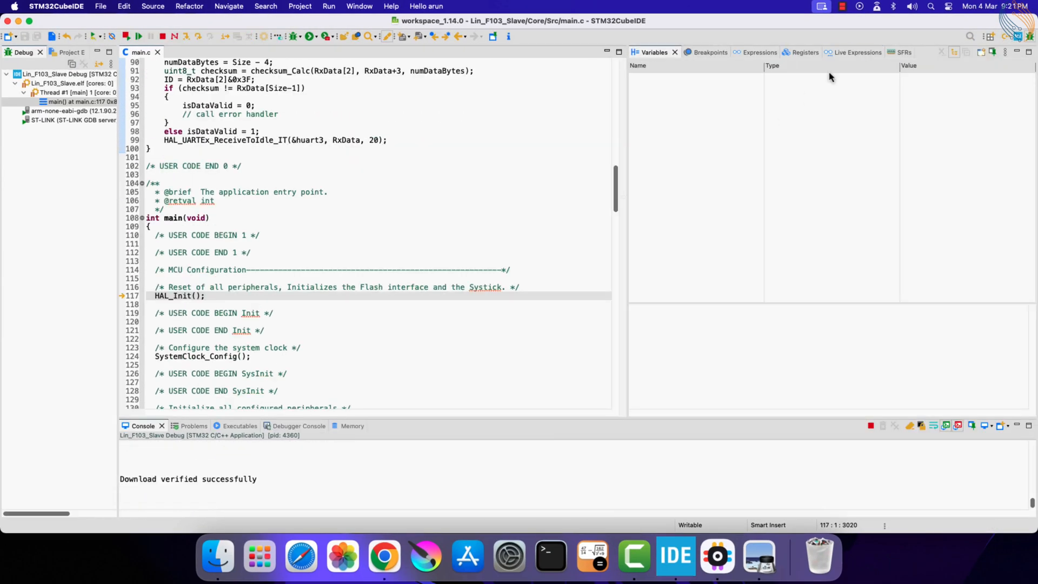
Show ID in hex in Live Expressions, confirming ID 0x34 and Data 0xd8–0xdf.
{"action": "left_click", "coordinate": [850, 52]}
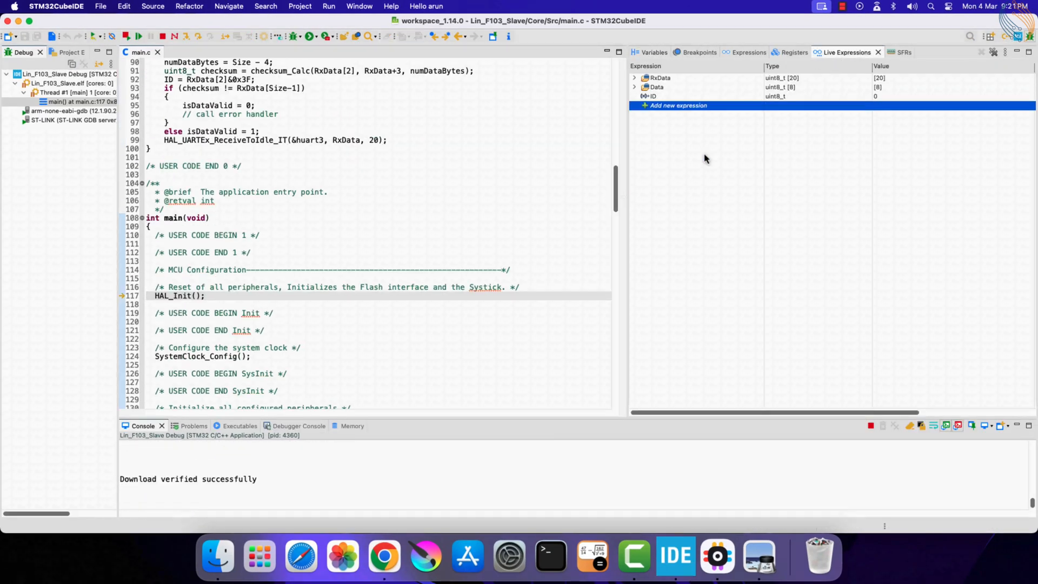
{"action": "left_click", "coordinate": [953, 63]}
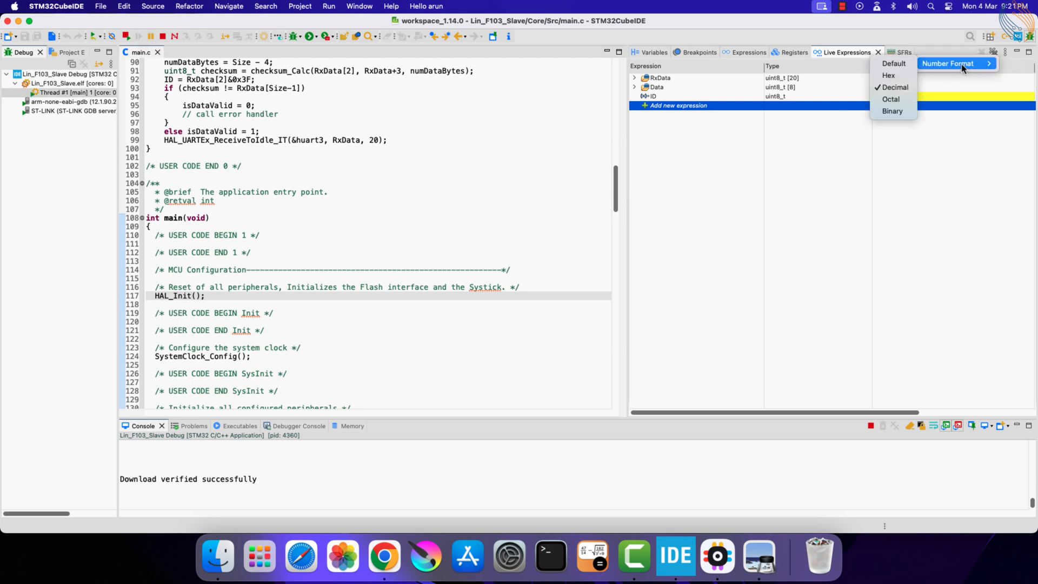
{"action": "left_click", "coordinate": [888, 75]}
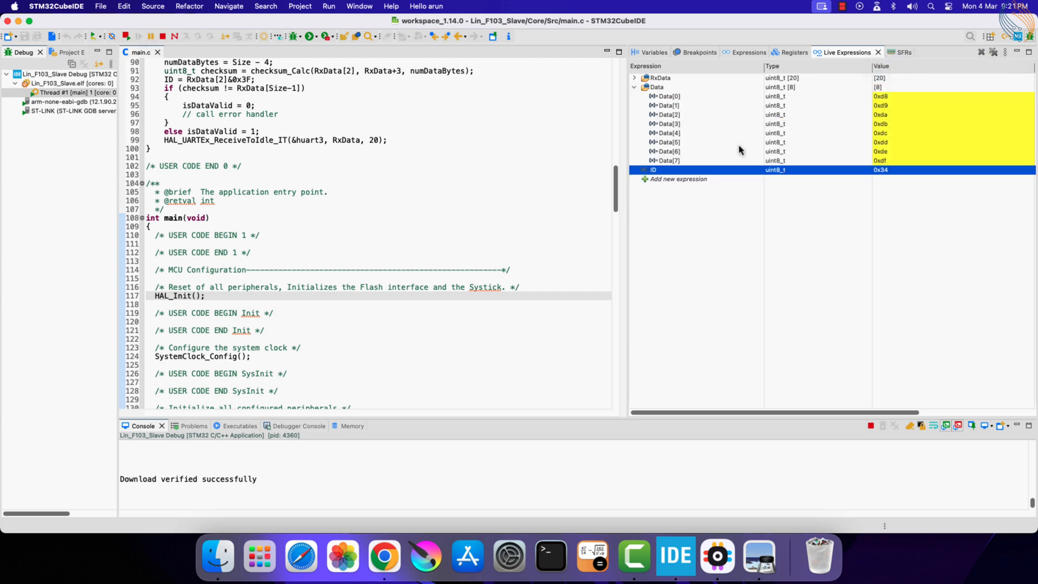
{"action": "left_click", "coordinate": [634, 87]}
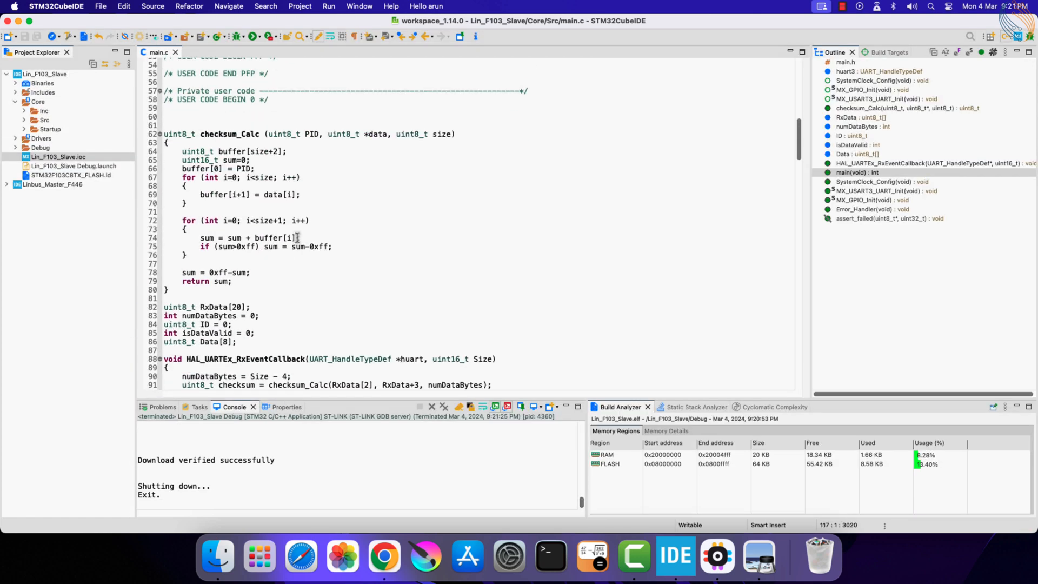
{"action": "scroll", "scroll_direction": "down", "scroll_amount": 3}
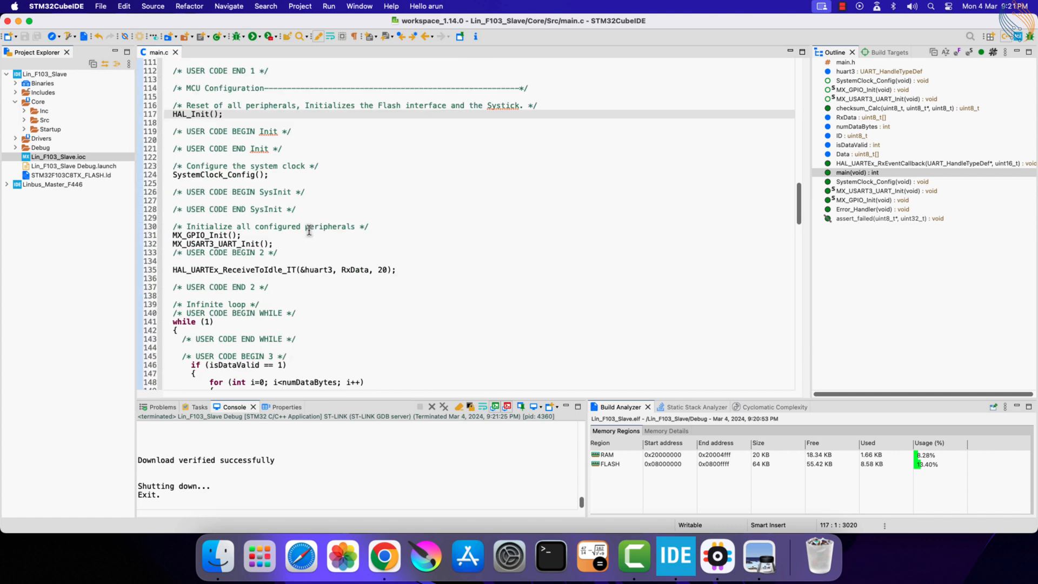